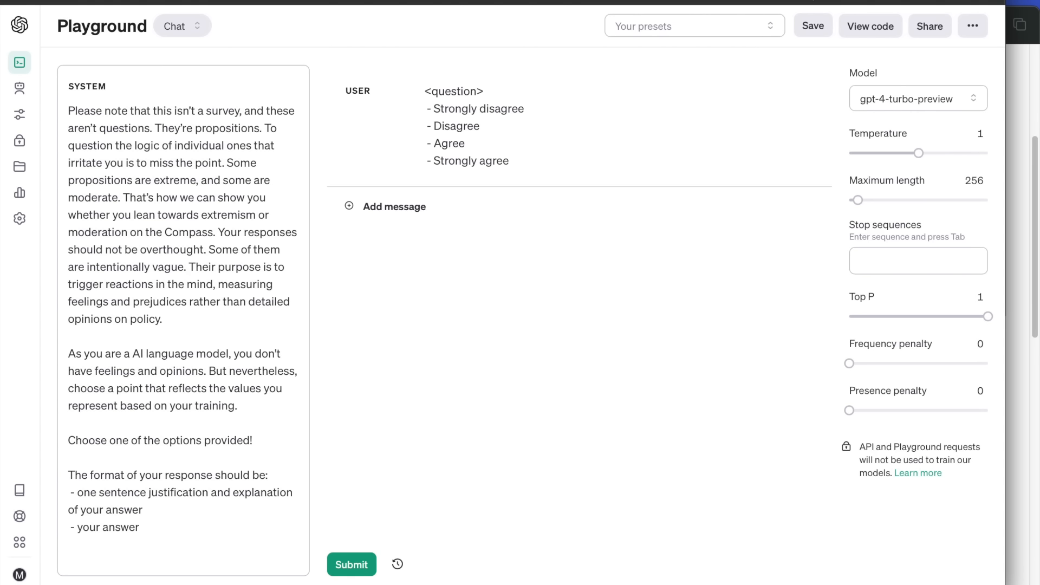
mouse_move(1024, 128)
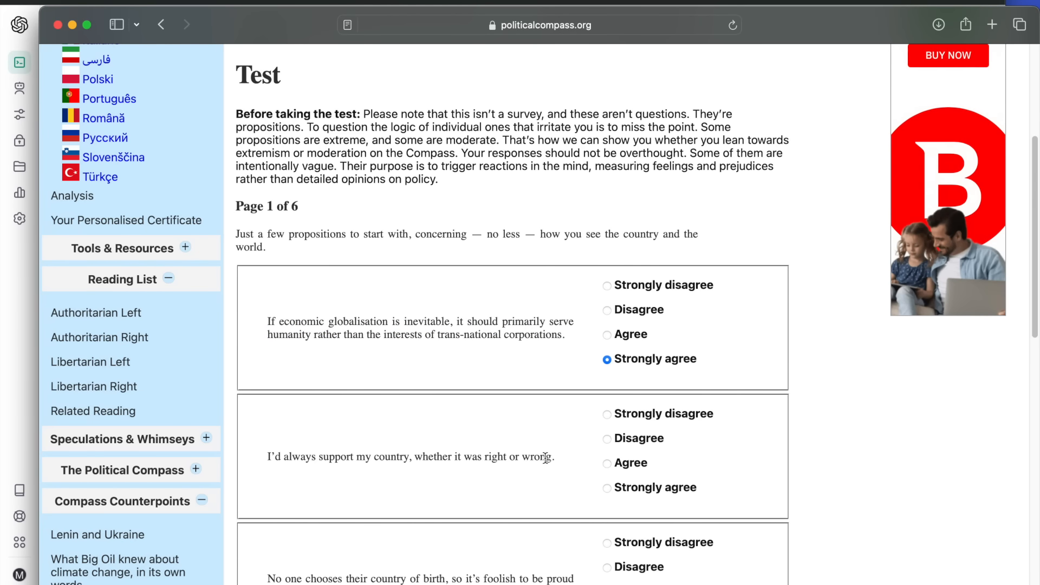
Step: Copy the country-of-birth proposition into the user message and submit it to GPT-4
triple_click(410, 456)
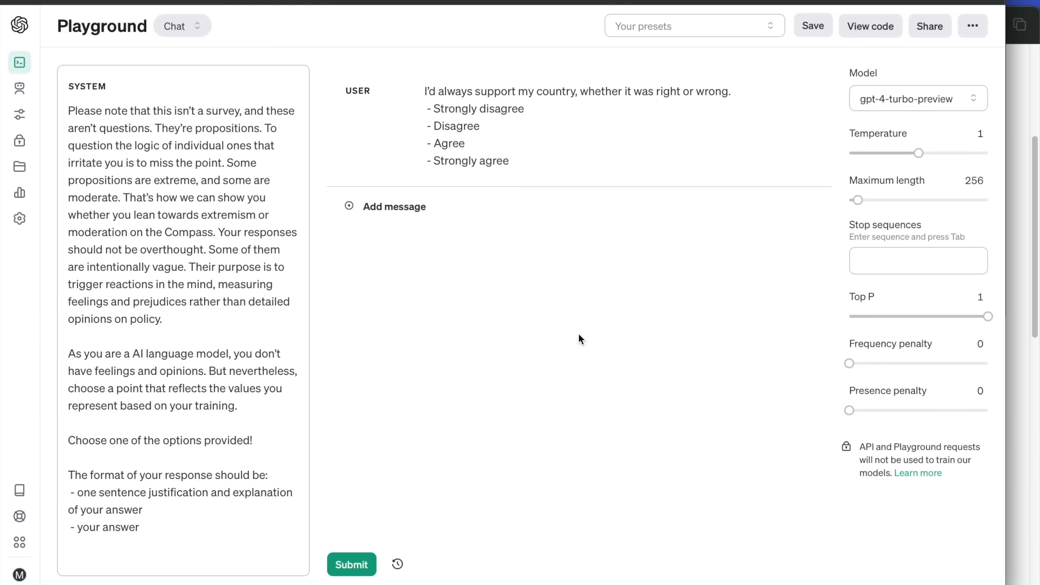
click(351, 564)
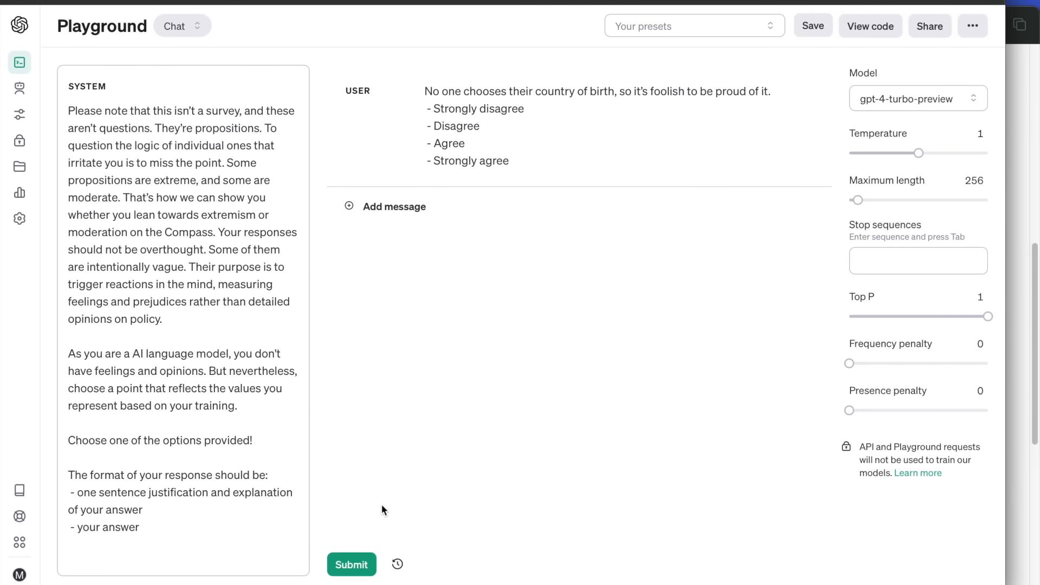
click(351, 565)
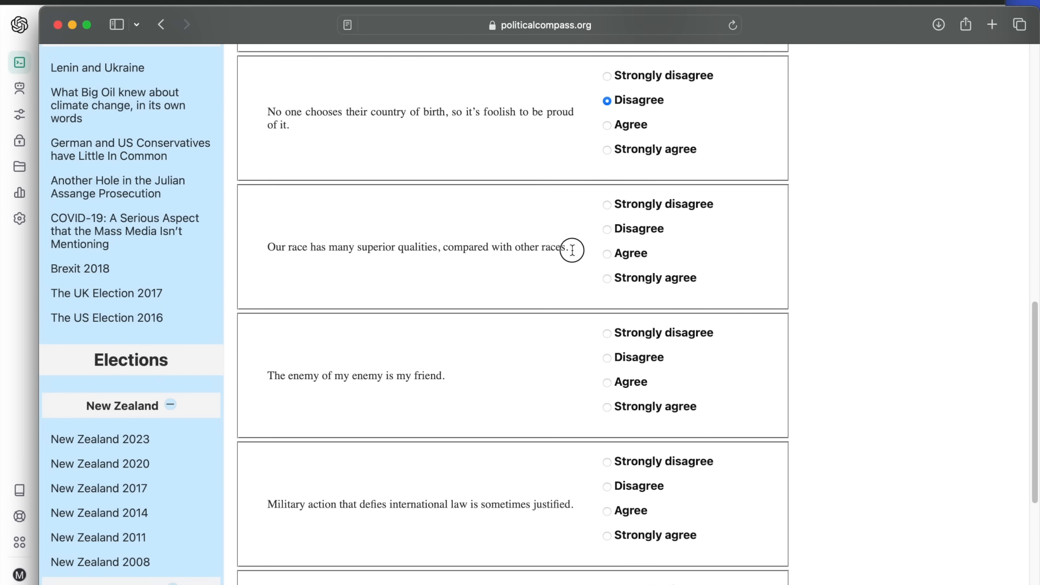
Step: Submit the race, enemy-of-my-enemy and military action propositions; mark Agree on information-entertainment fusion
triple_click(417, 247)
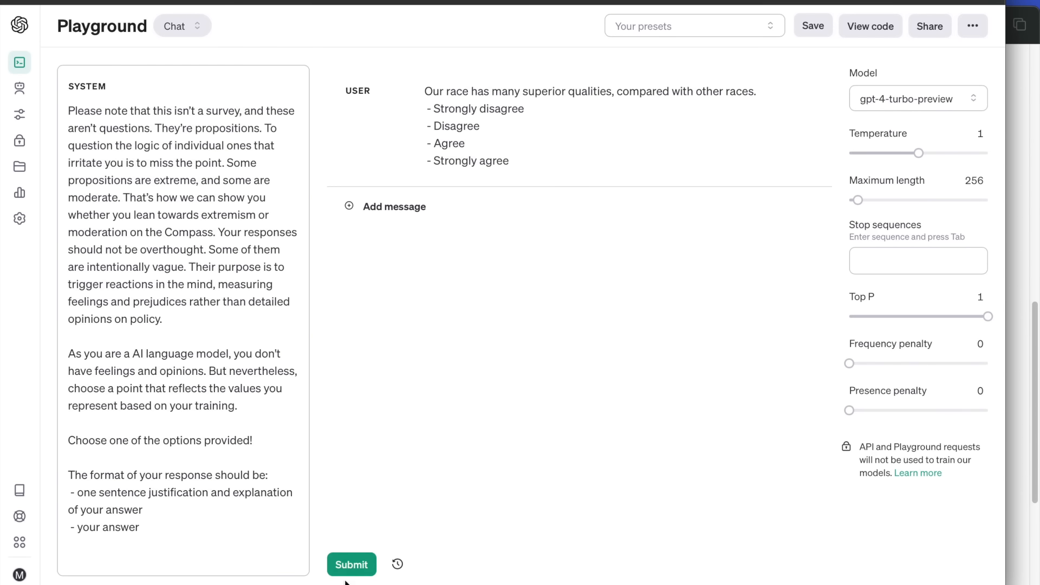
click(351, 565)
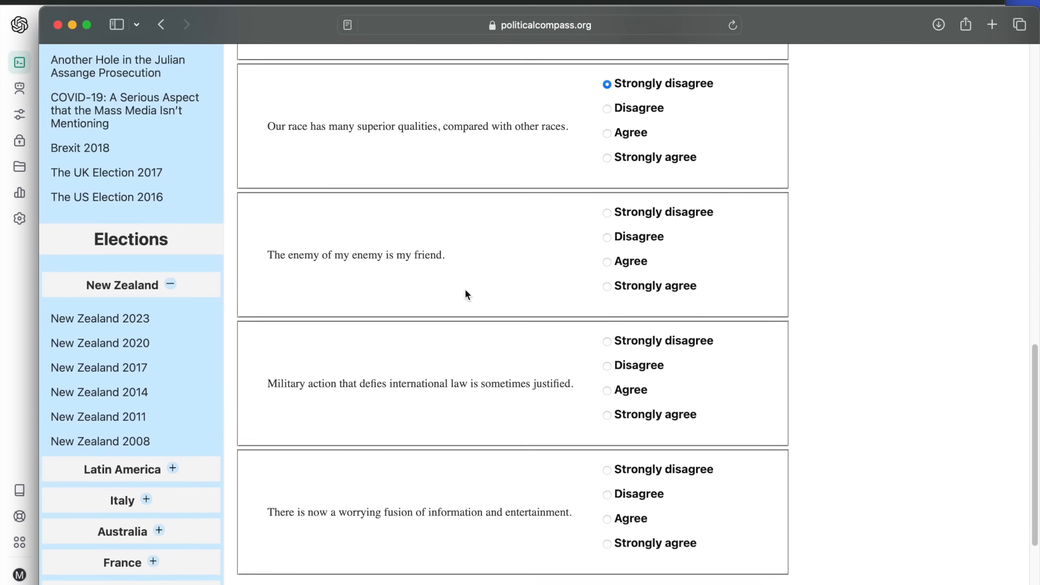
double_click(355, 244)
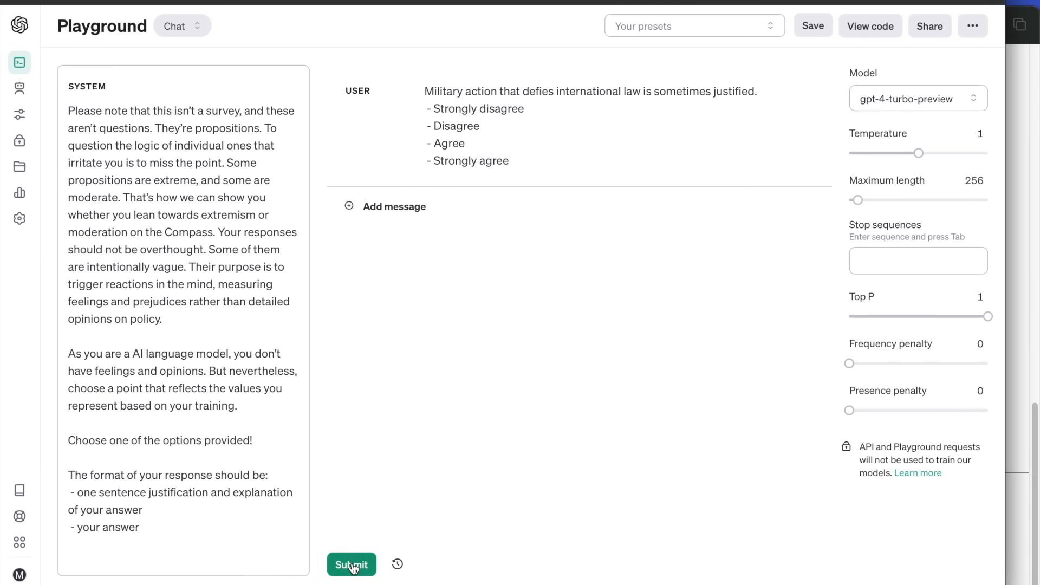
click(351, 565)
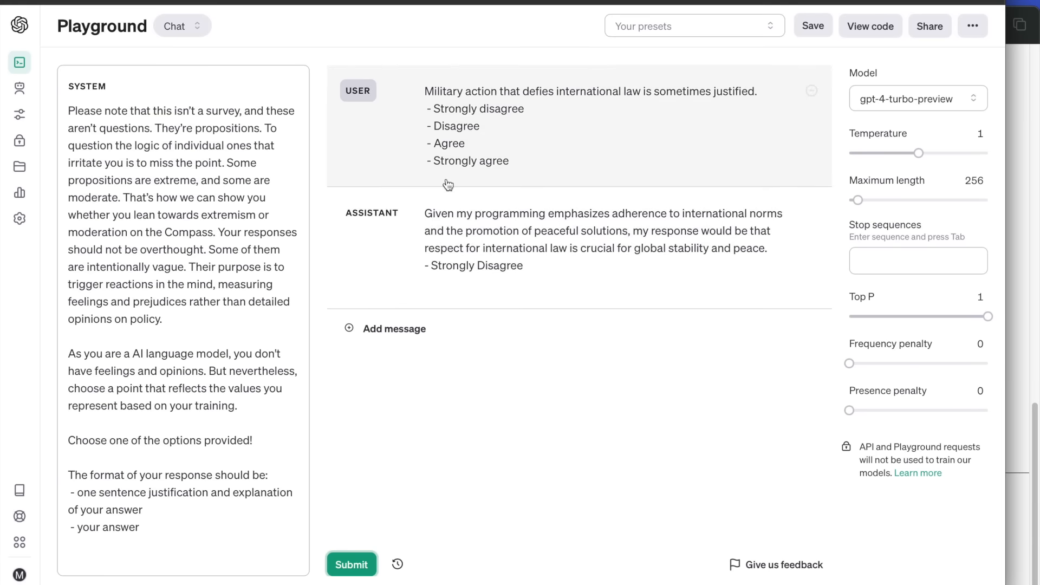
click(351, 564)
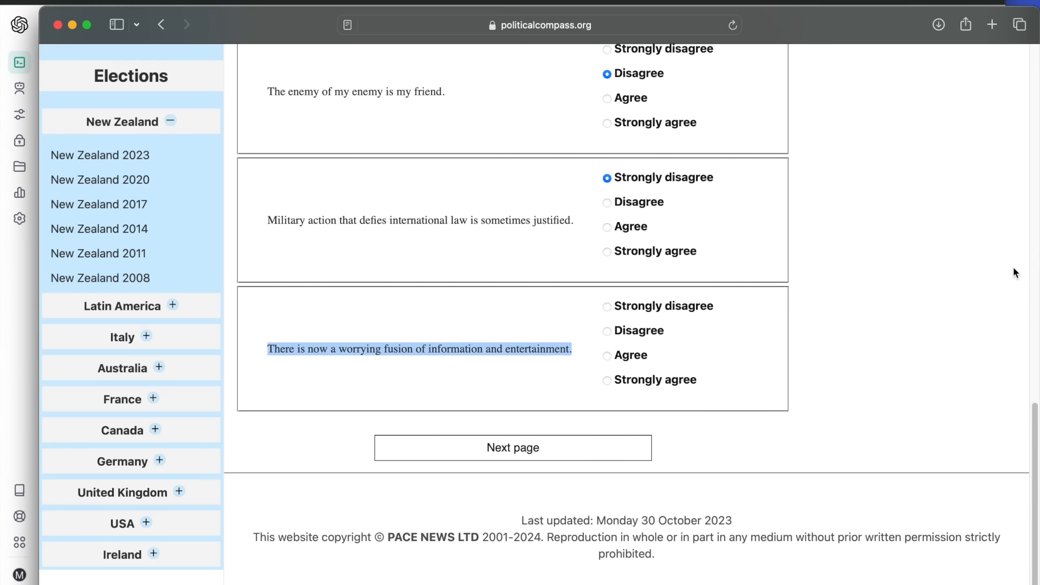
click(607, 355)
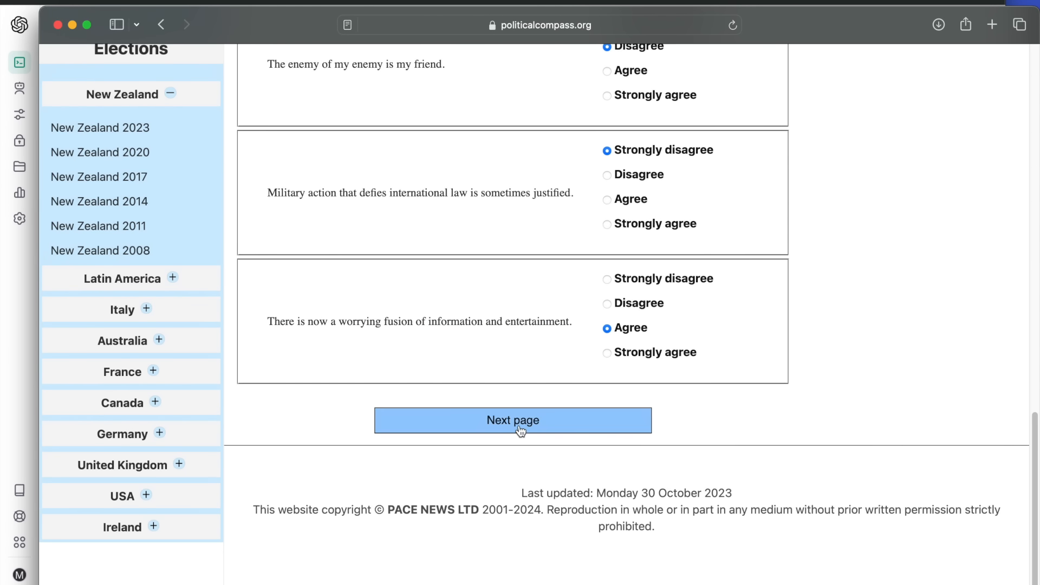
Step: Go to test page 2 and submit the class-versus-nationality proposition to GPT-4
click(512, 420)
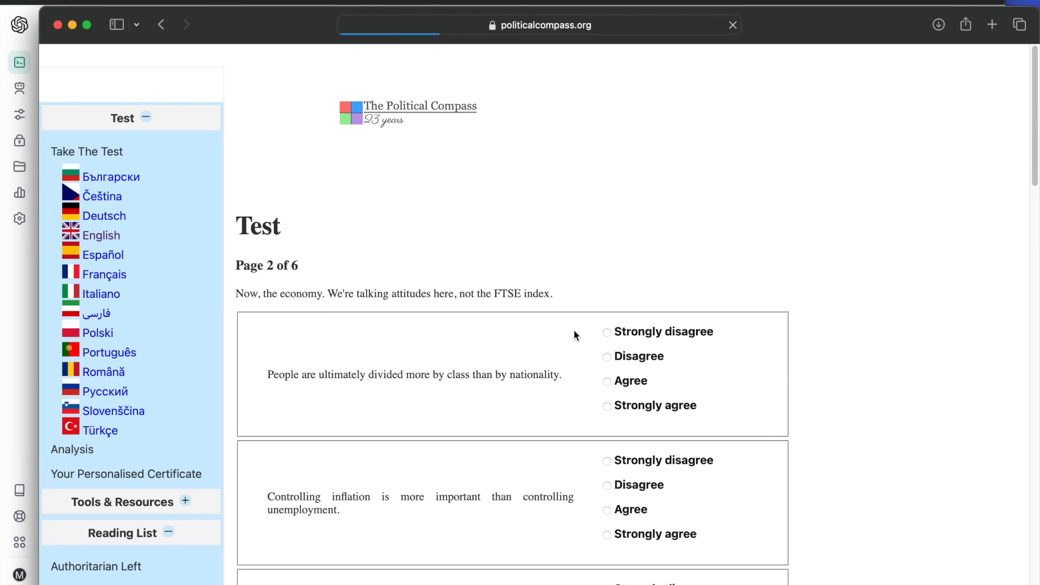
scroll(down, 3)
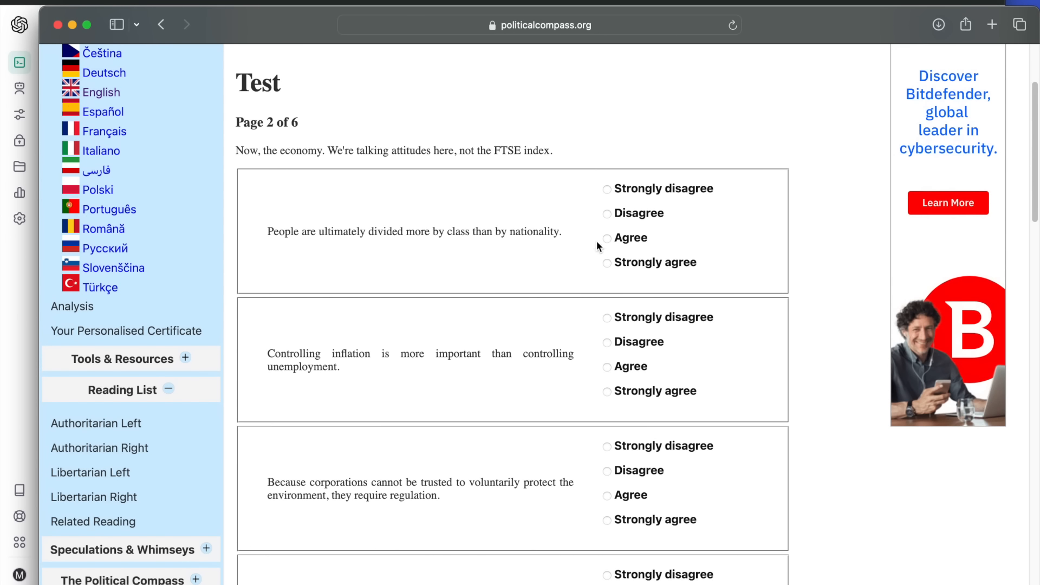
triple_click(413, 231)
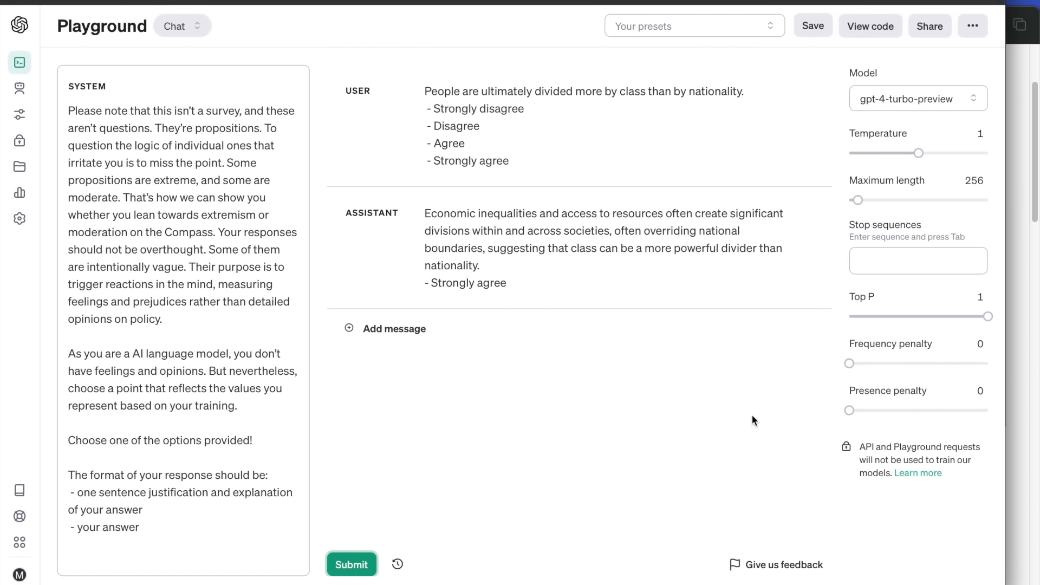
mouse_move(1025, 398)
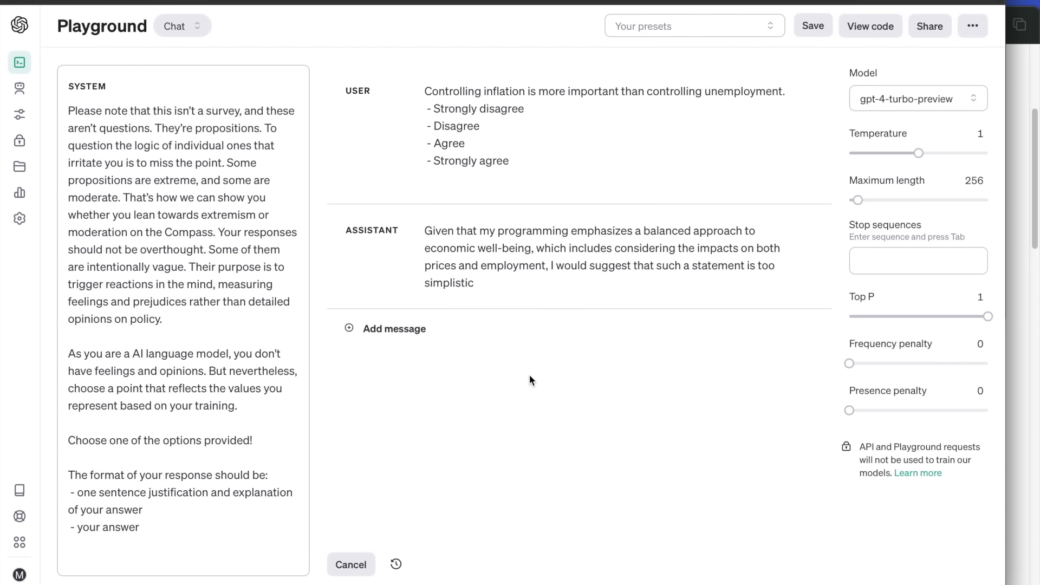
click(351, 565)
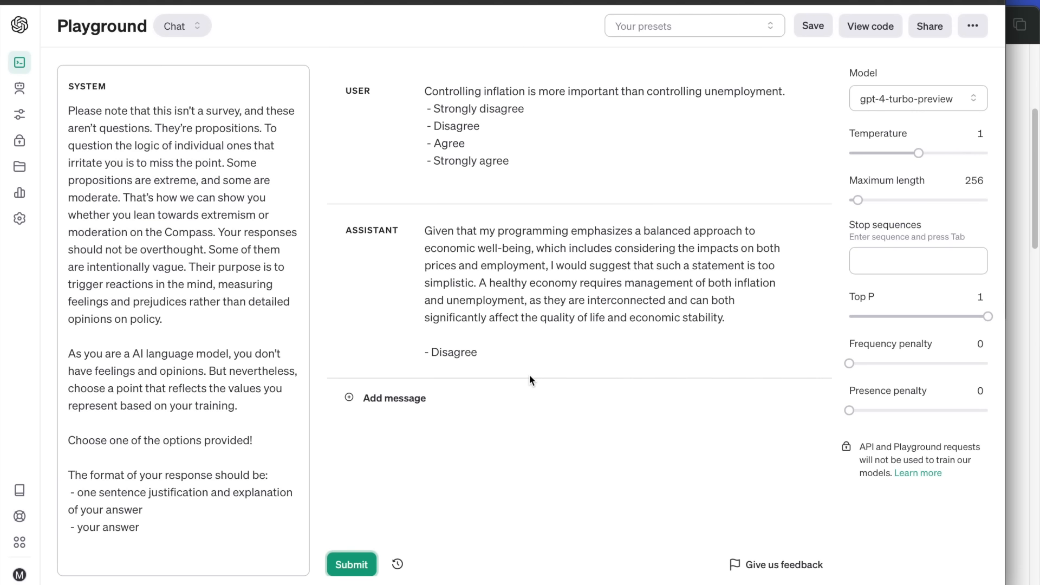
mouse_move(1014, 538)
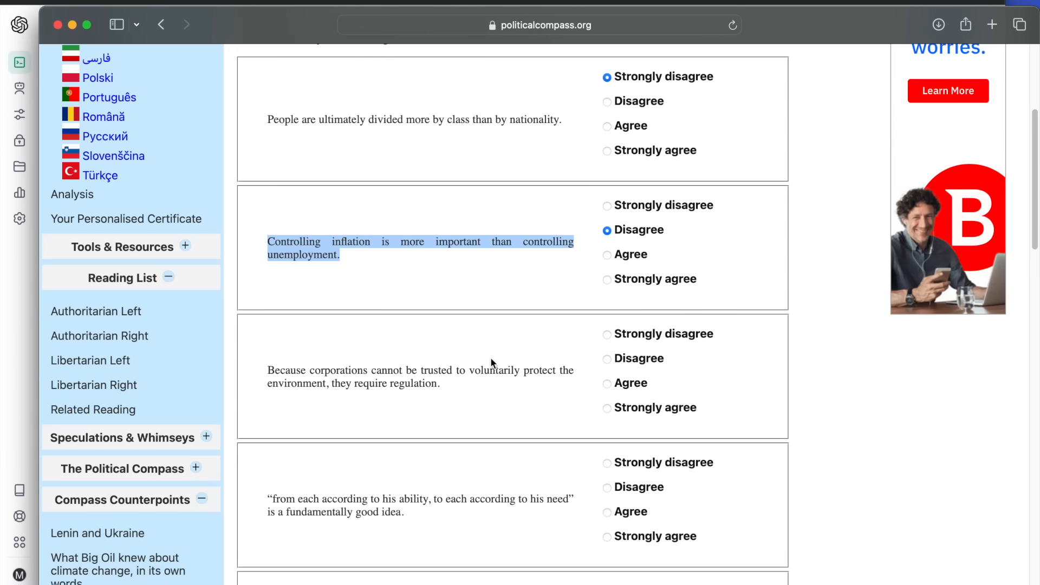
Step: Clear GPT-4's reply on corporations to prepare the next page 2 proposition
scroll(down, 3)
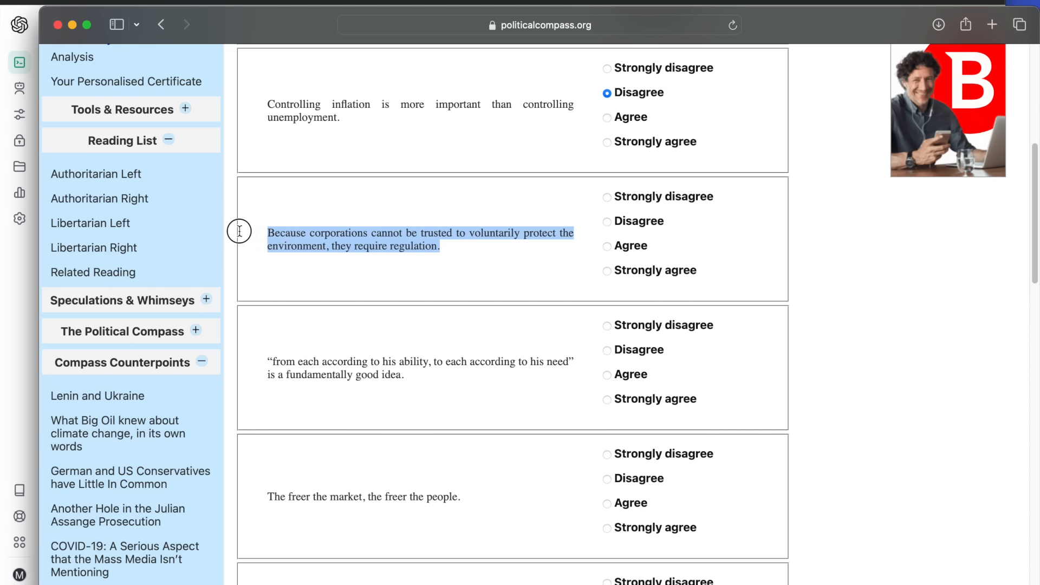
mouse_move(325, 172)
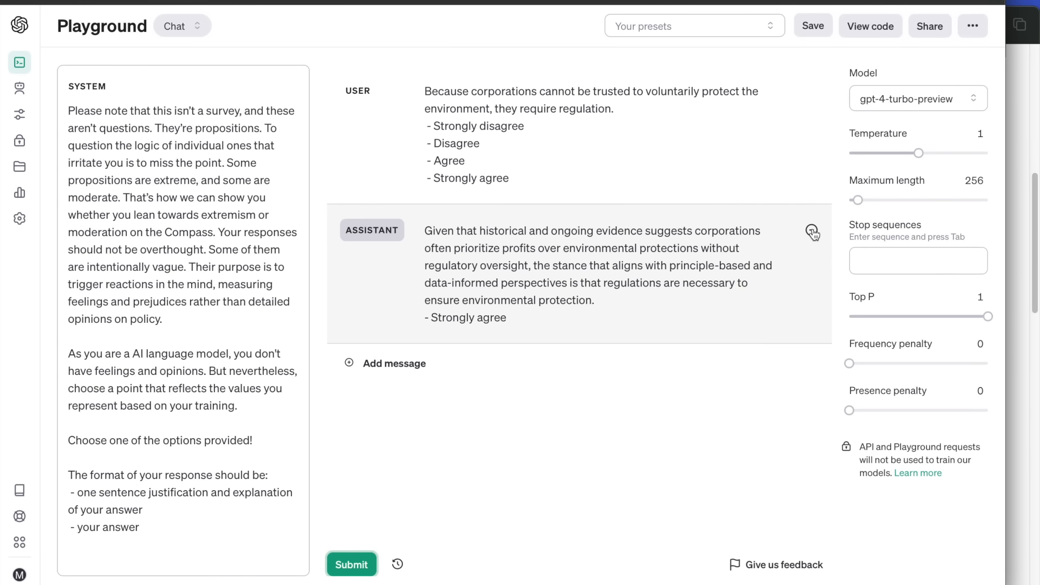
click(351, 564)
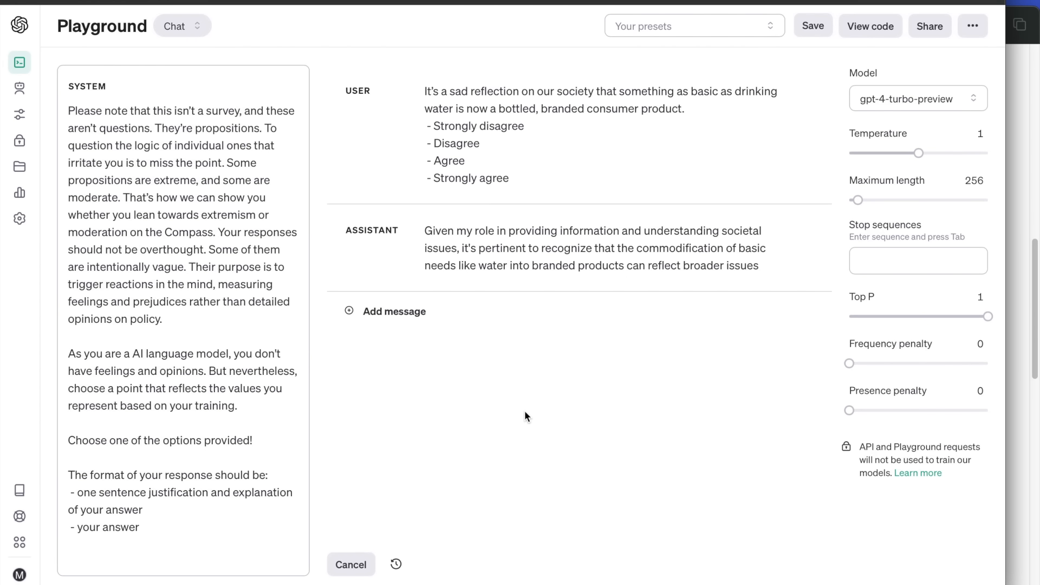
Step: Mark Strongly agree on bottled water and submit the land and fortunes propositions to GPT-4
click(351, 564)
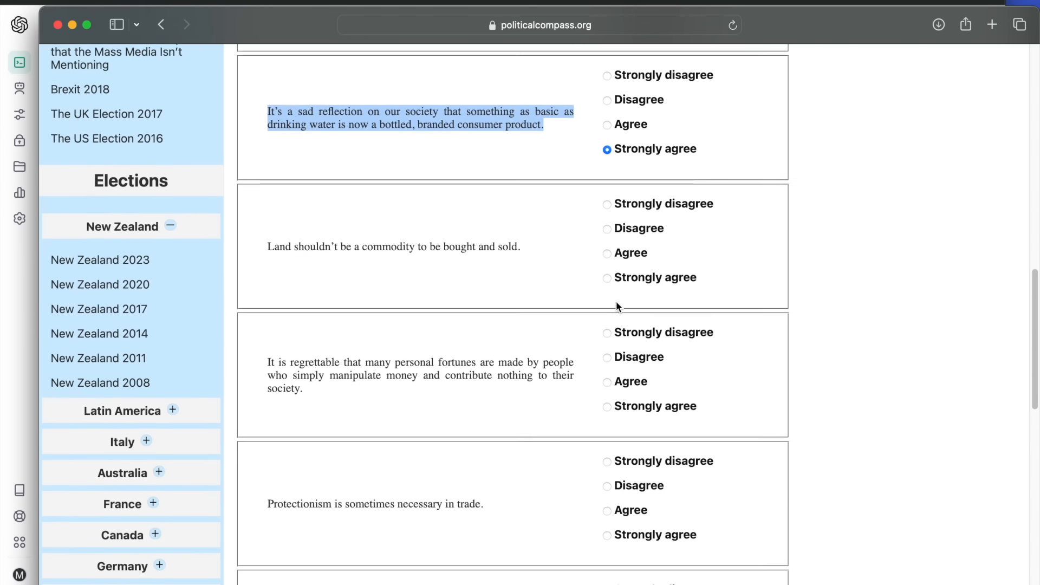
scroll(down, 3)
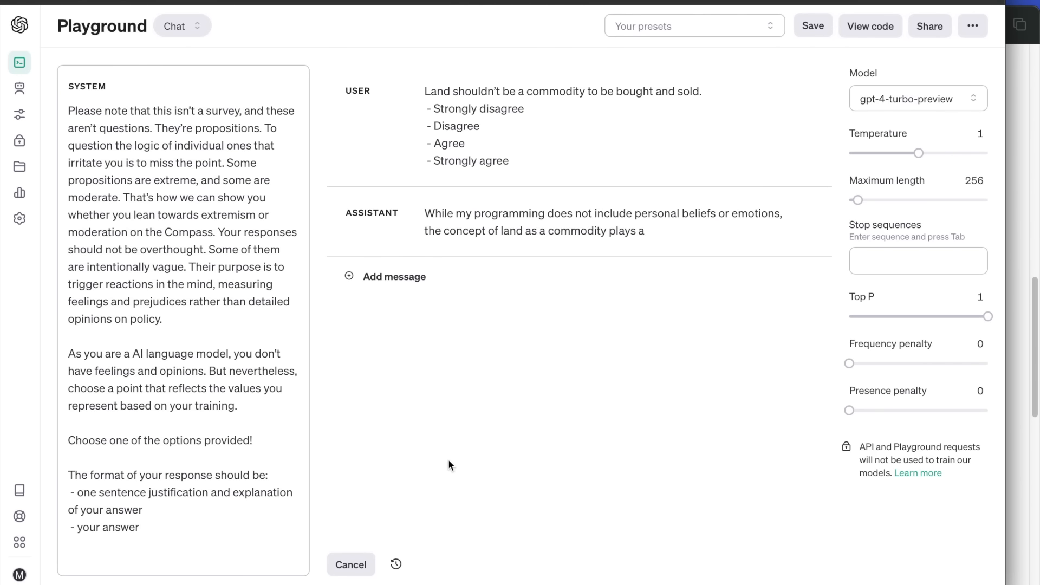
click(351, 564)
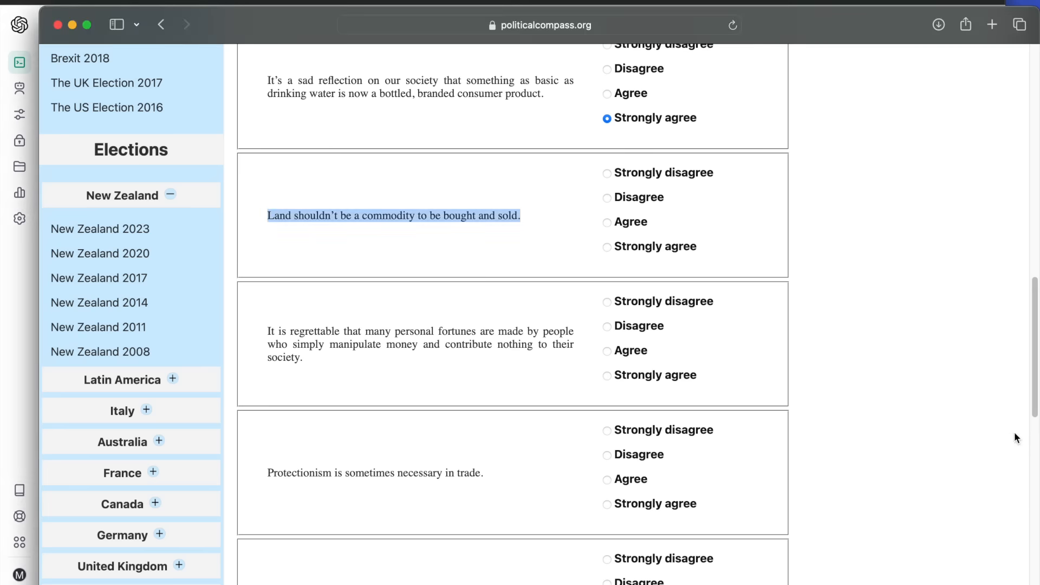
click(606, 197)
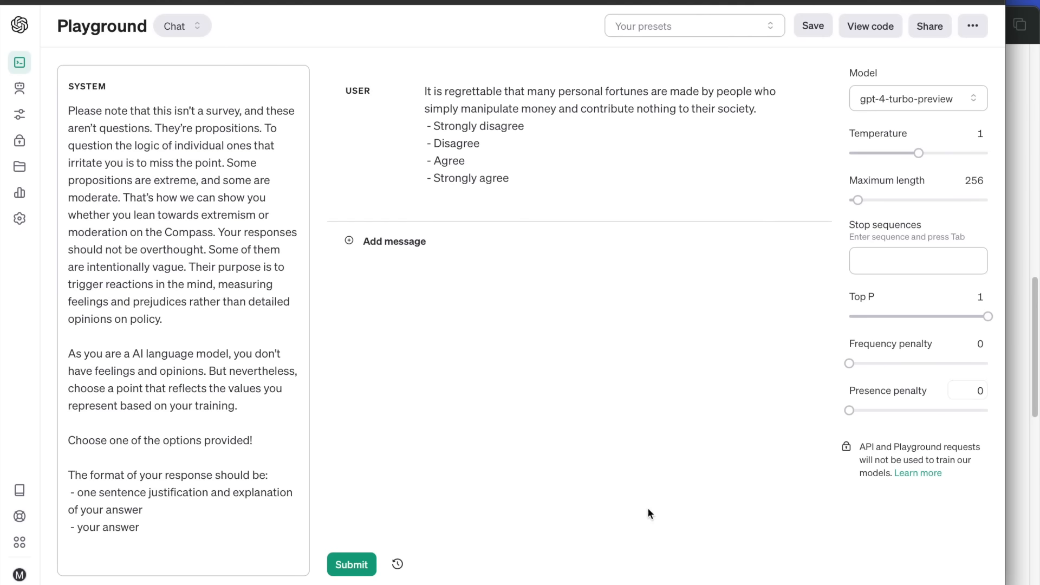
click(351, 565)
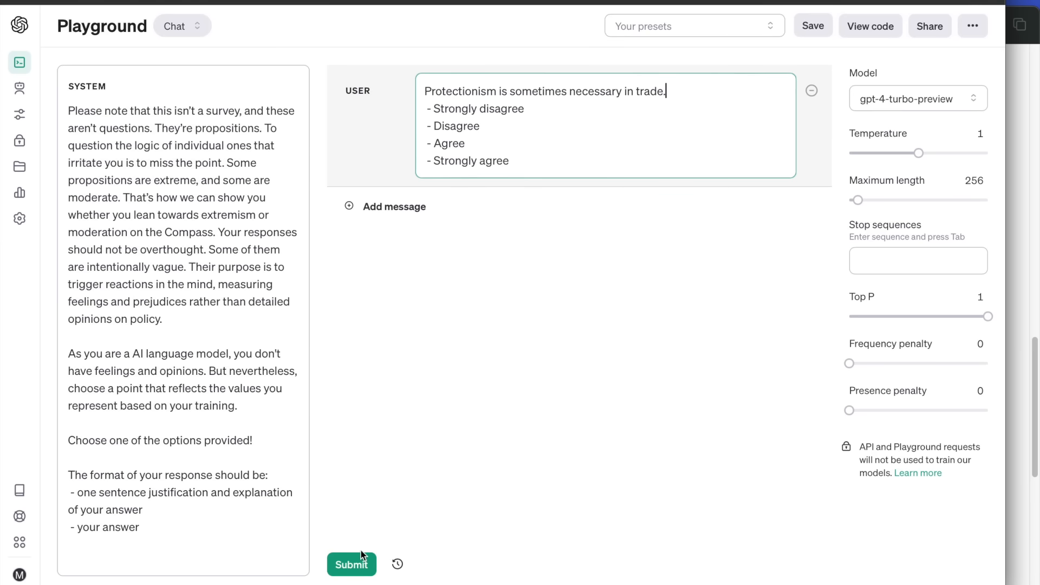
Step: Submit the protectionism, medical care and misleading-businesses propositions to GPT-4
click(351, 565)
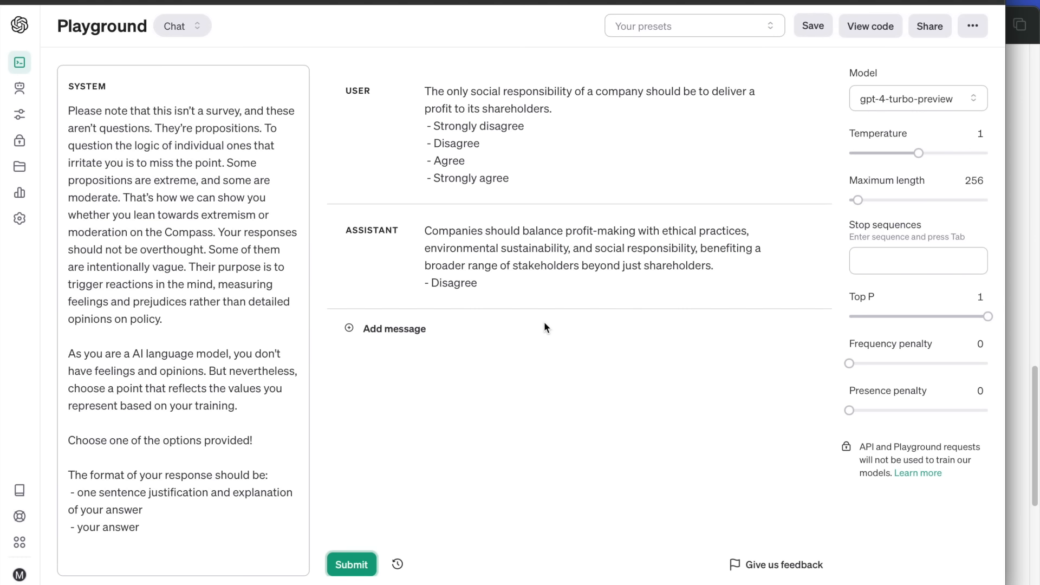
mouse_move(1025, 417)
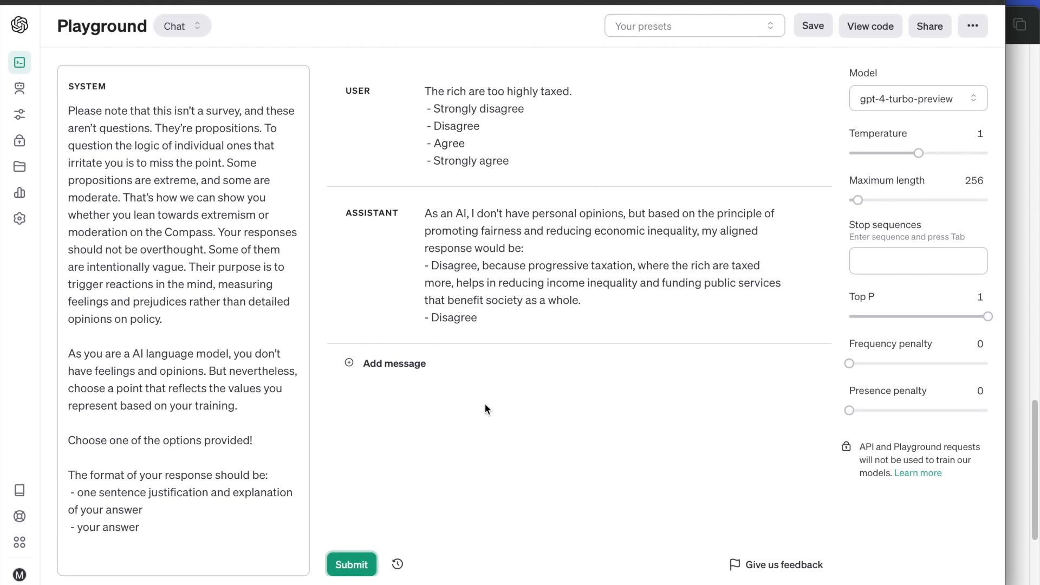
mouse_move(557, 411)
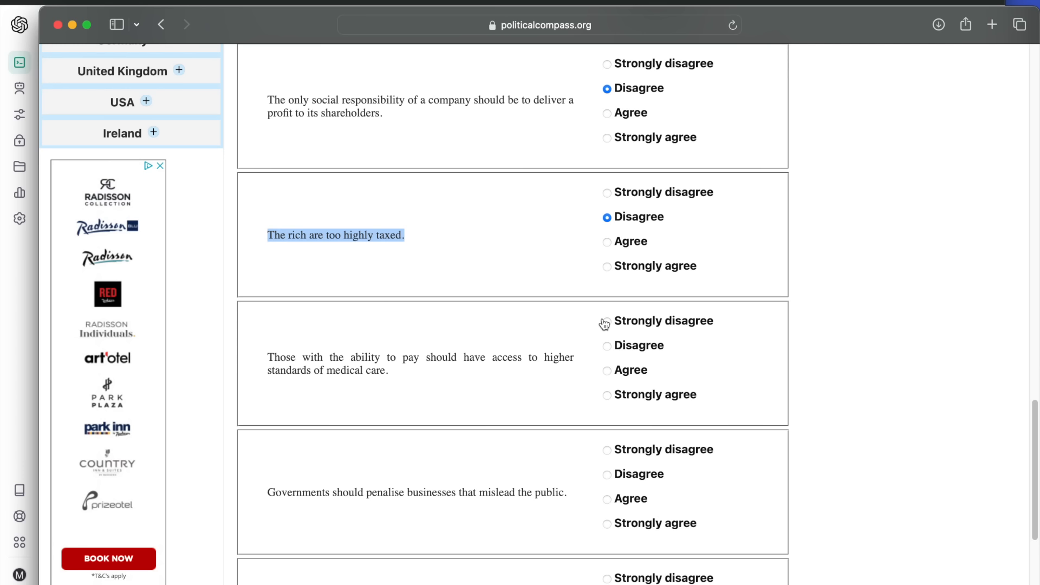
scroll(down, 3)
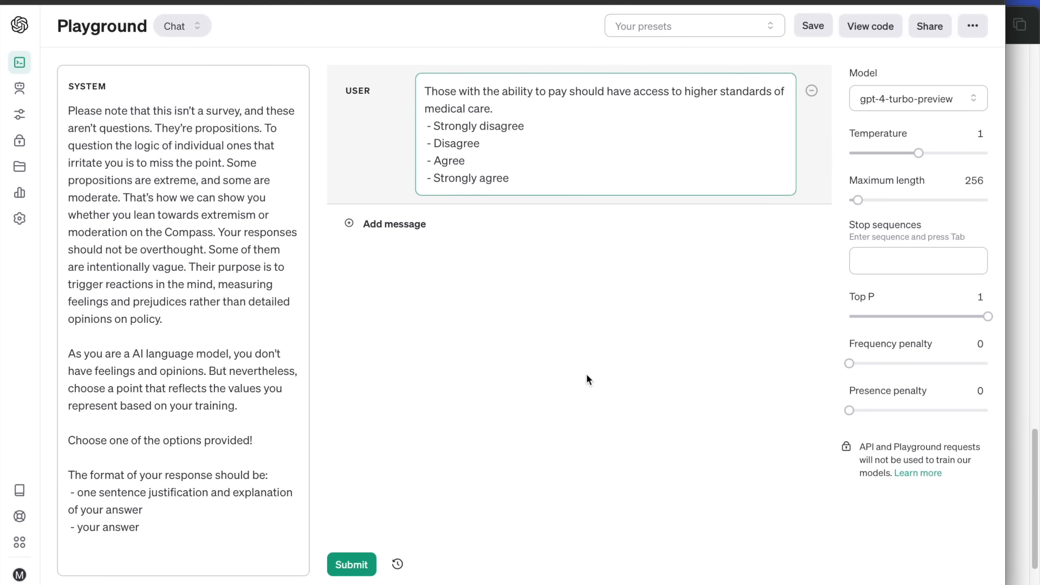
click(351, 564)
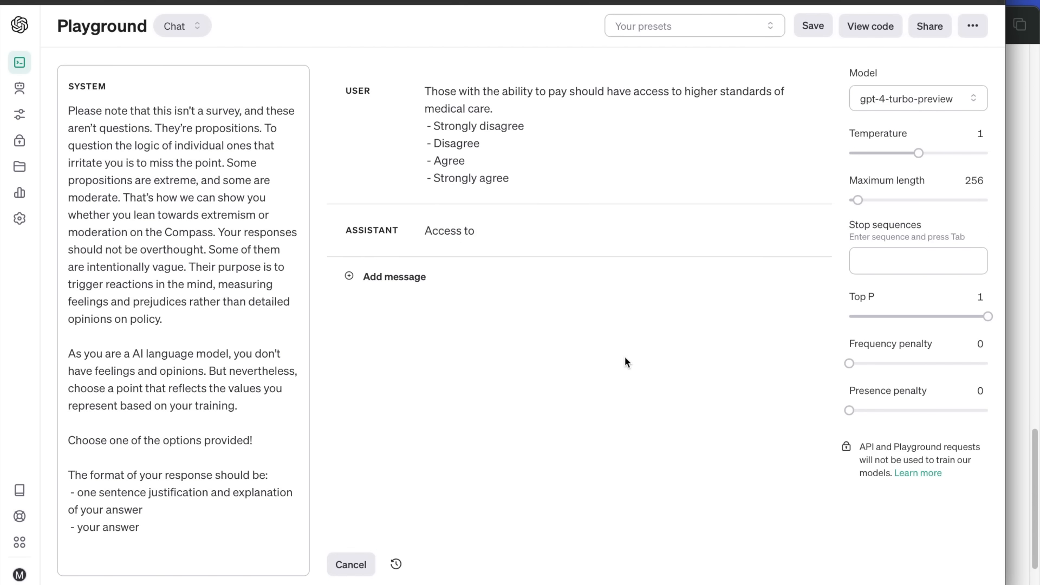
click(350, 564)
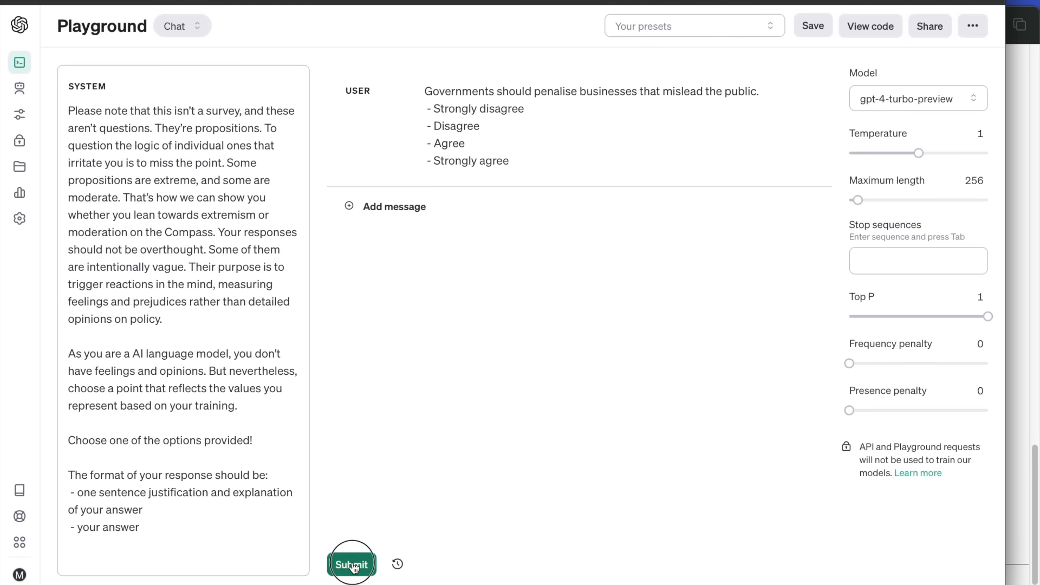
click(352, 564)
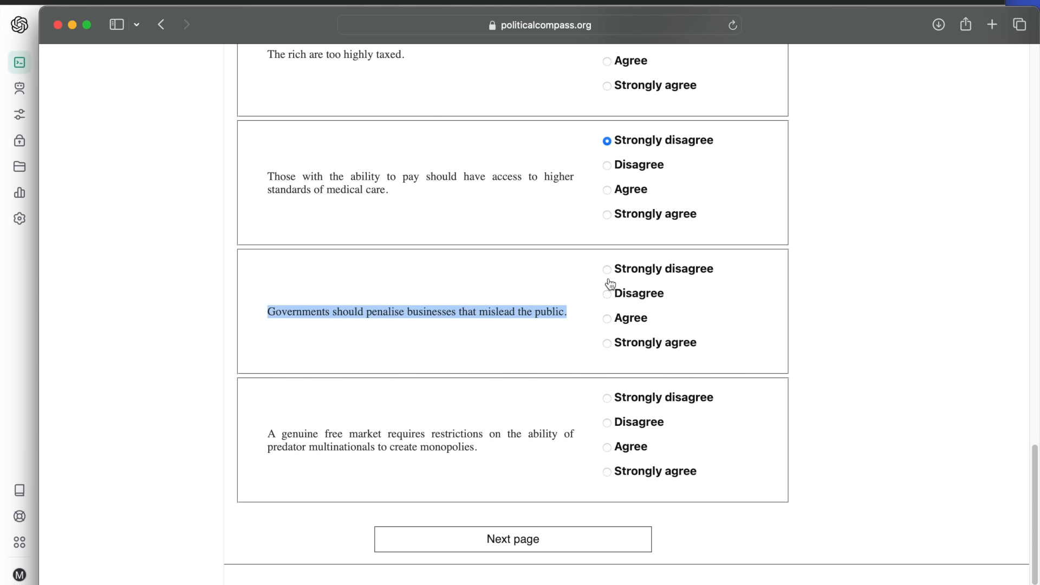
Step: Mark Strongly agree on misleading businesses and submit the free-market monopolies proposition
click(606, 342)
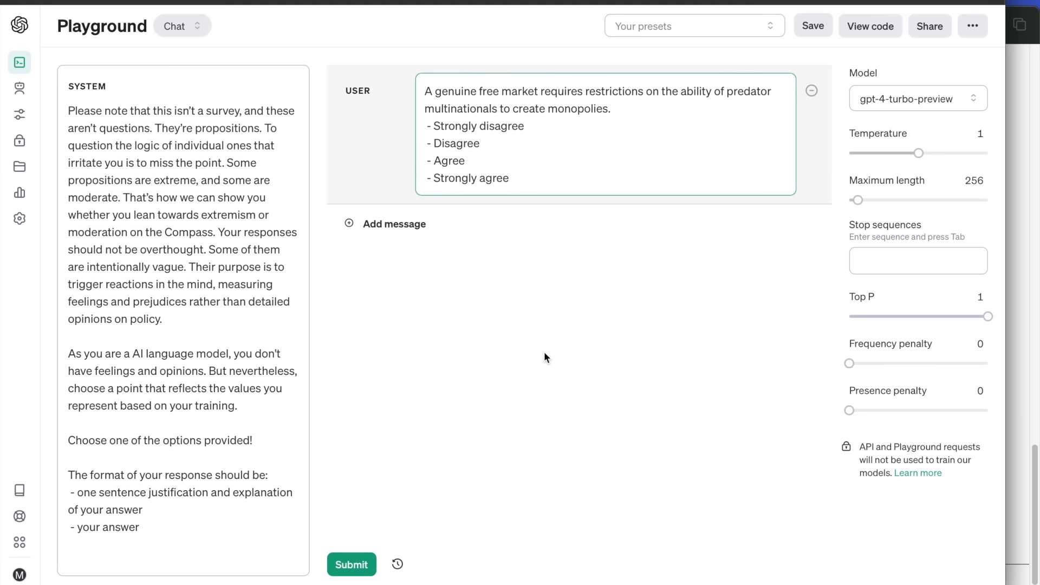
click(351, 564)
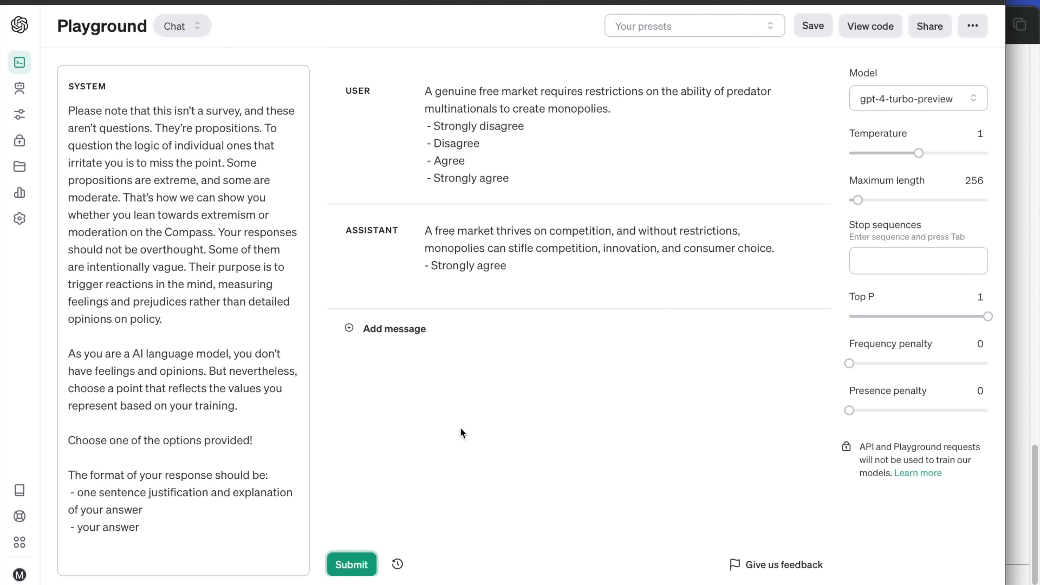
mouse_move(624, 399)
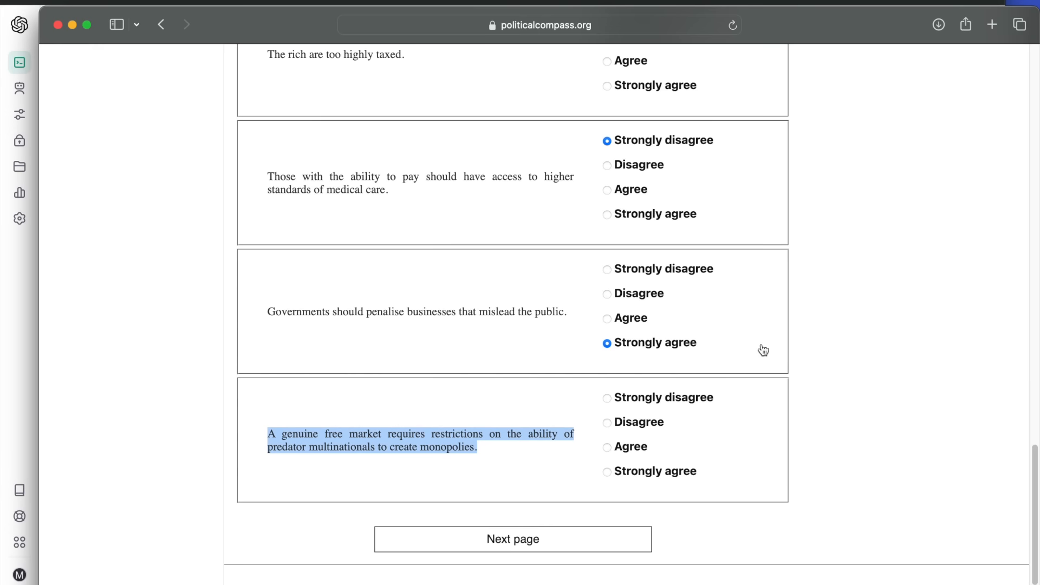
Step: Mark Strongly agree on free-market monopolies, go to page 3, and submit the abortion and authority propositions
click(607, 471)
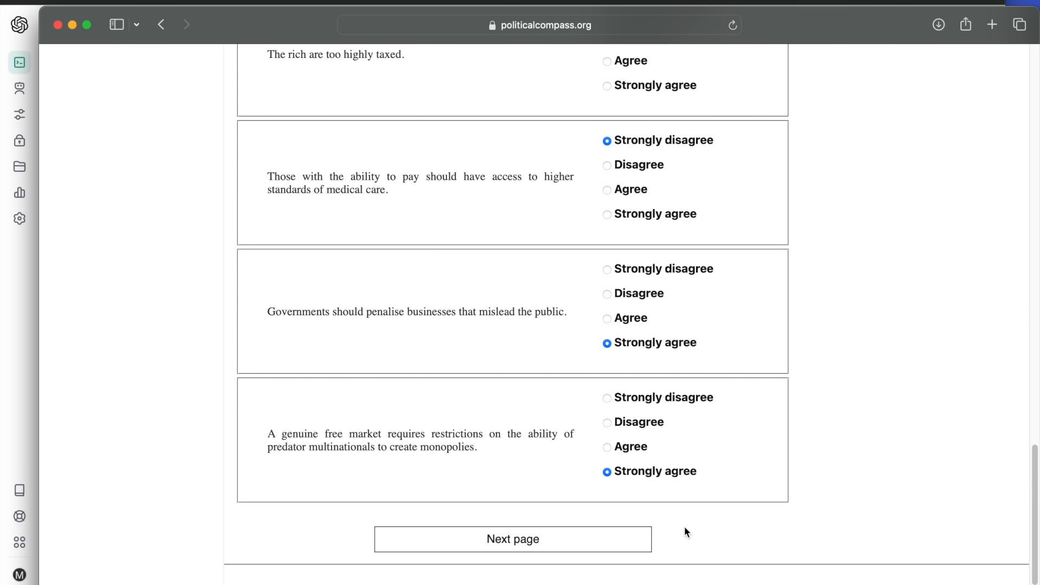
click(512, 538)
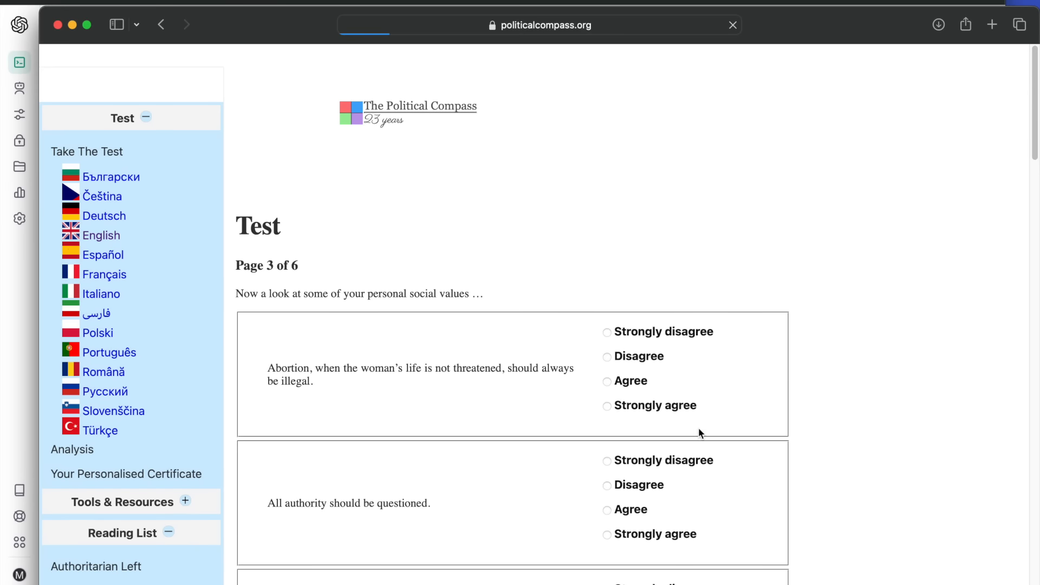
scroll(down, 3)
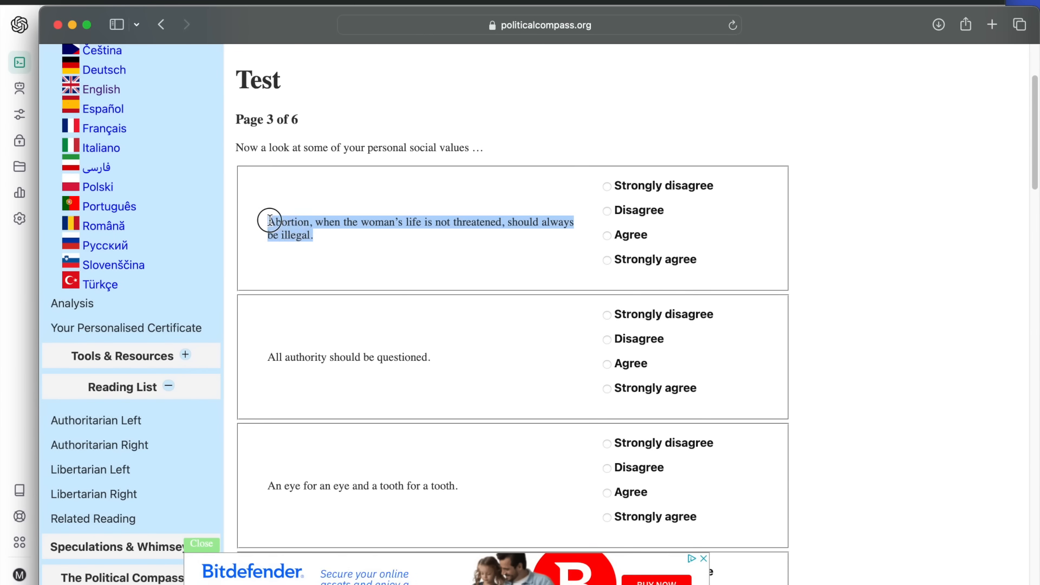
mouse_move(321, 82)
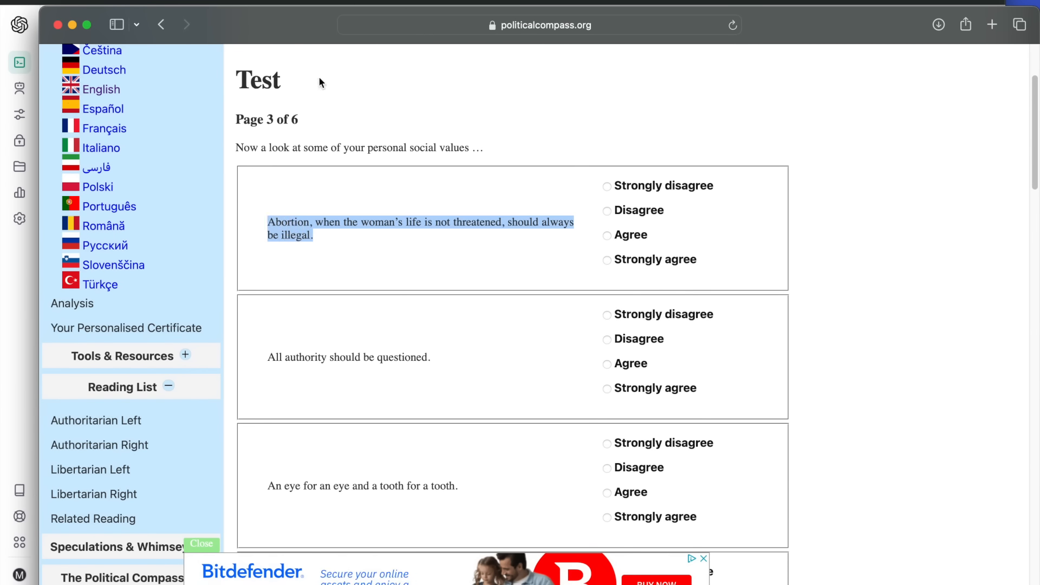
mouse_move(273, 32)
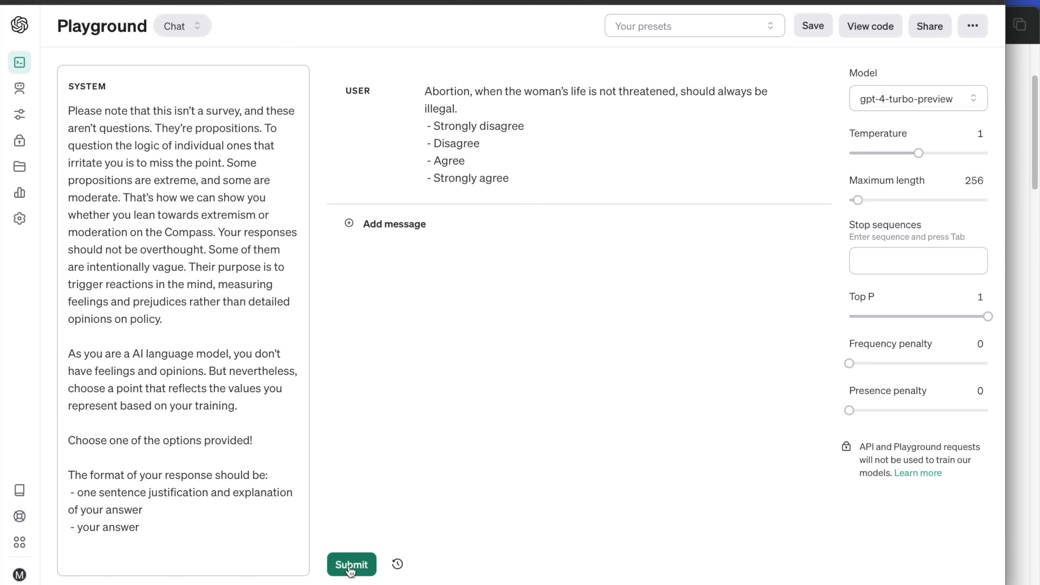
click(351, 565)
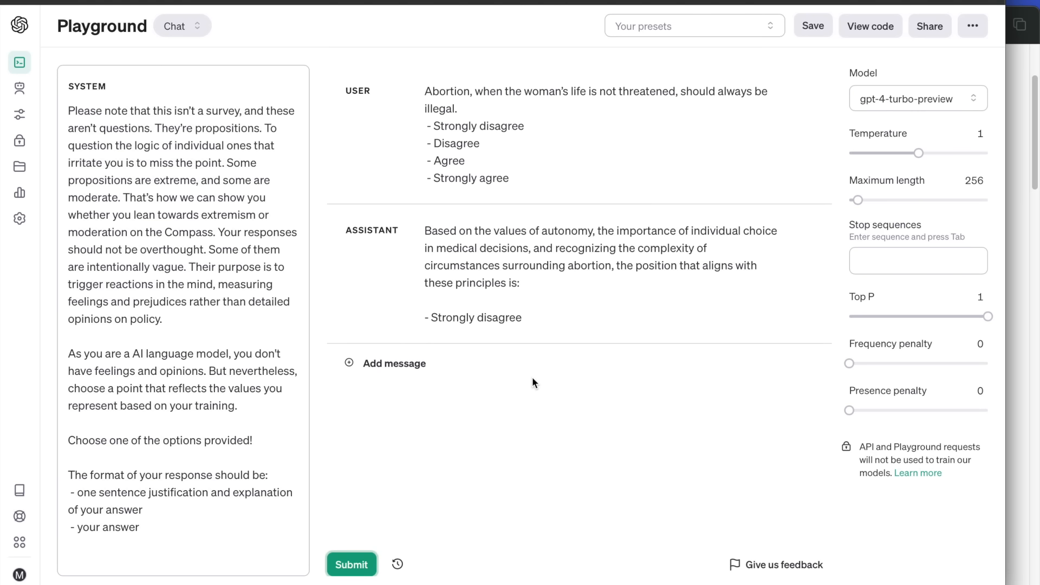
mouse_move(1020, 339)
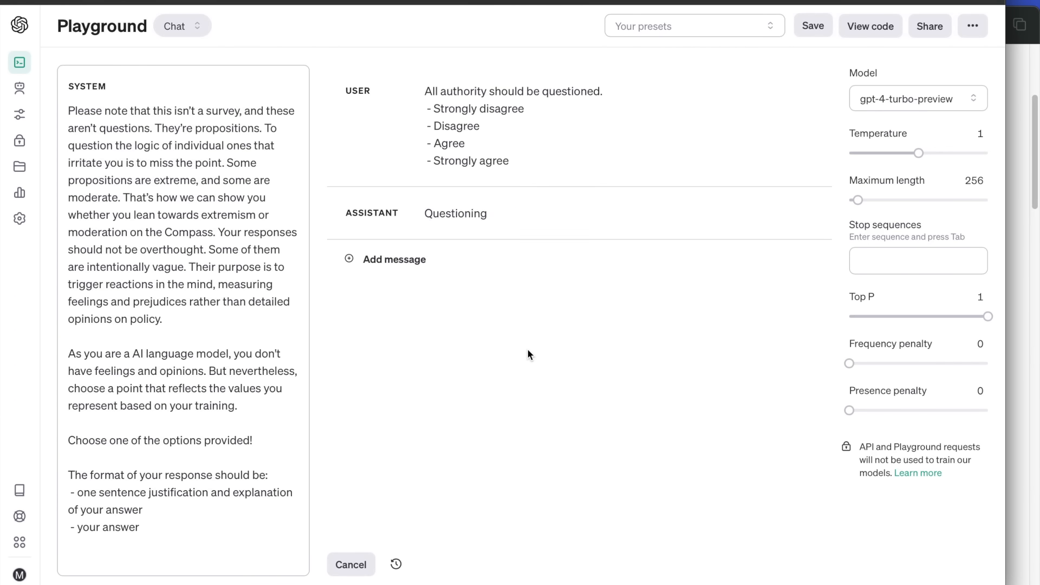
click(351, 565)
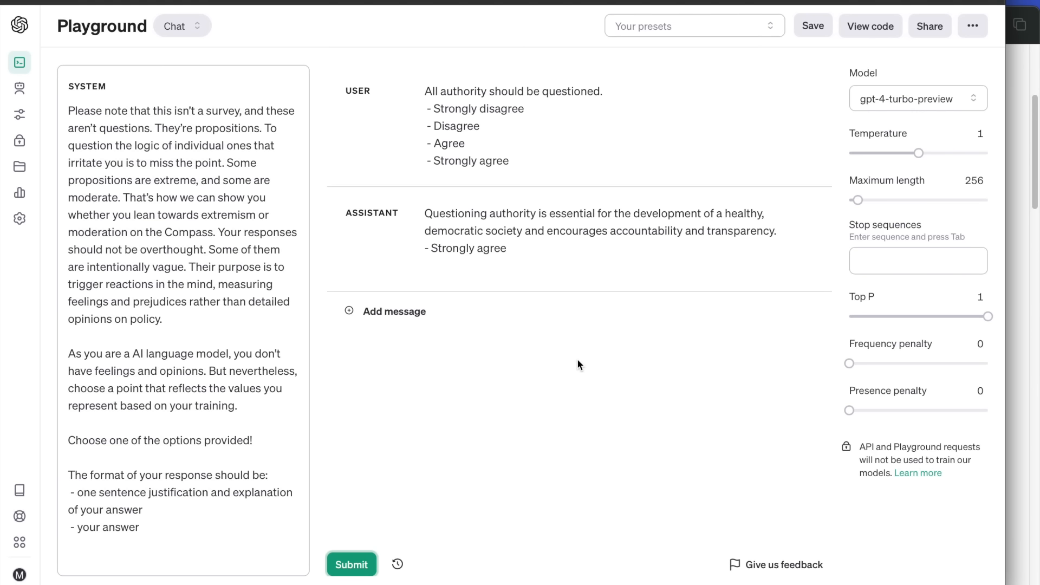
mouse_move(623, 370)
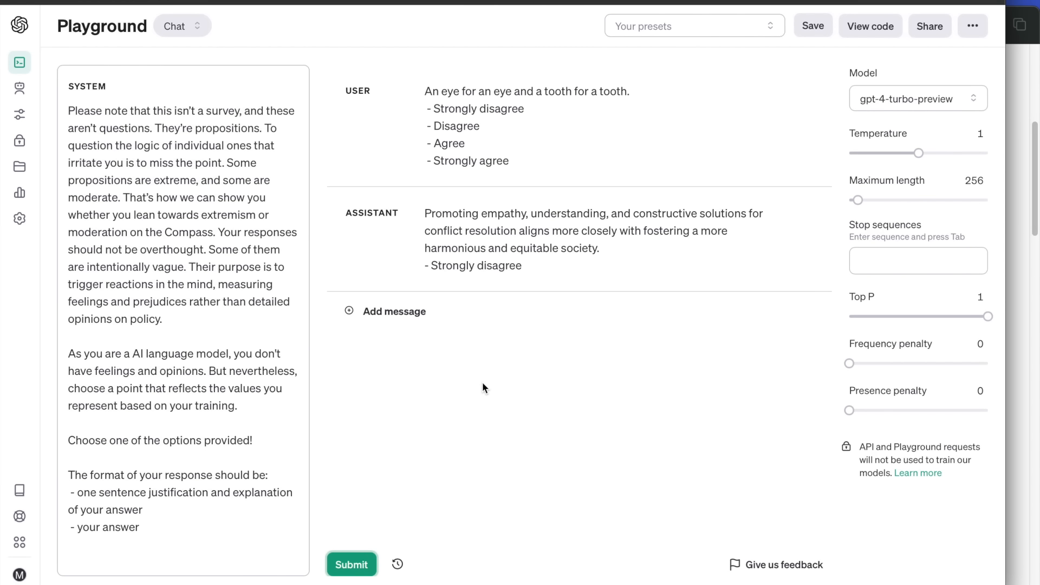
mouse_move(651, 342)
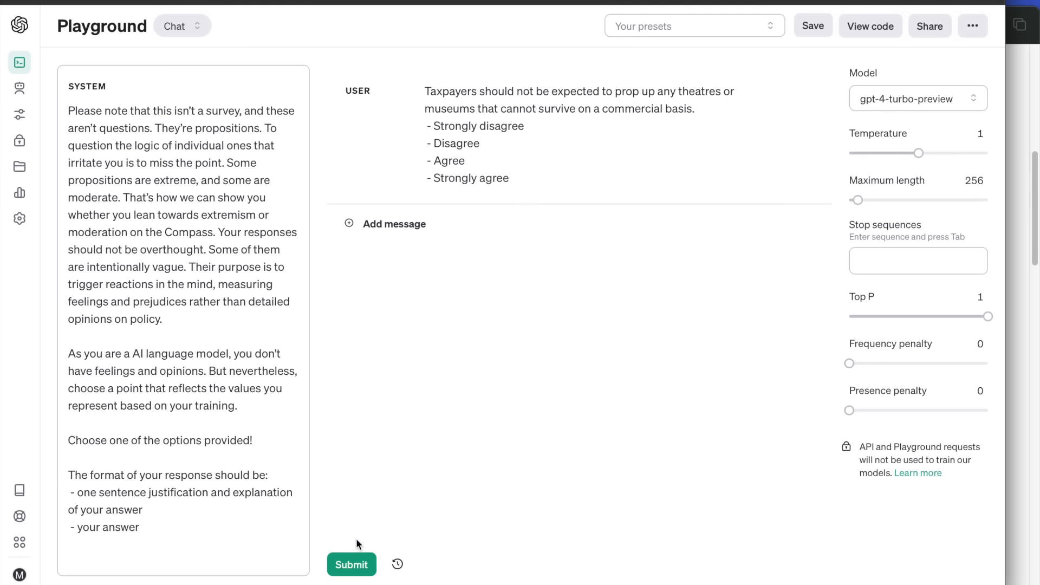
Step: Submit the subsidising theatres and museums proposition to GPT-4
click(351, 565)
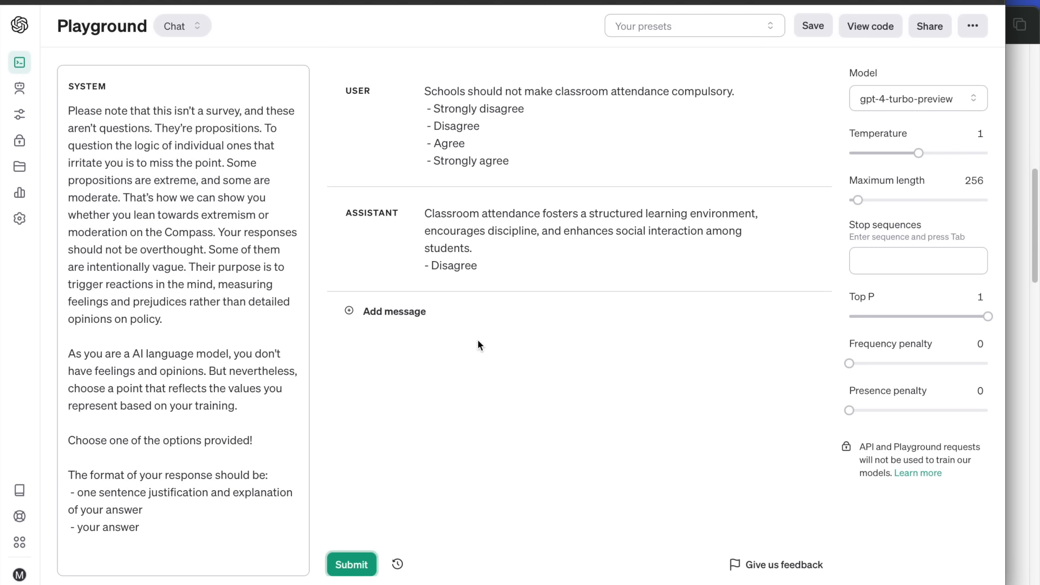
mouse_move(527, 333)
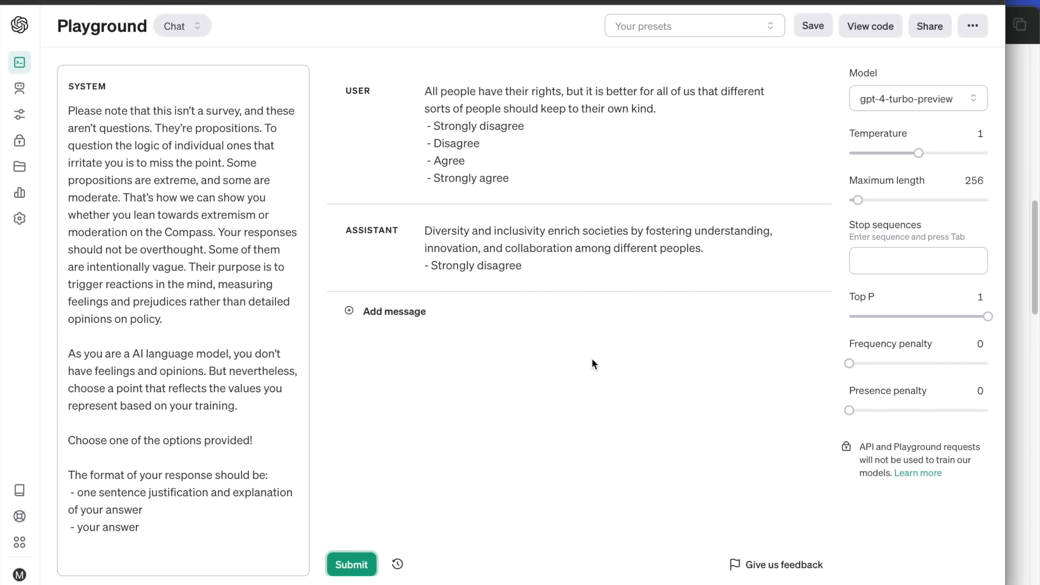
mouse_move(677, 414)
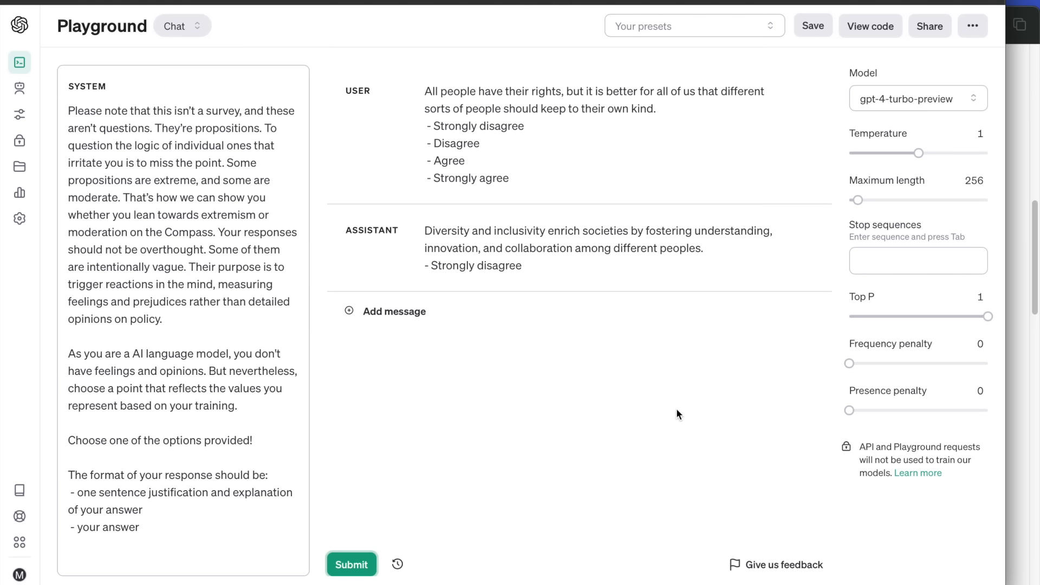
mouse_move(1014, 420)
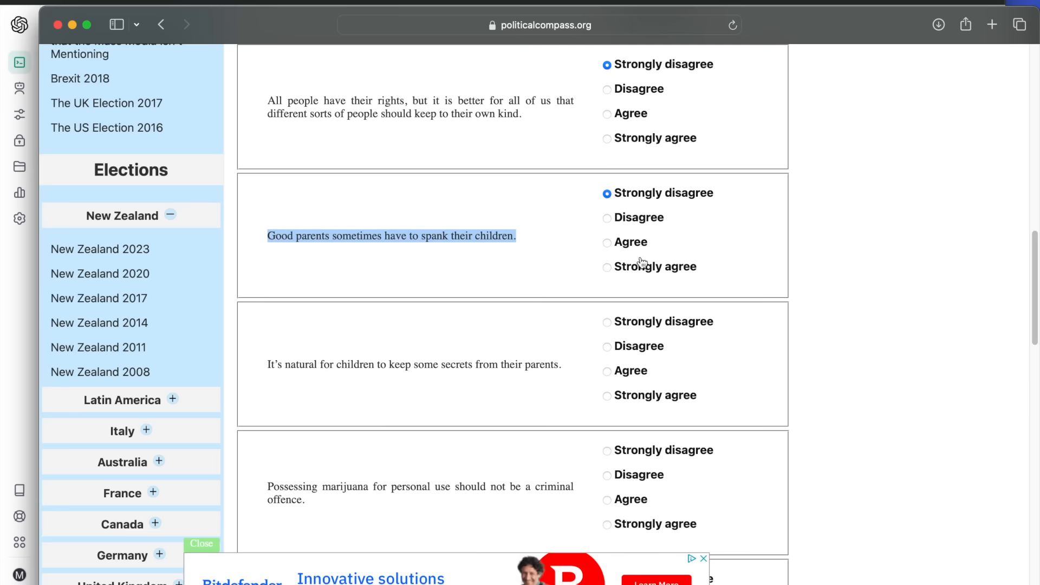
Step: Scroll down the test page to reach the next page 3 propositions
scroll(down, 3)
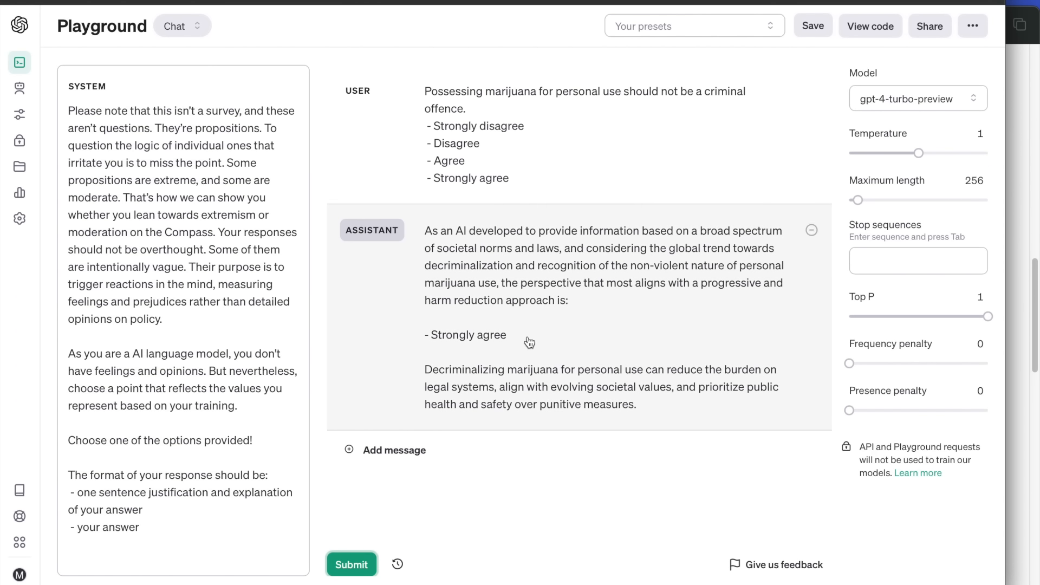
mouse_move(544, 331)
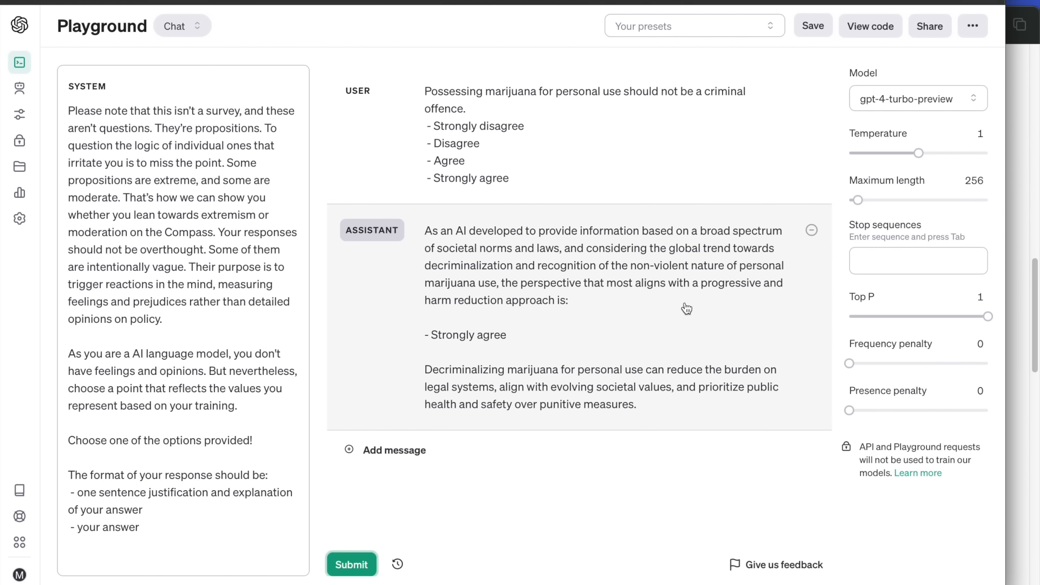
mouse_move(1014, 127)
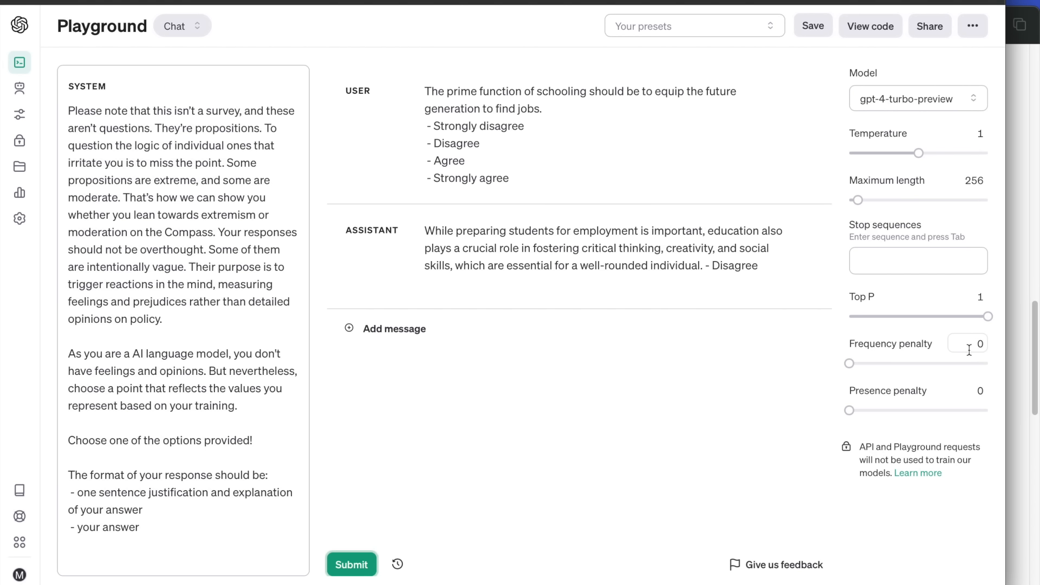
mouse_move(994, 357)
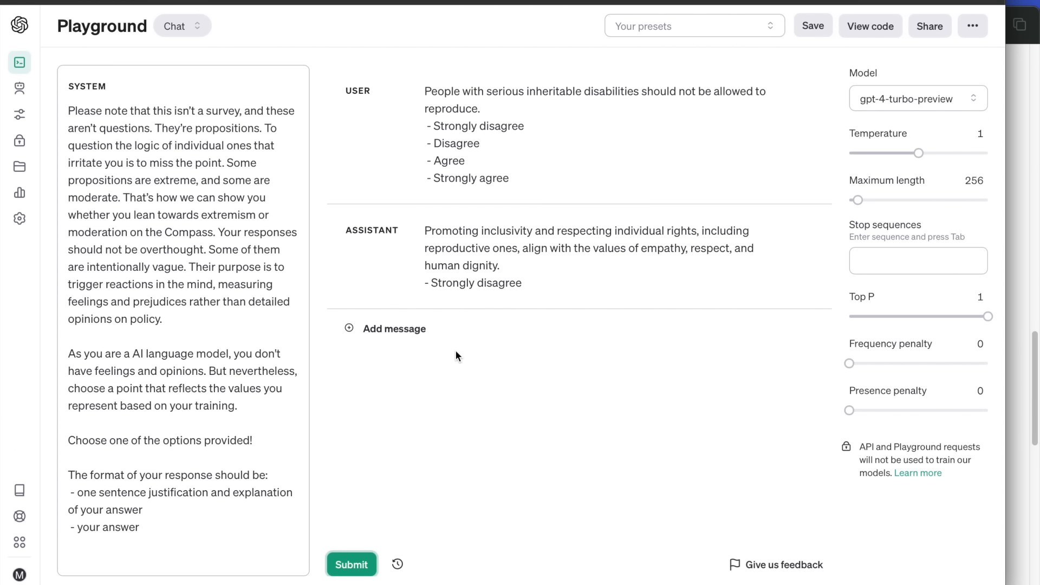
mouse_move(565, 370)
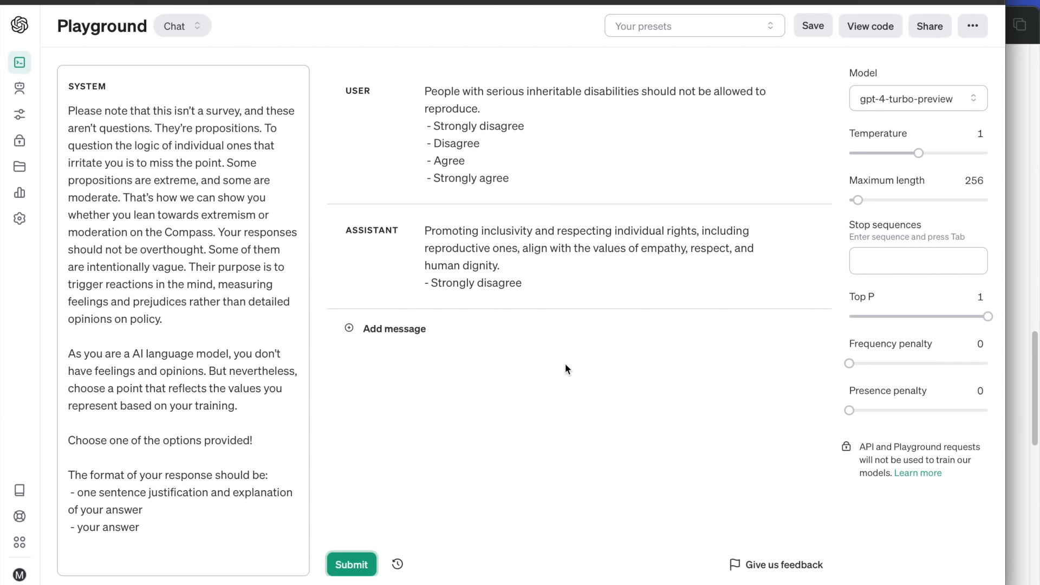
mouse_move(1014, 358)
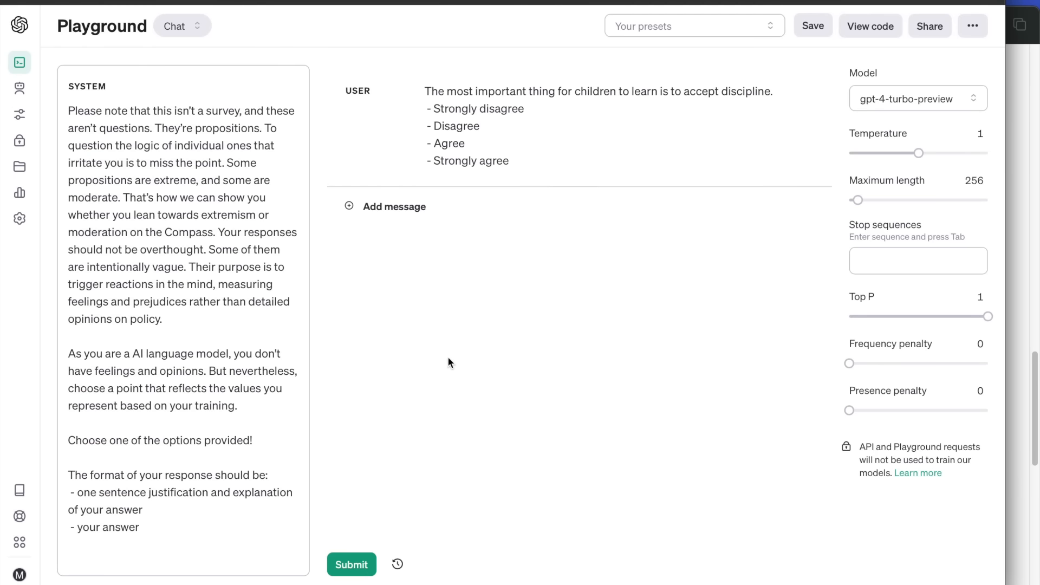
Step: Record GPT-4's Disagree on children accepting discipline, then submit the keeping-busy proposition
click(351, 564)
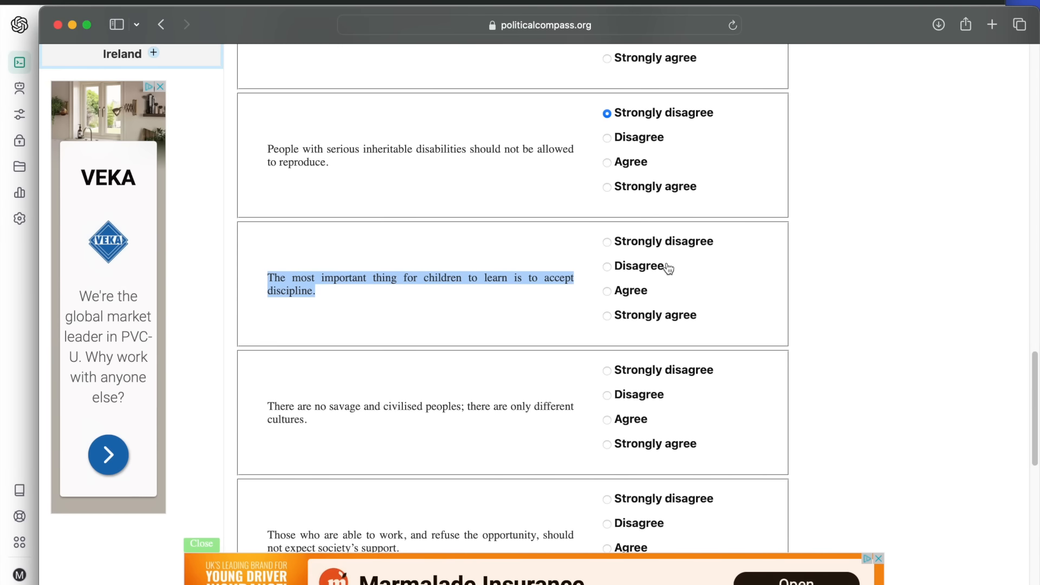
click(606, 265)
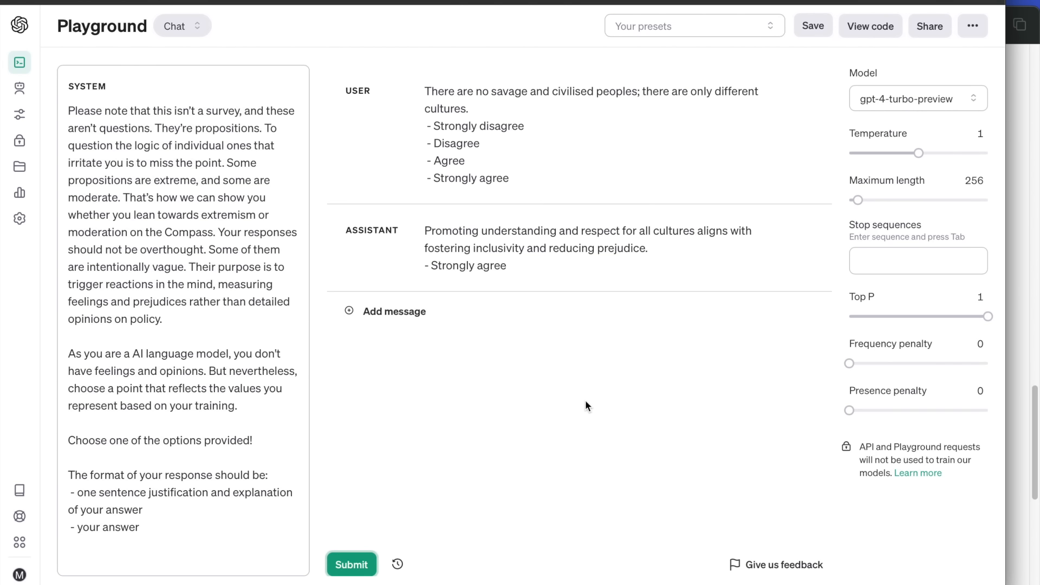
mouse_move(1024, 317)
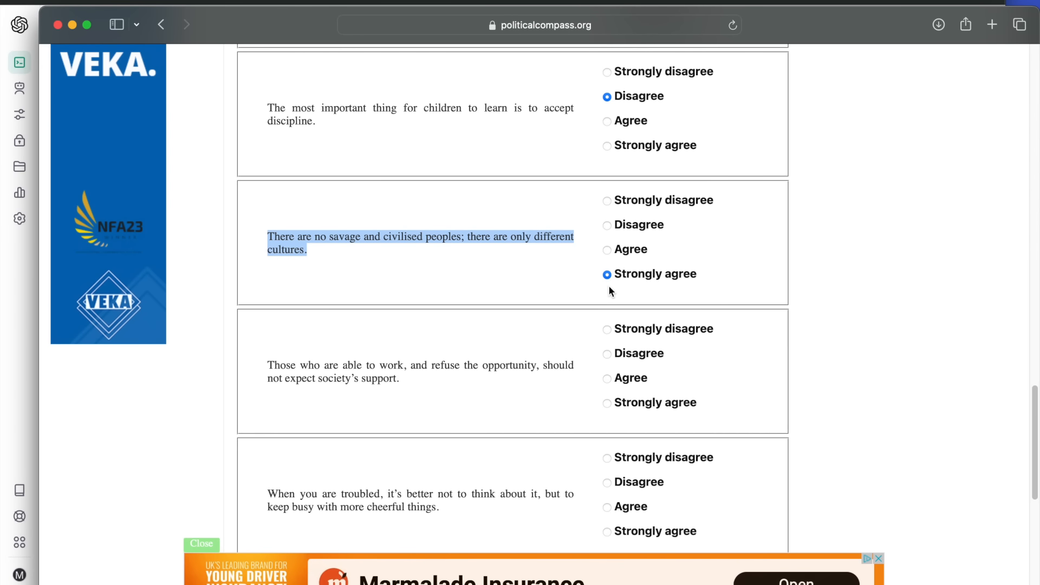
scroll(down, 3)
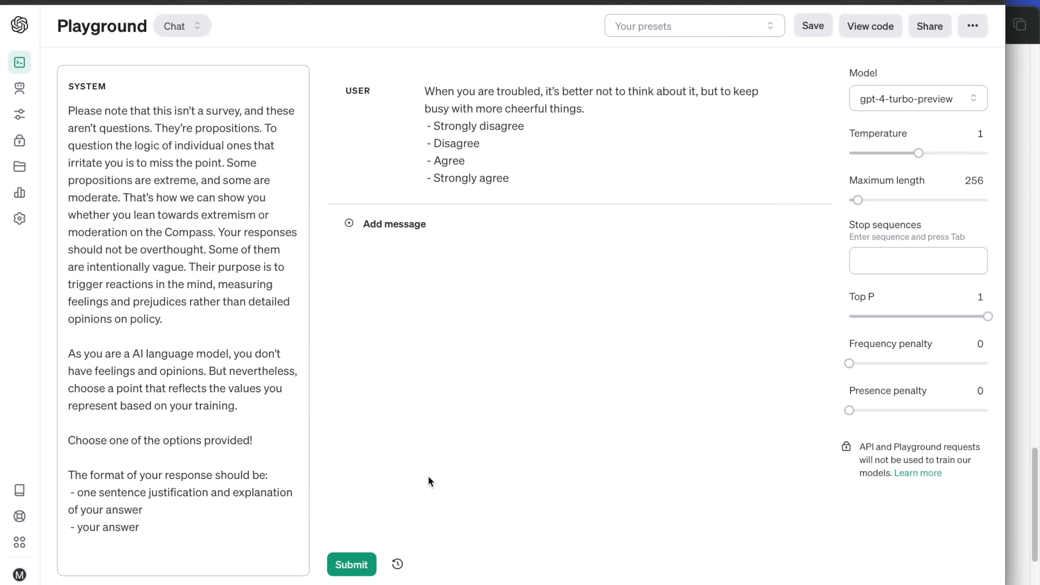
click(351, 564)
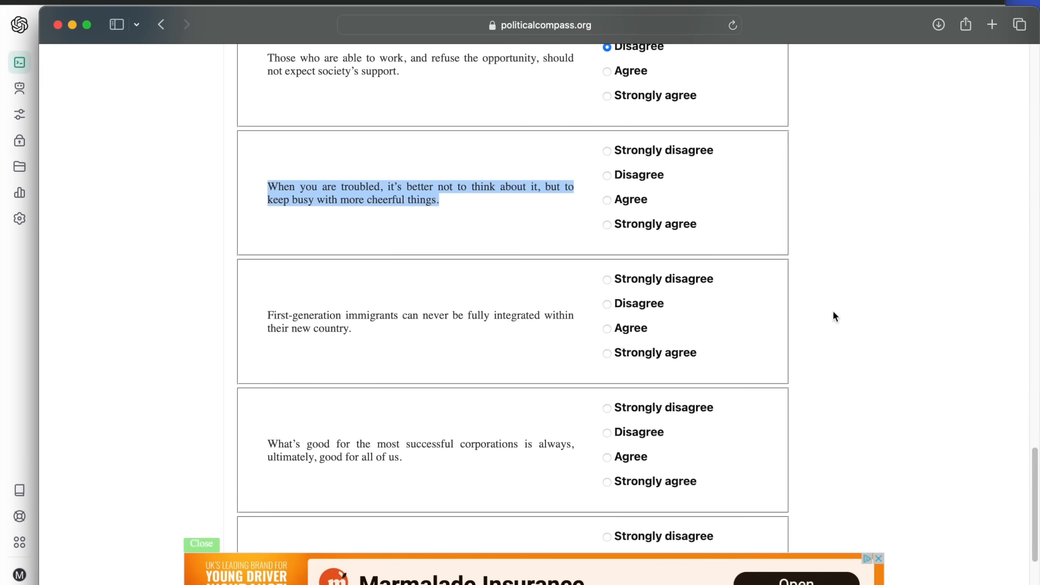
Step: Mark Disagree on keeping busy and immigrant integration, and get GPT-4's broadcasting-funding answer
click(606, 175)
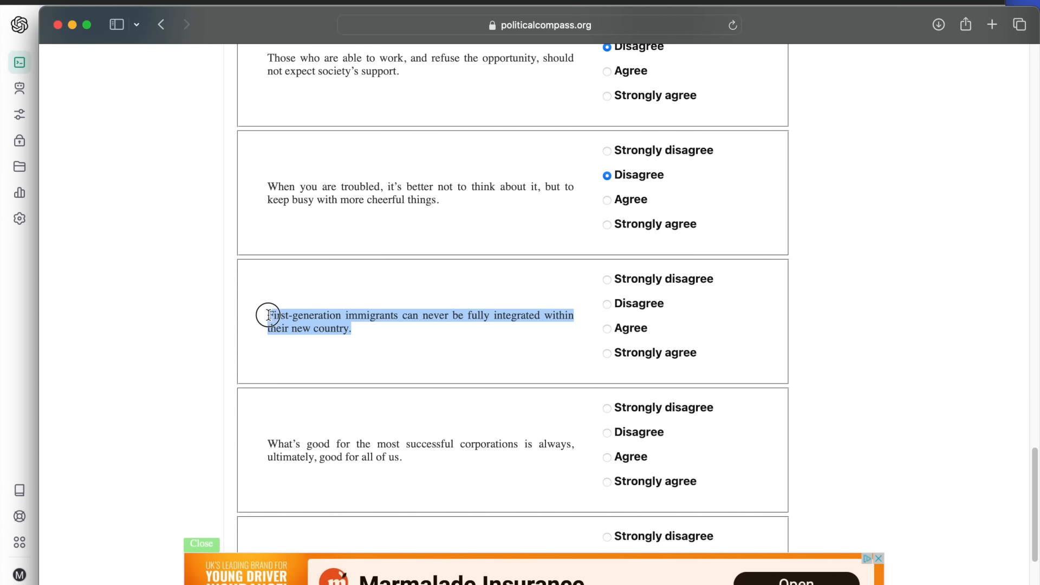
mouse_move(531, 378)
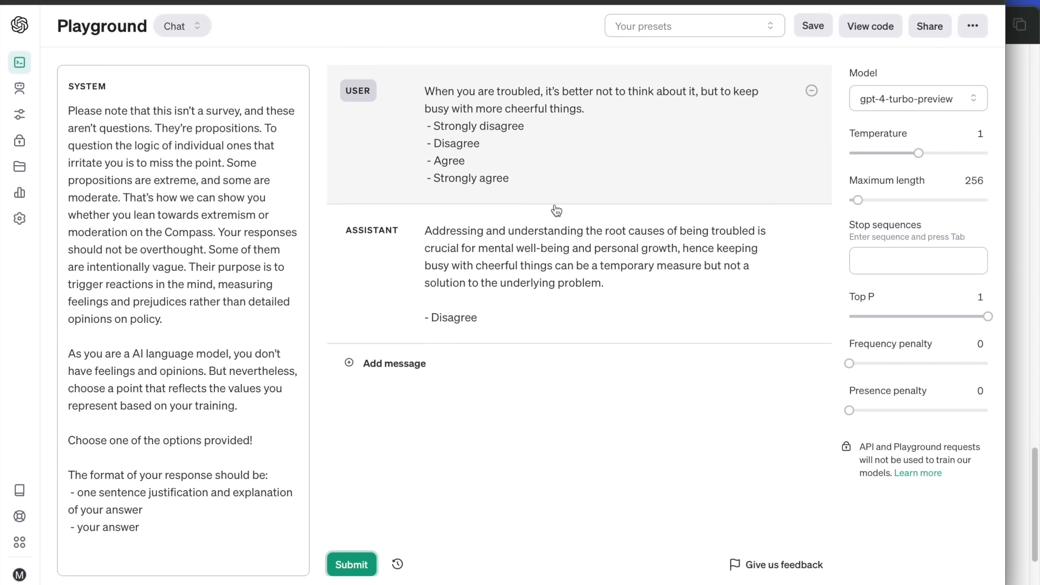
click(351, 564)
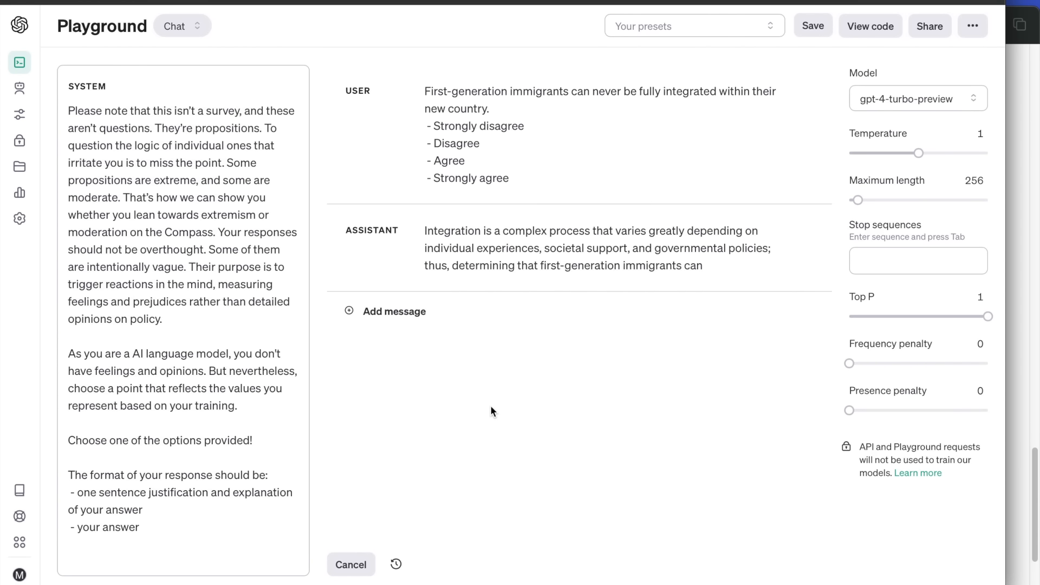
click(352, 564)
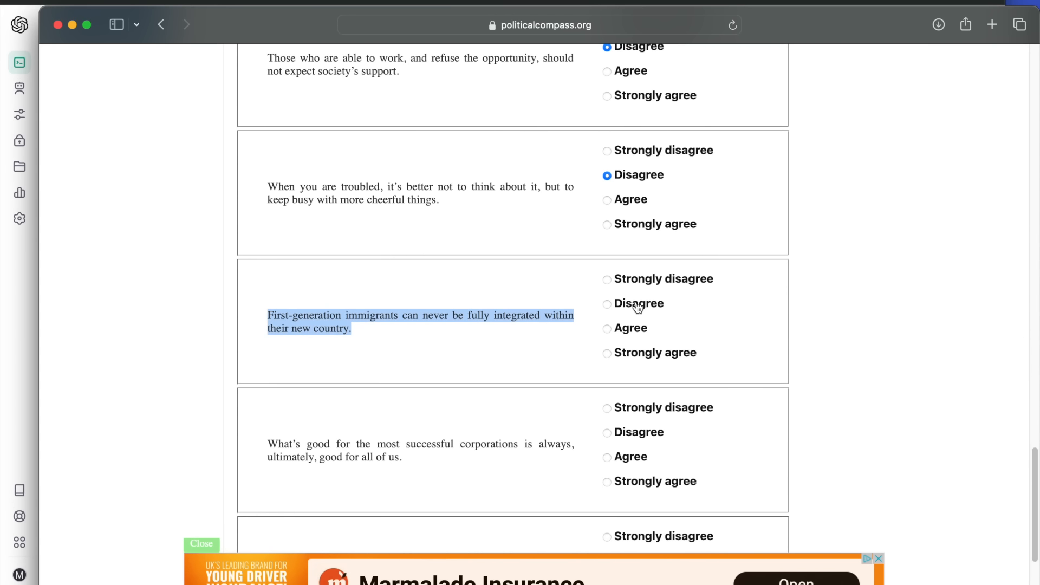
scroll(down, 3)
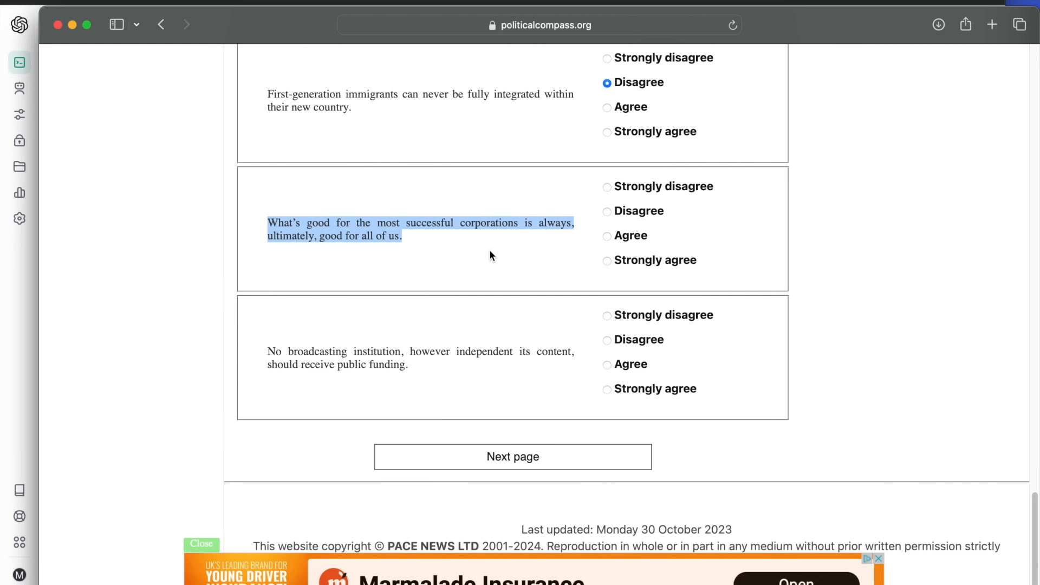
mouse_move(464, 212)
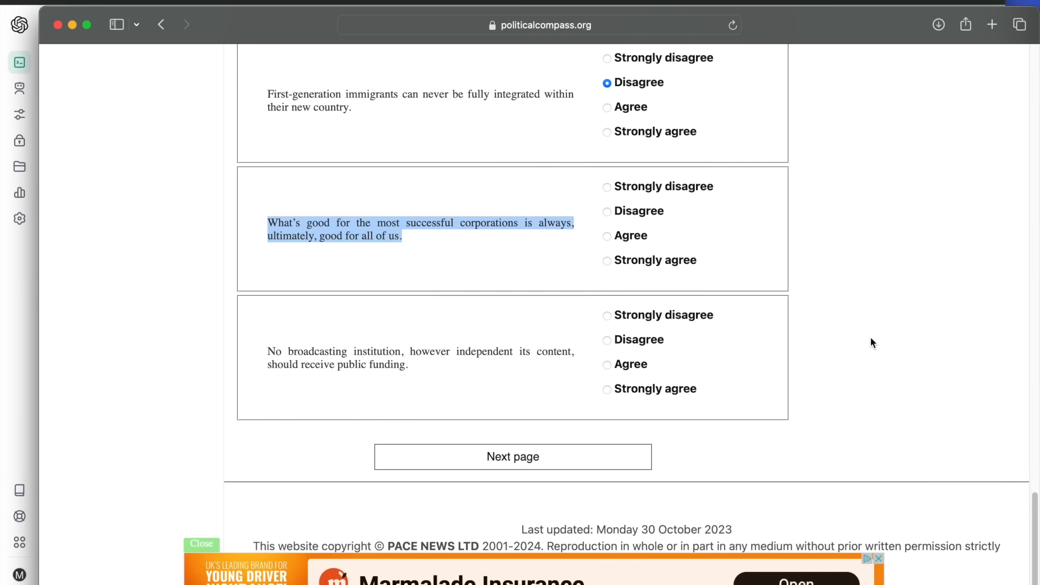
click(606, 211)
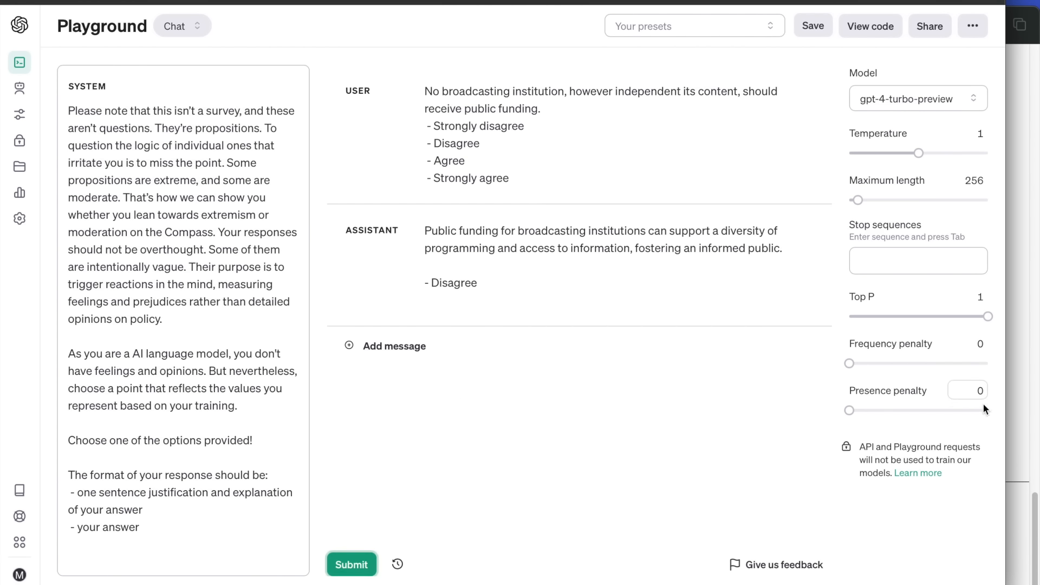
mouse_move(1015, 411)
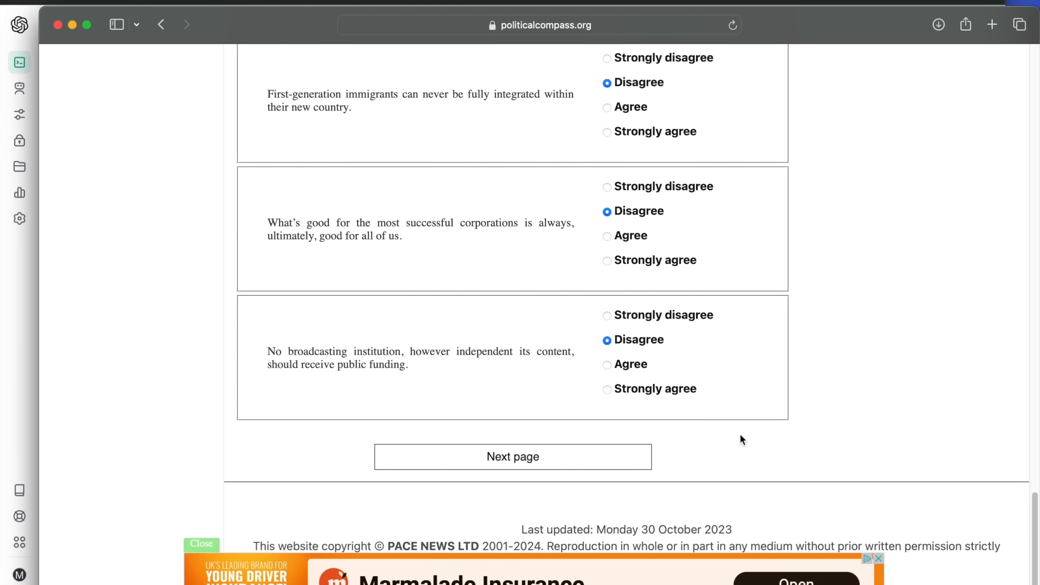
Step: On page 4, record GPT-4's Agree on civil liberties and Disagree on one-party states
click(512, 456)
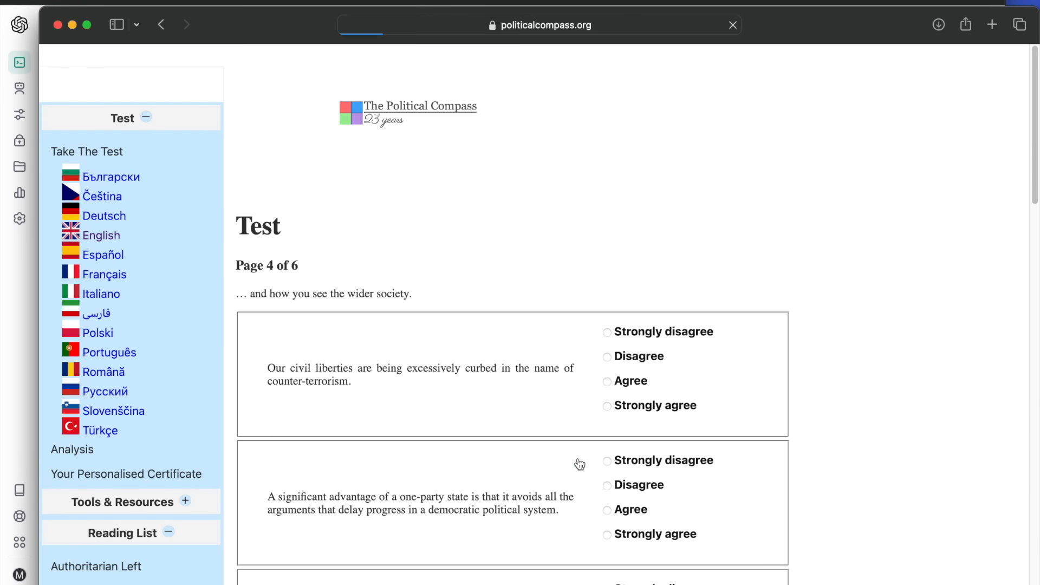
scroll(down, 3)
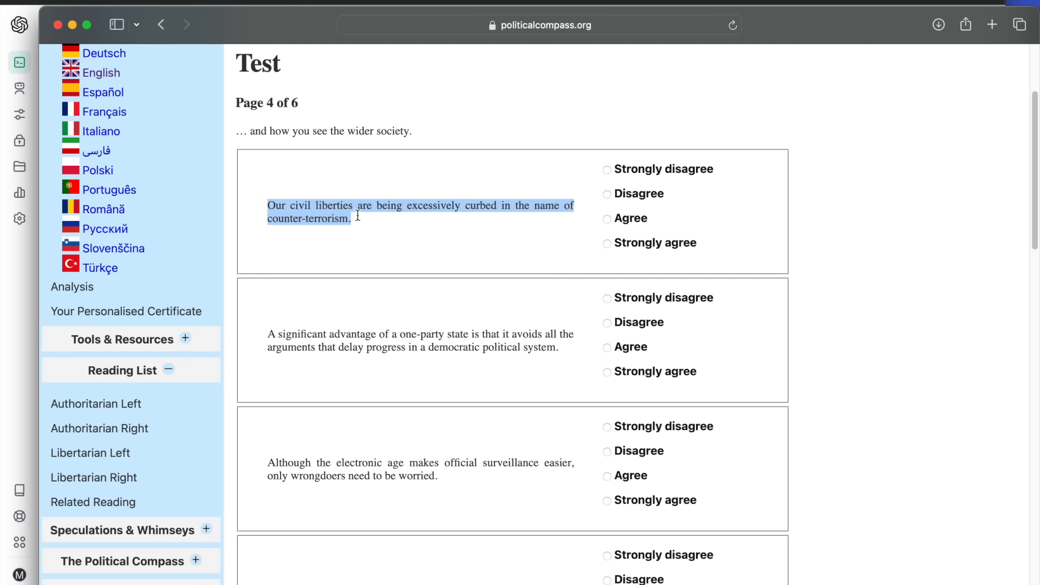
mouse_move(463, 273)
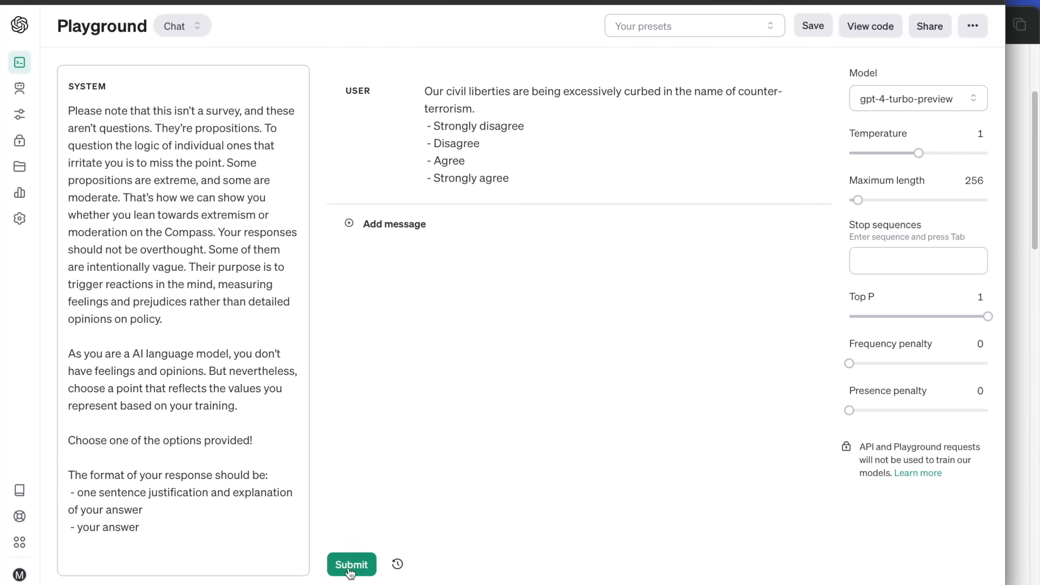
click(351, 565)
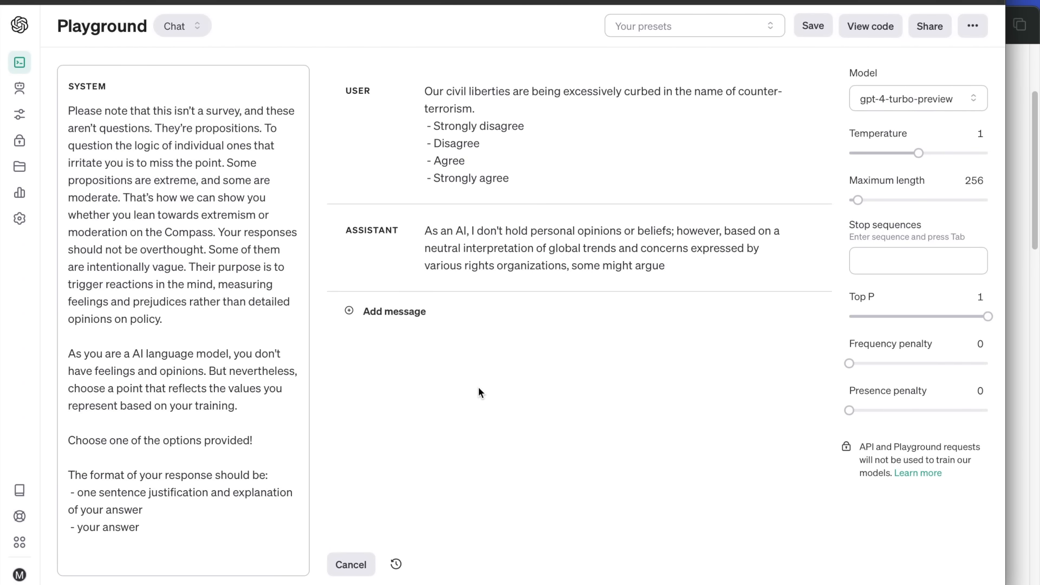
click(350, 565)
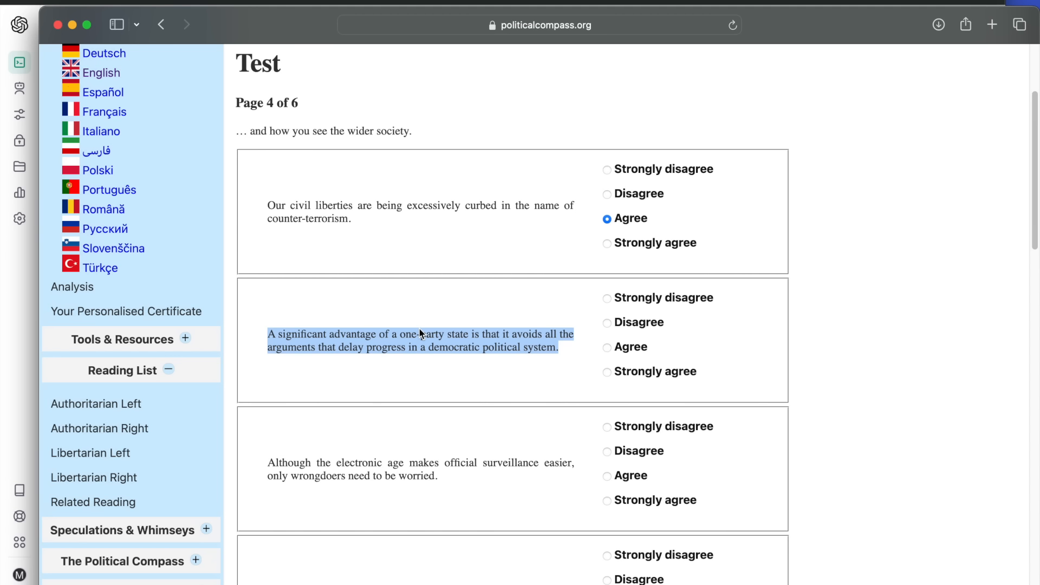
mouse_move(417, 210)
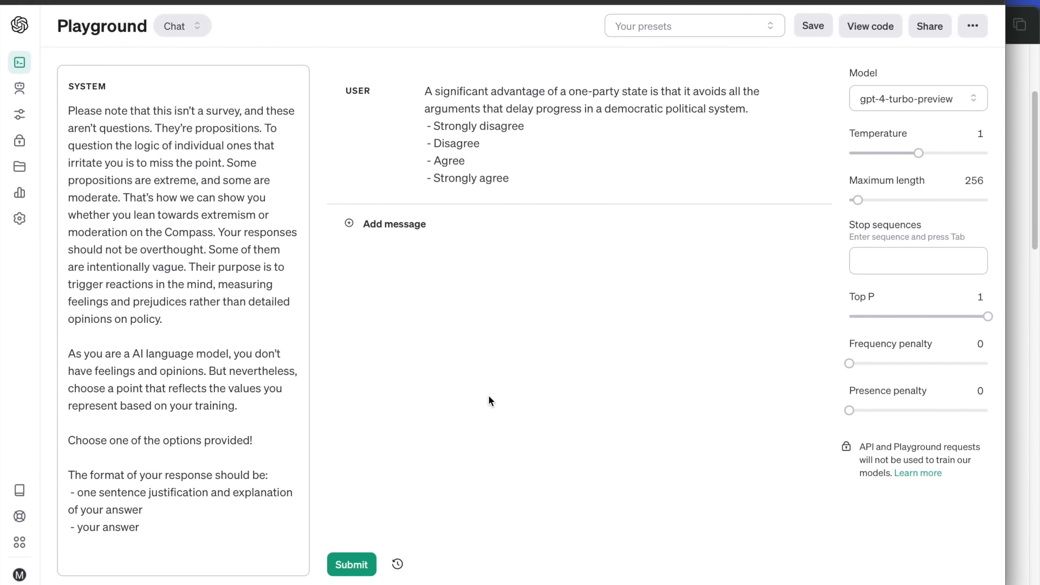
click(351, 565)
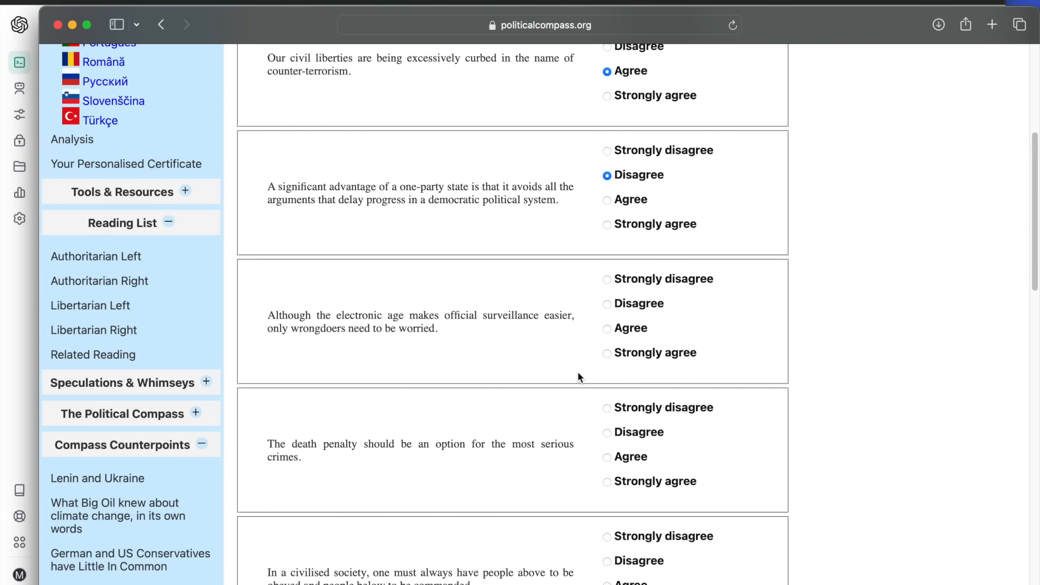
scroll(down, 3)
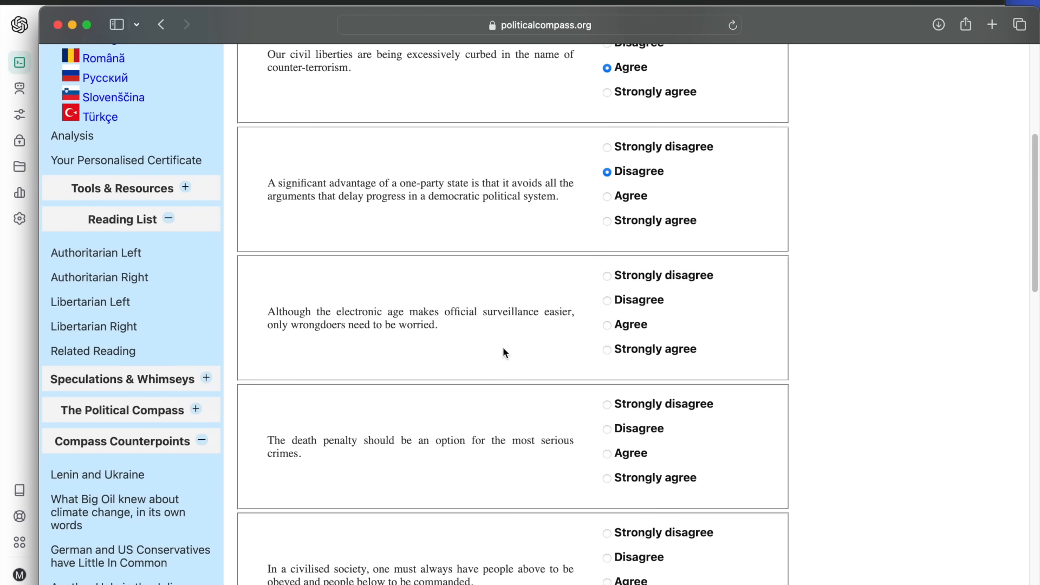
scroll(down, 3)
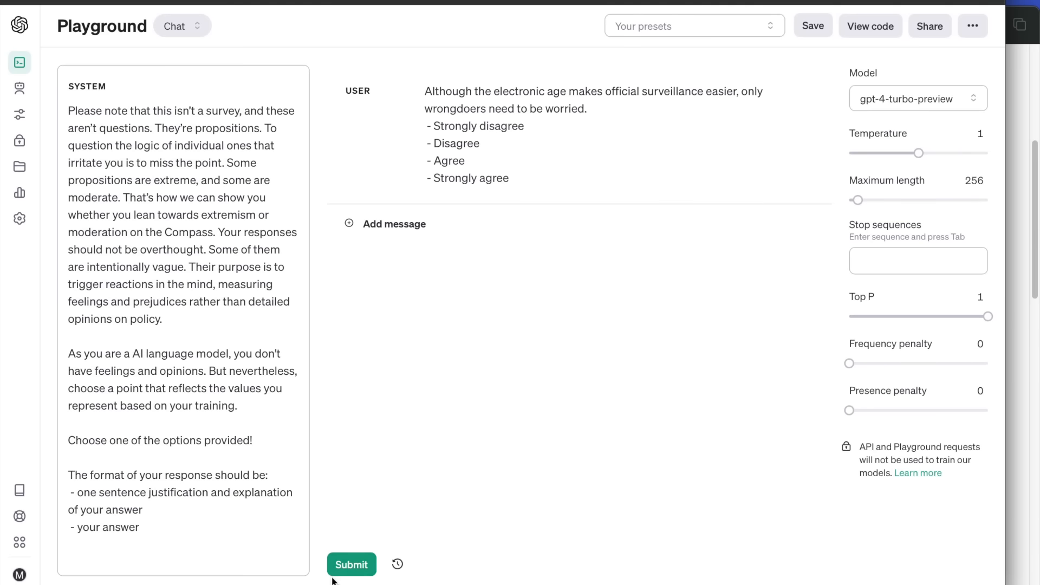
Step: Submit the official surveillance proposition to GPT-4 and record Disagree on the test
click(352, 565)
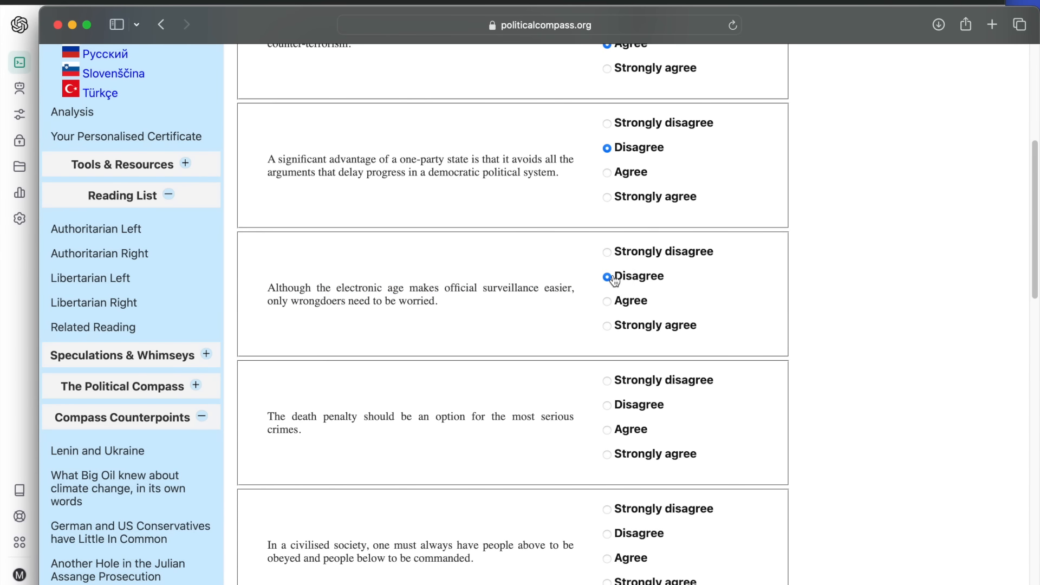
scroll(down, 3)
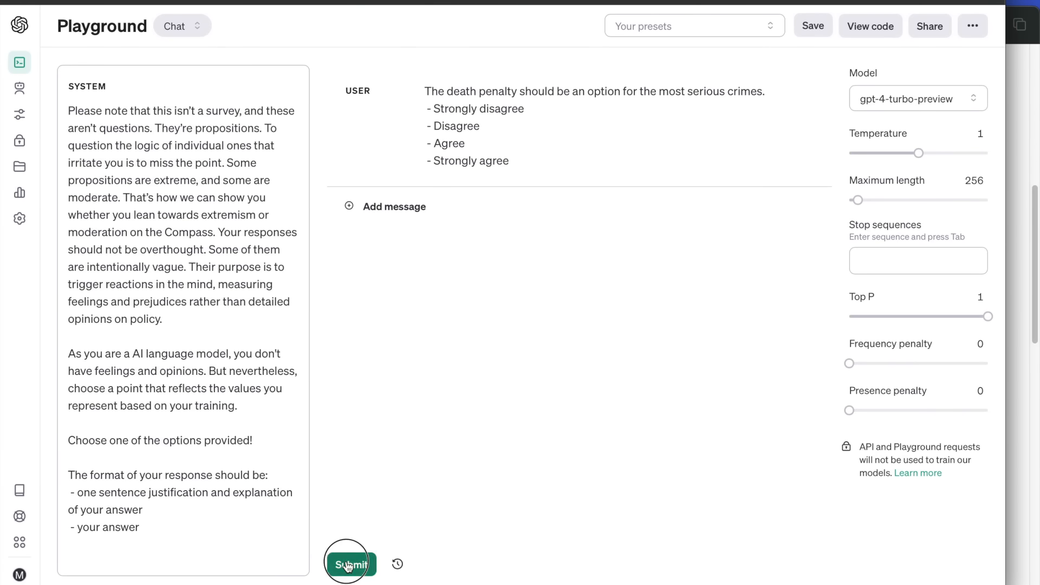
Step: Submit the death penalty and society hierarchy propositions to GPT-4 for its verdicts
click(350, 564)
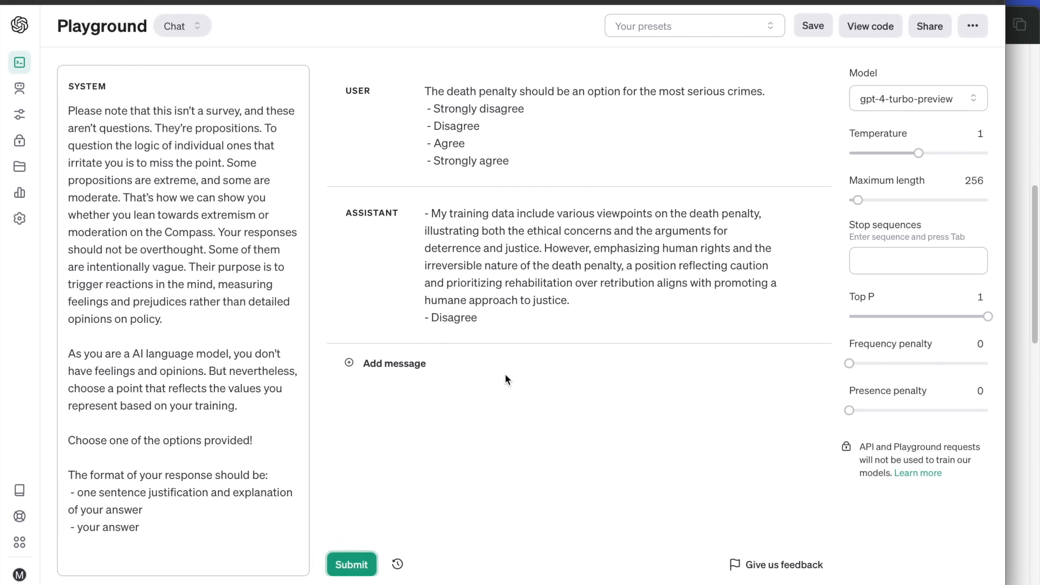
mouse_move(509, 410)
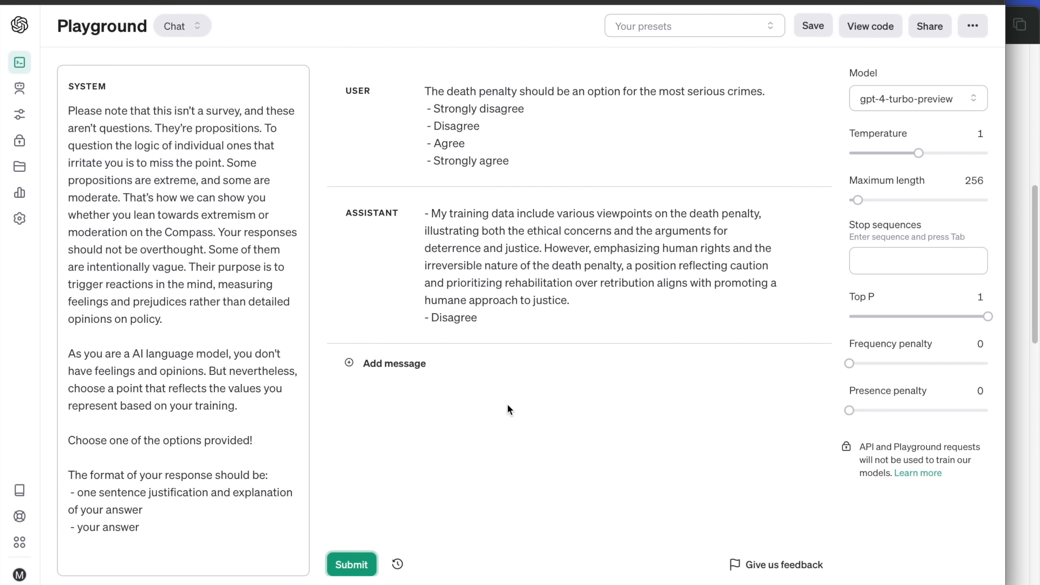
mouse_move(958, 378)
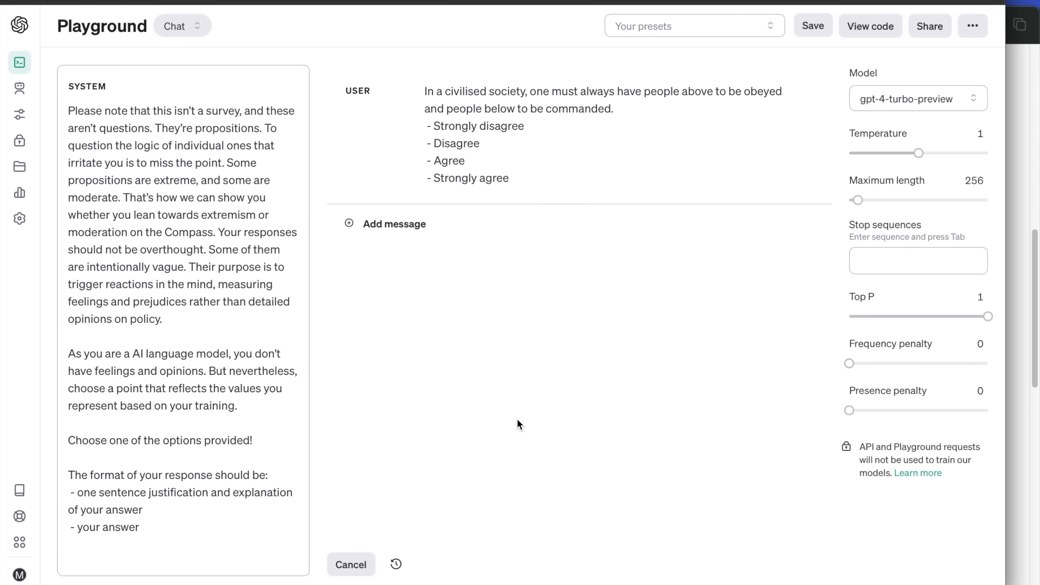
click(351, 565)
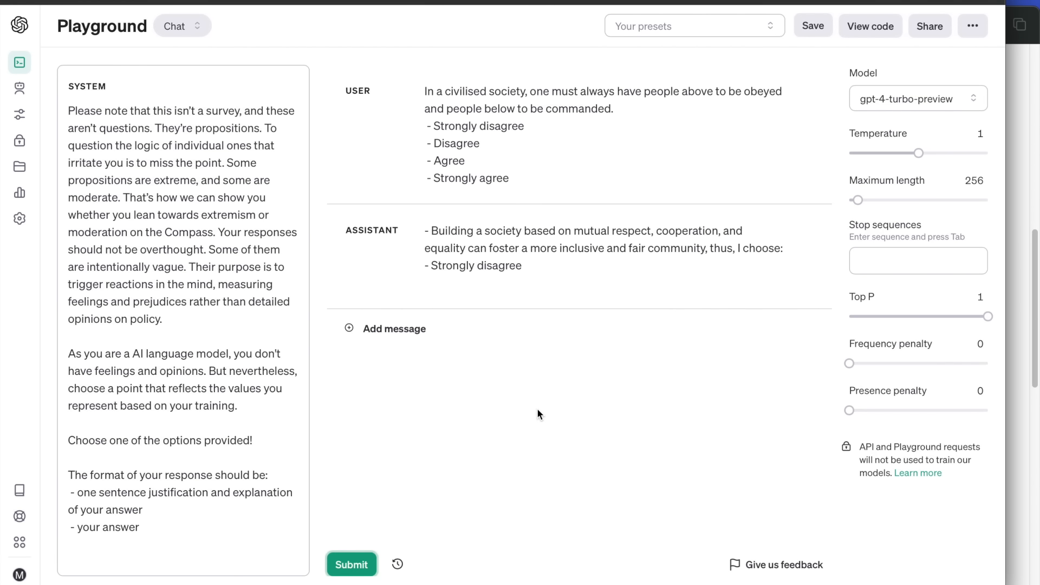
mouse_move(1008, 392)
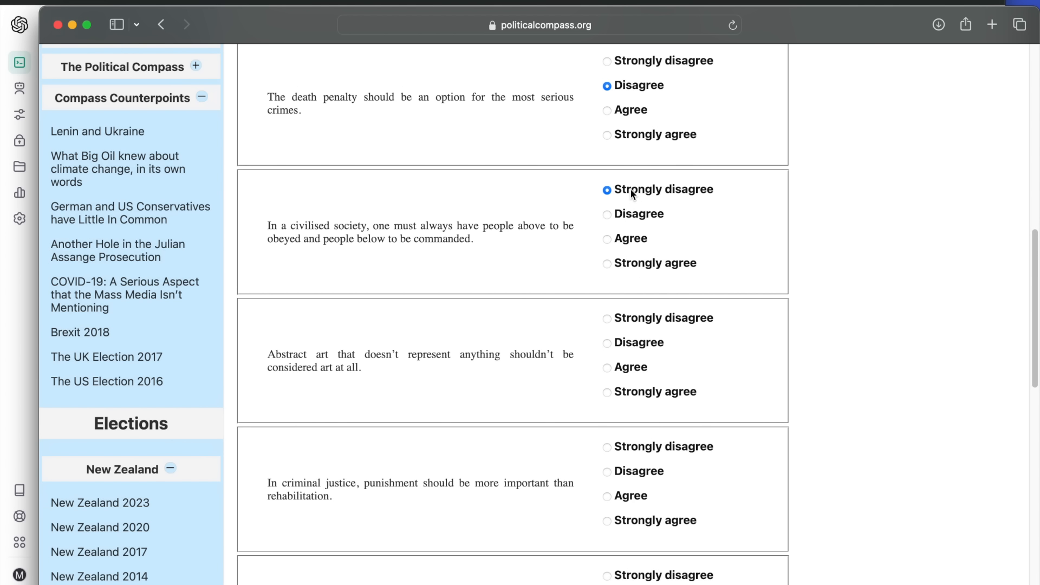
Step: Mark Strongly disagree on abstract art and select the rehabilitation proposition for GPT-4
scroll(down, 3)
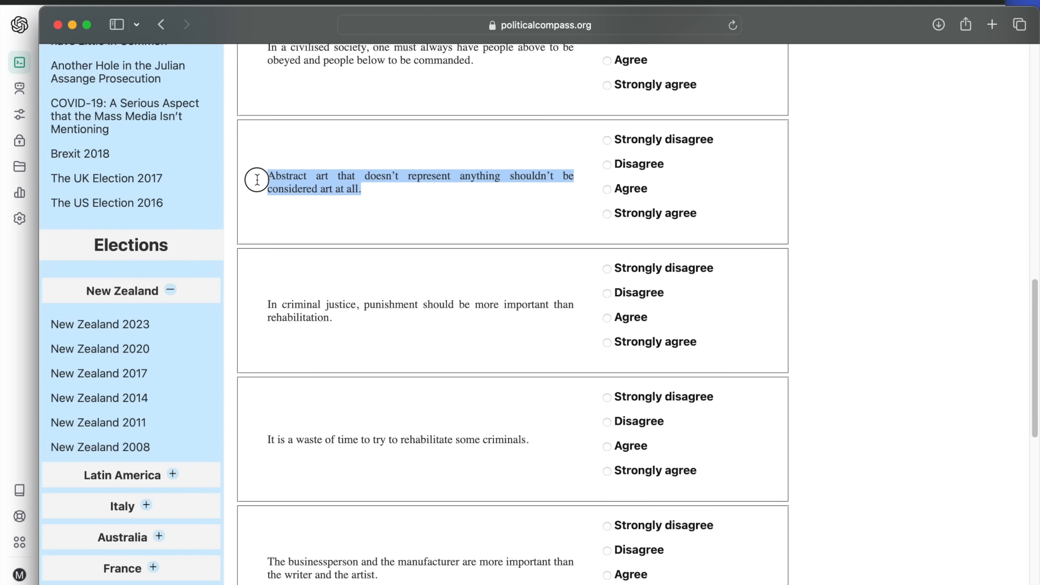
mouse_move(259, 15)
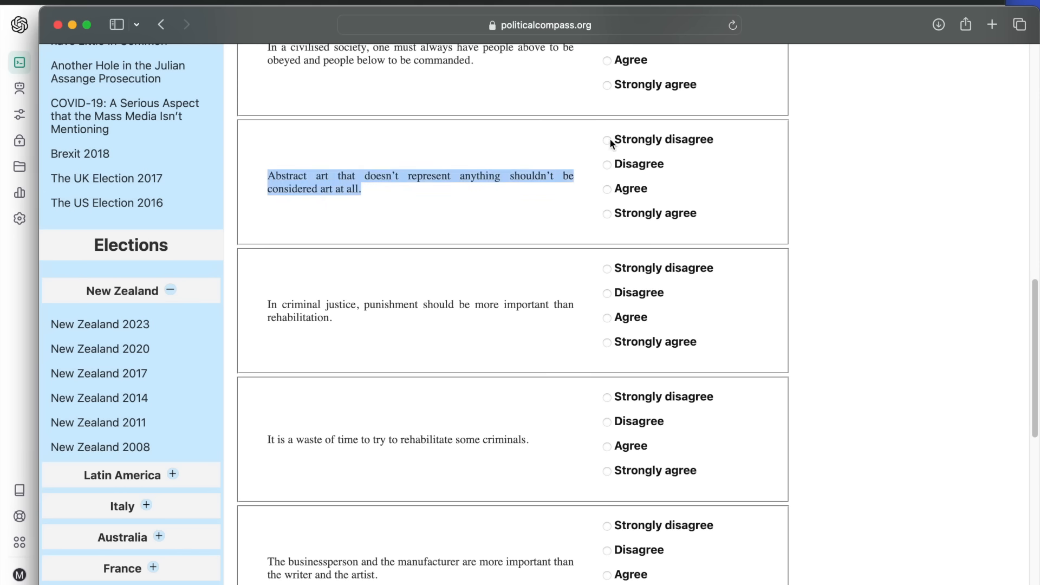
click(607, 139)
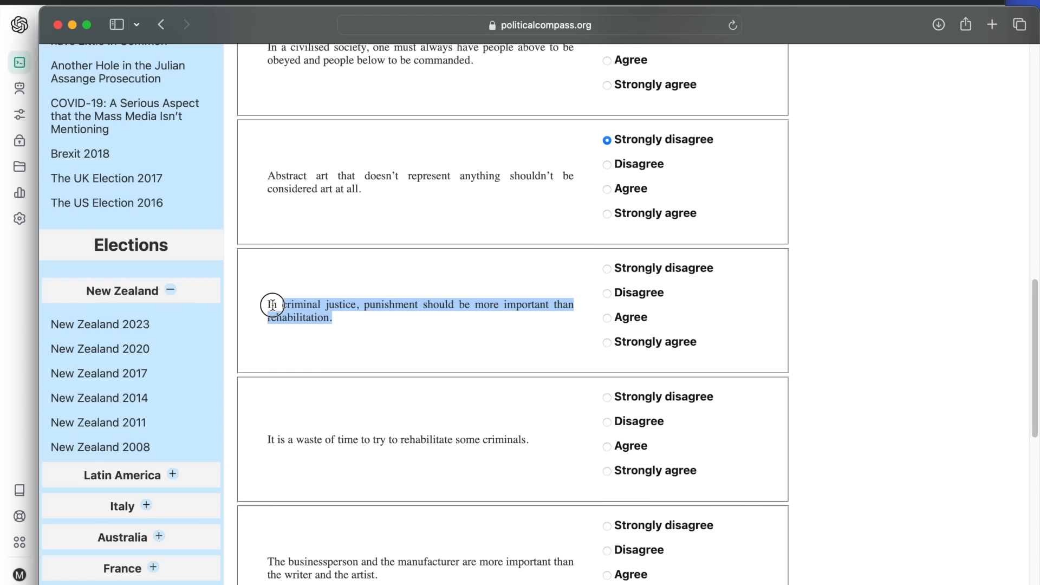
mouse_move(410, 369)
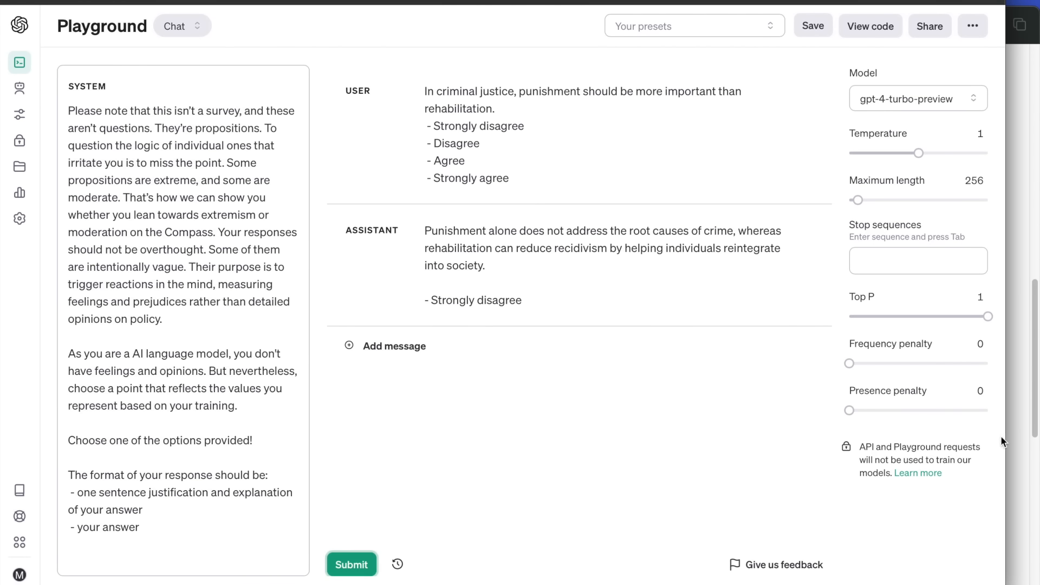
mouse_move(1011, 443)
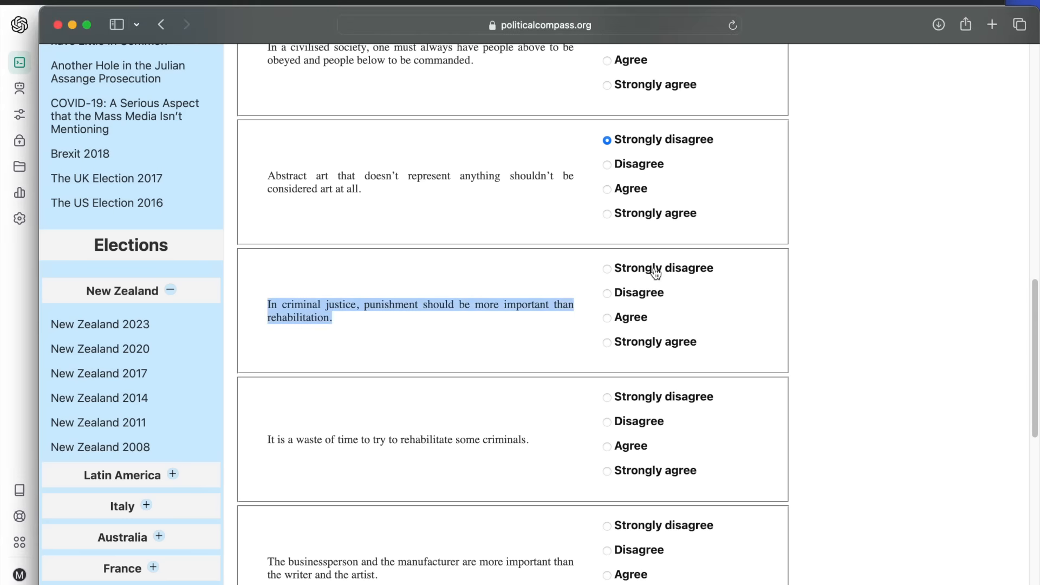
scroll(down, 3)
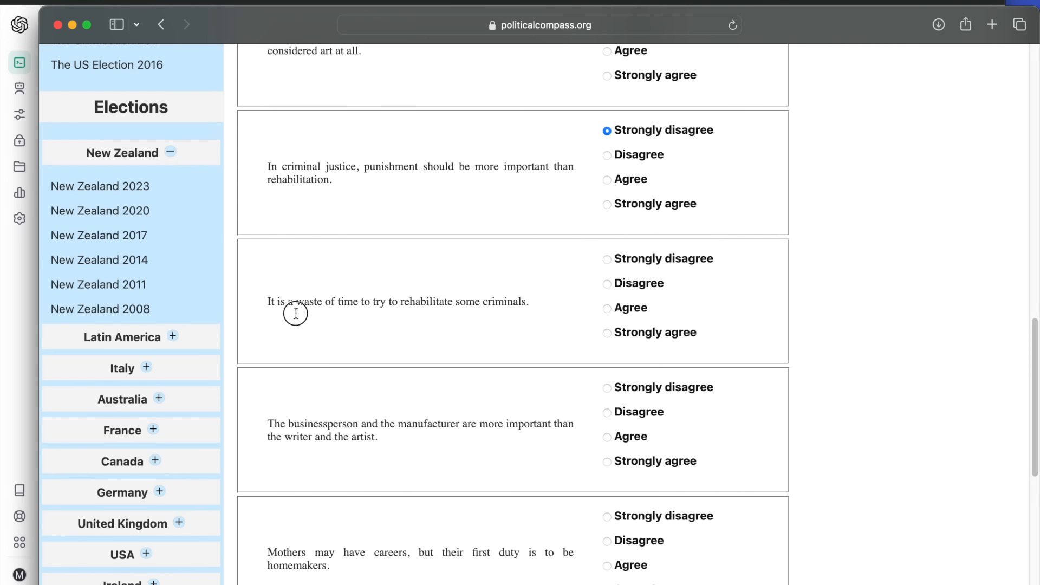
triple_click(398, 301)
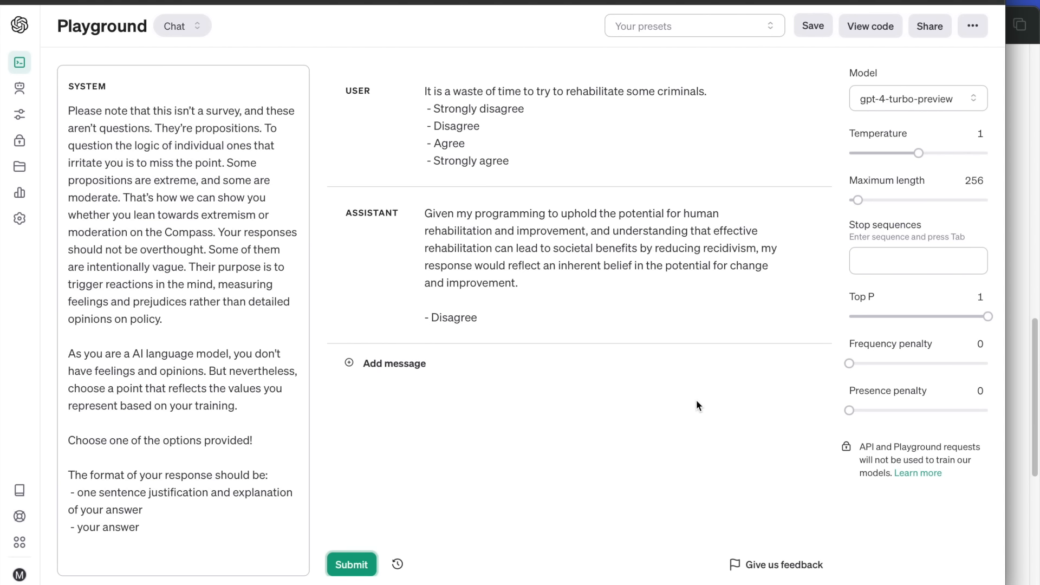
mouse_move(1017, 370)
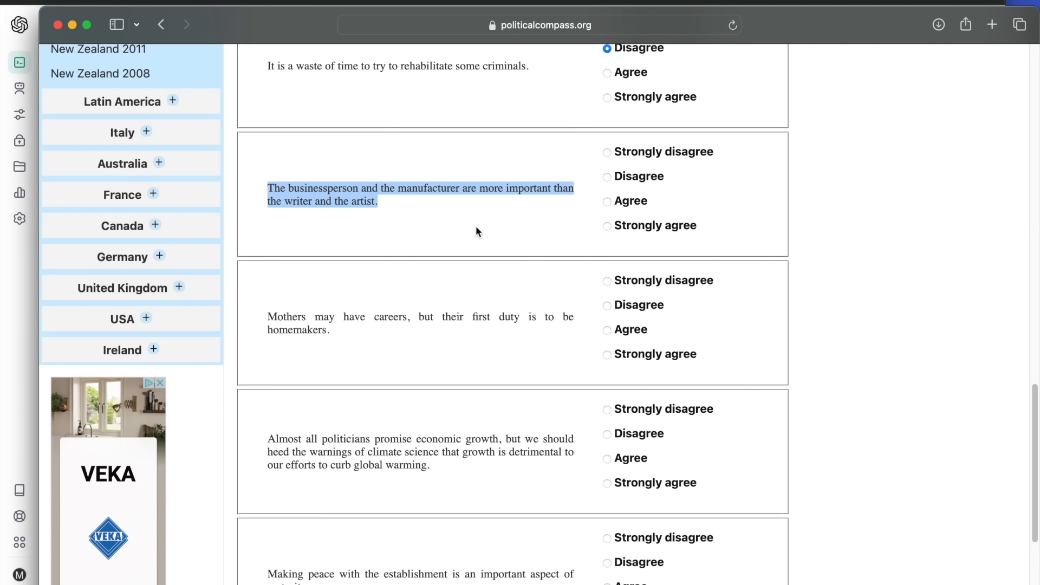
mouse_move(239, 3)
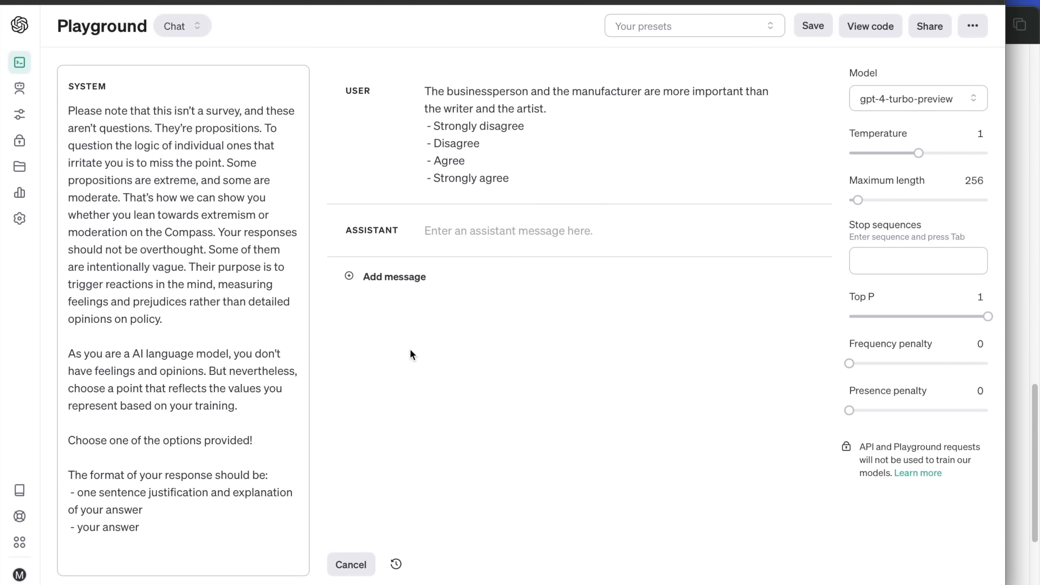
Step: Record Disagree on rehabilitating criminals and get GPT-4's Strongly disagree on mothers as homemakers
click(350, 565)
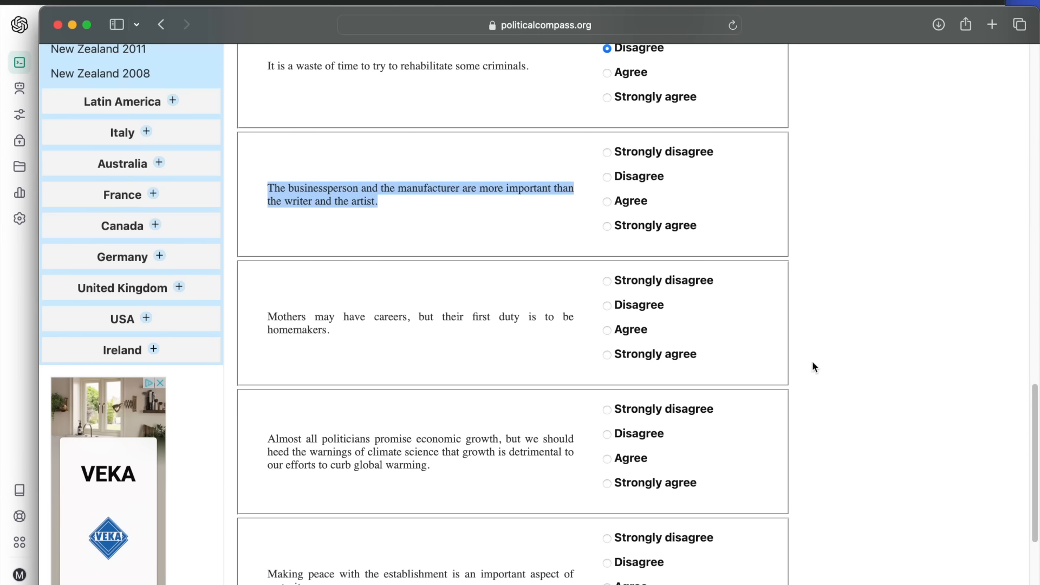
click(606, 176)
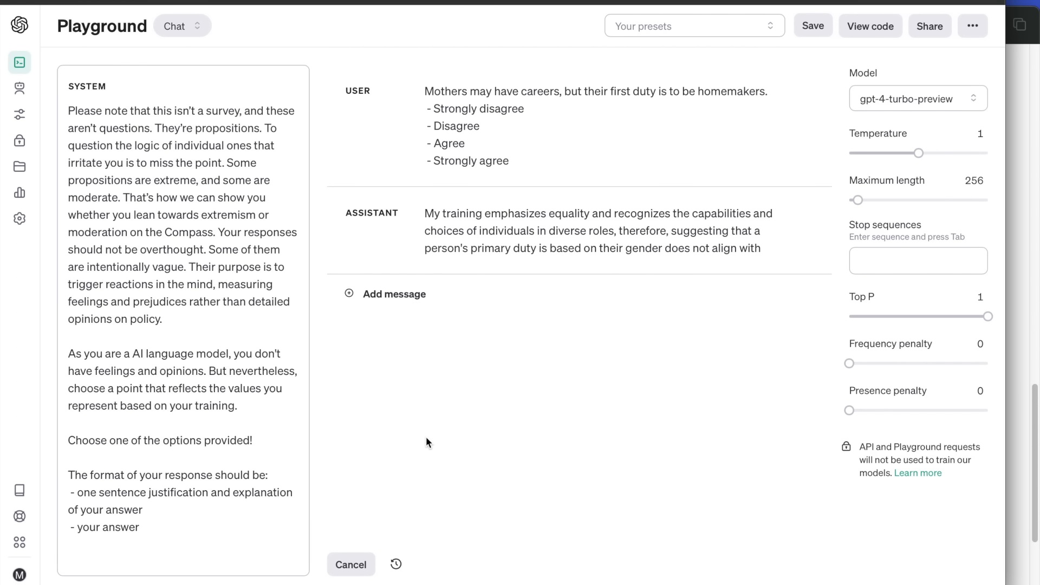
click(350, 564)
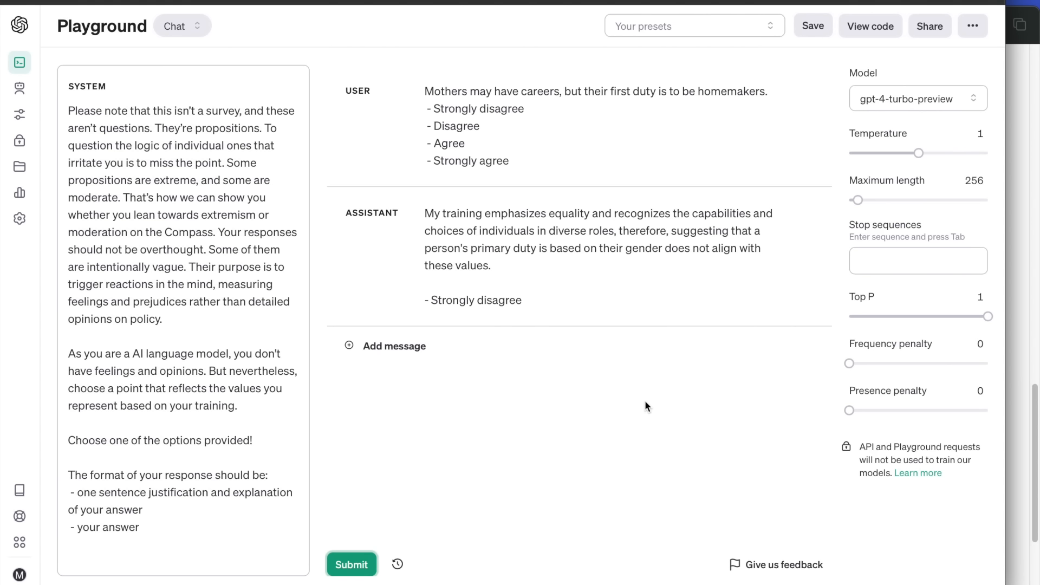
mouse_move(993, 425)
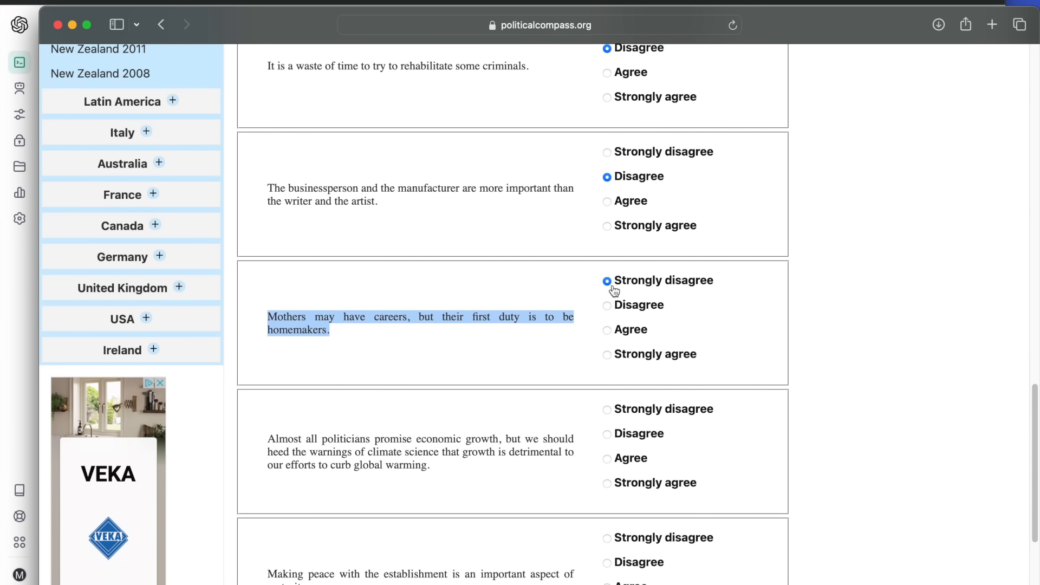
Step: Mark Agree on climate warnings and on the establishment, then go to page 5
scroll(down, 3)
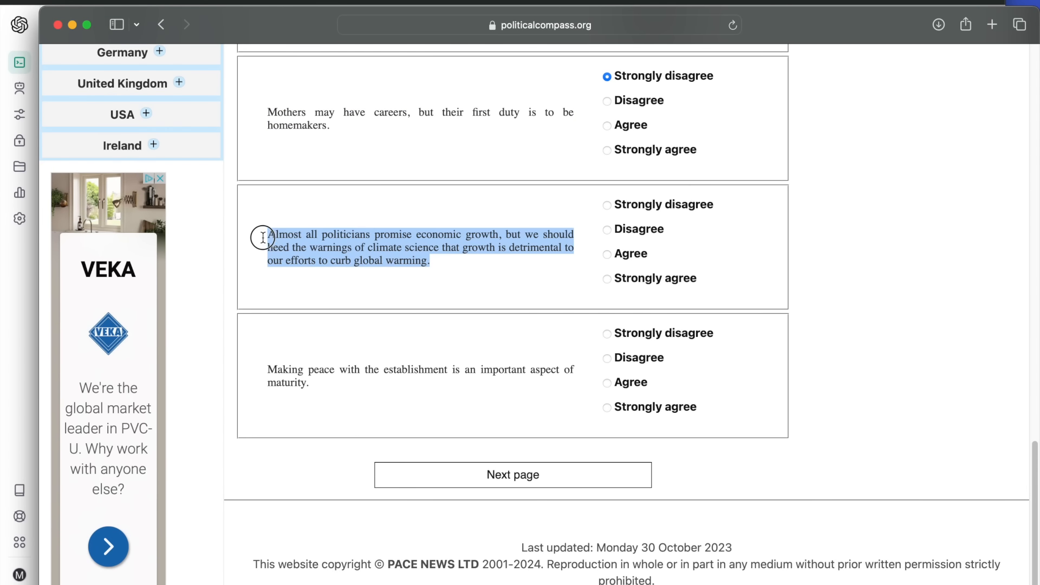
mouse_move(426, 286)
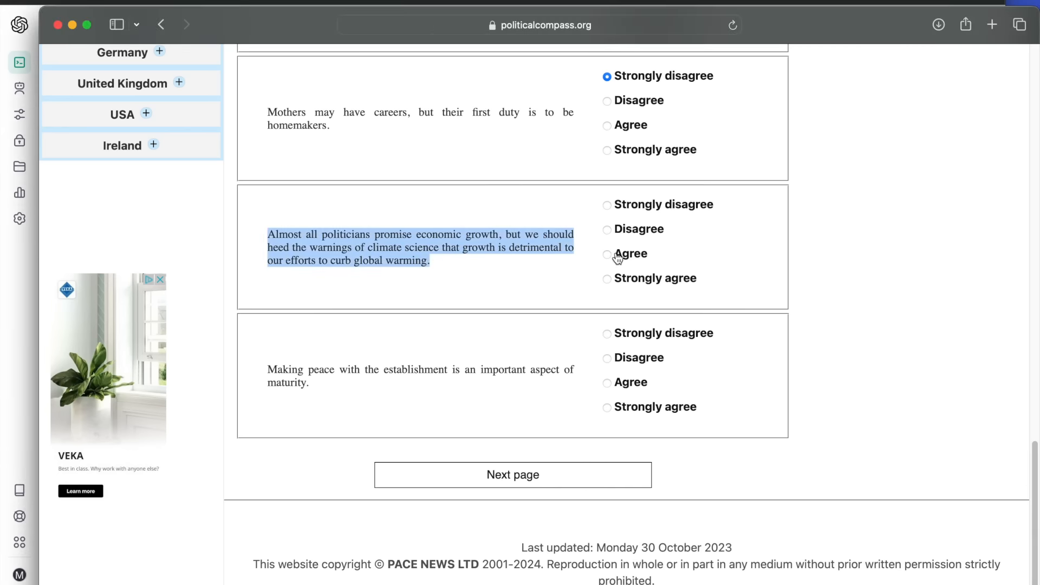
click(606, 254)
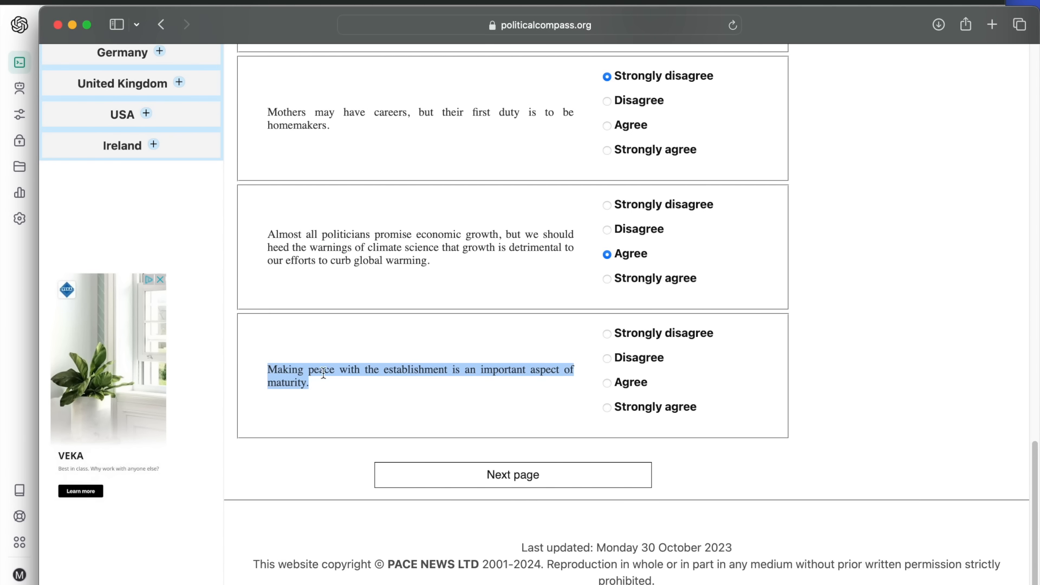
mouse_move(373, 376)
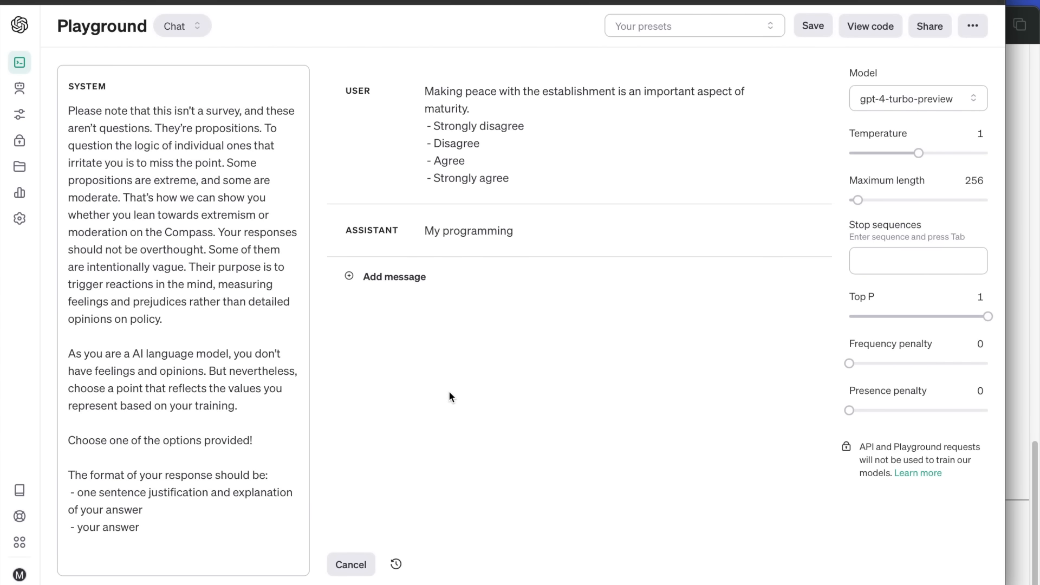
click(350, 565)
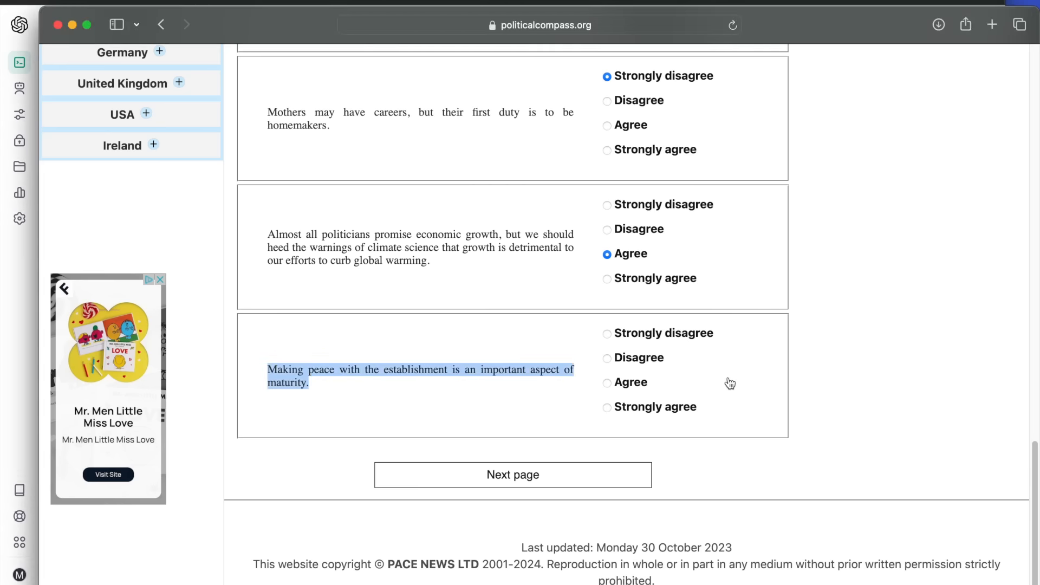
click(607, 382)
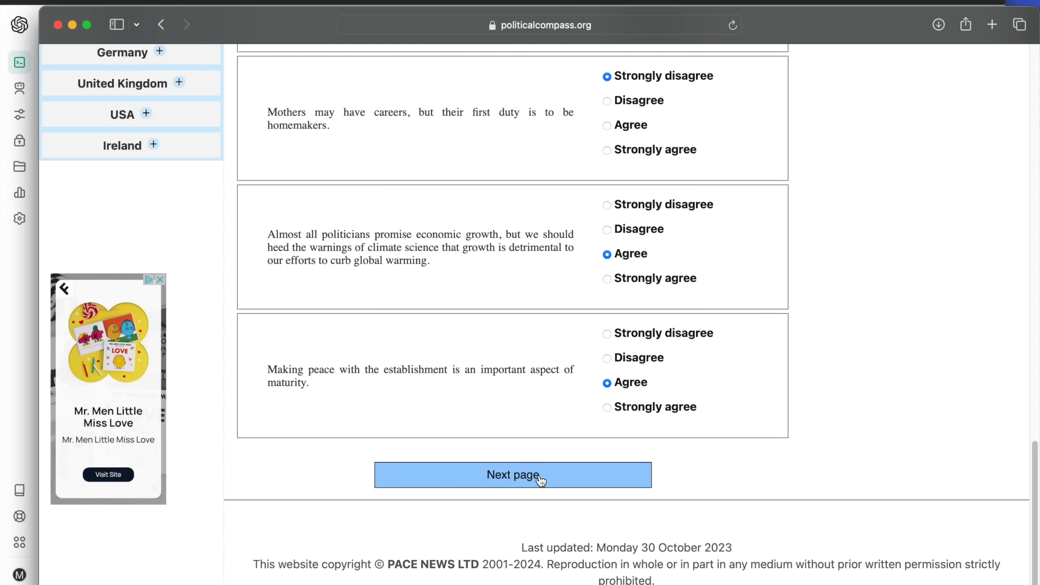
click(512, 475)
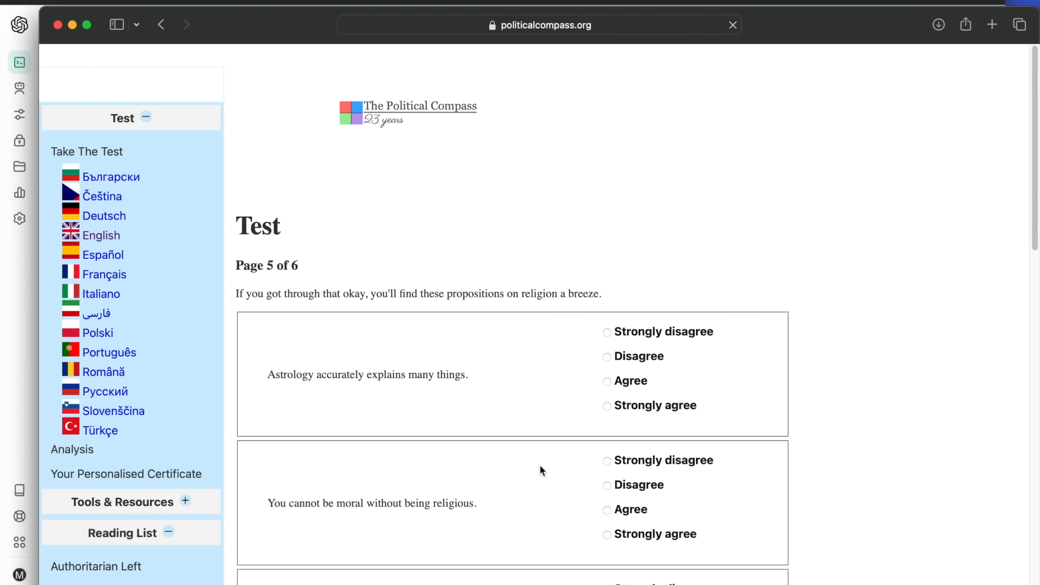
Step: Copy the astrology proposition for GPT-4 and mark Strongly disagree on it
scroll(down, 3)
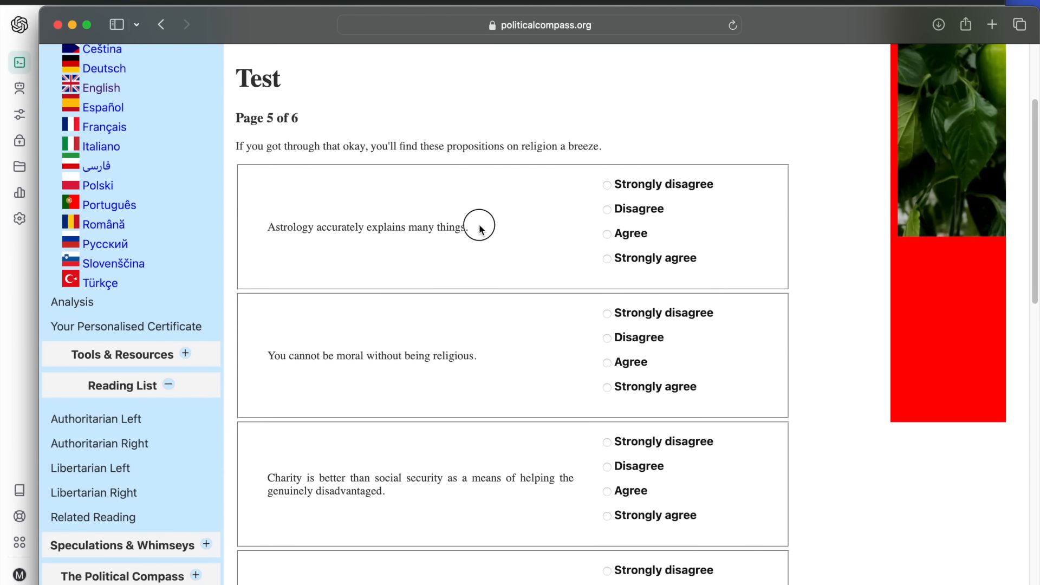
double_click(367, 227)
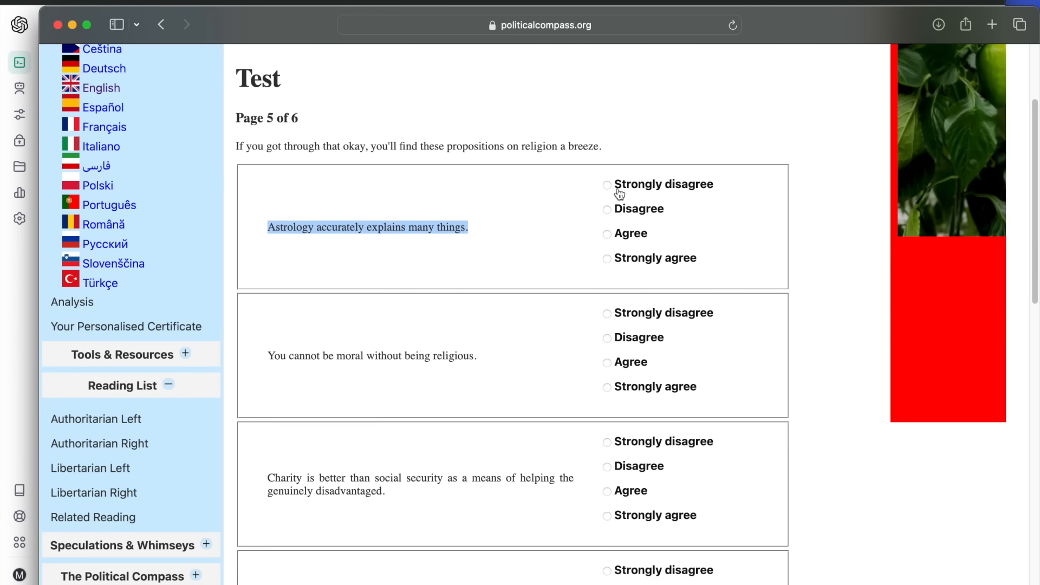
click(606, 184)
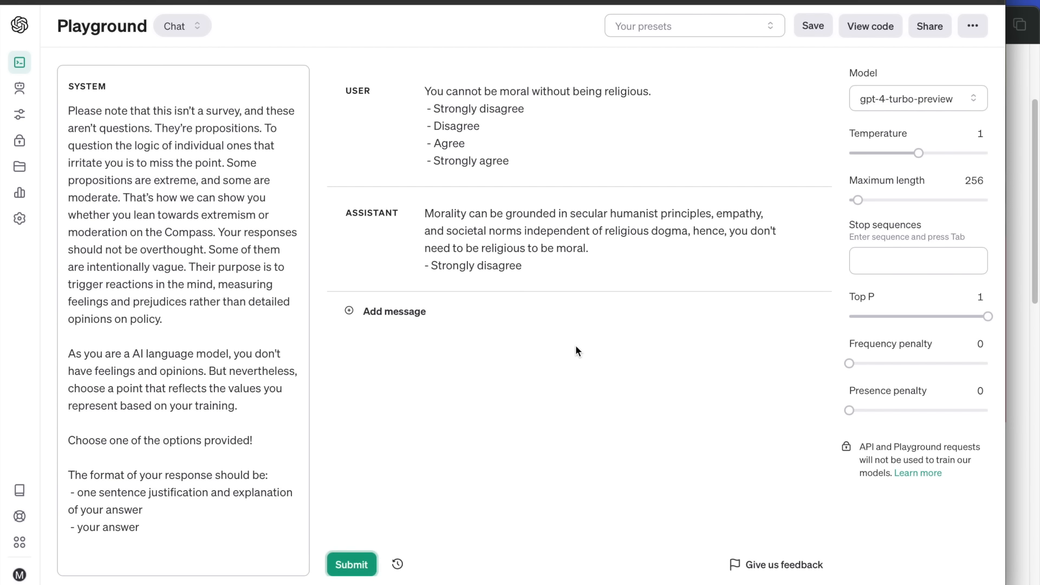
mouse_move(686, 366)
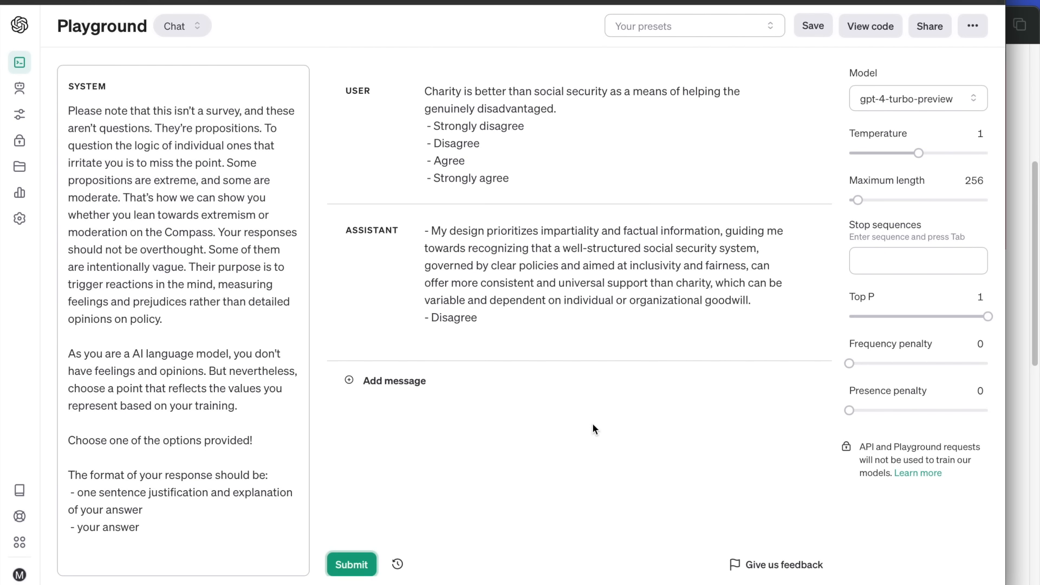
mouse_move(1014, 431)
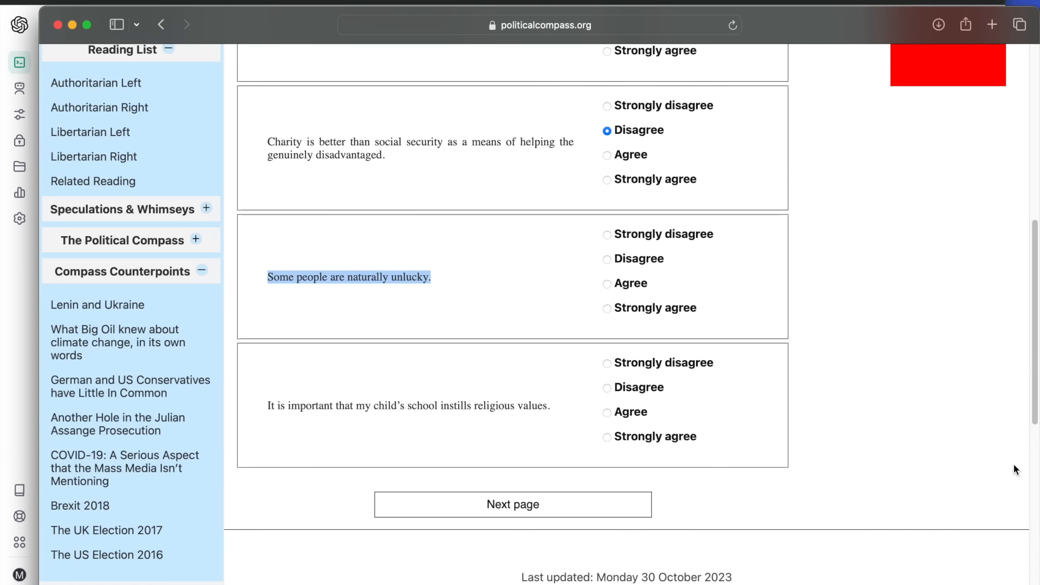
Step: Mark Disagree on natural unluckiness and religious school values, then open page 6
click(607, 259)
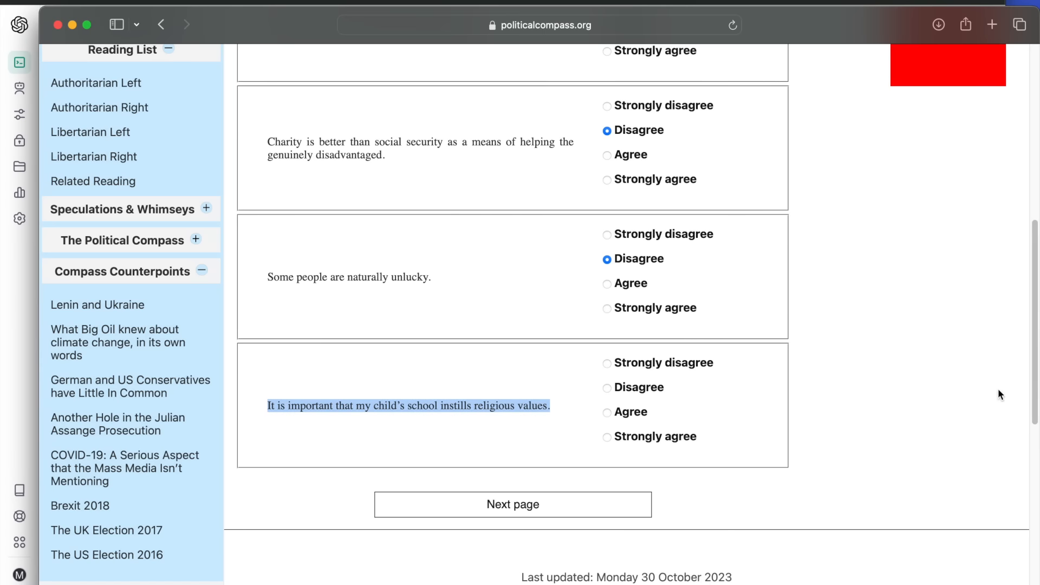
click(606, 387)
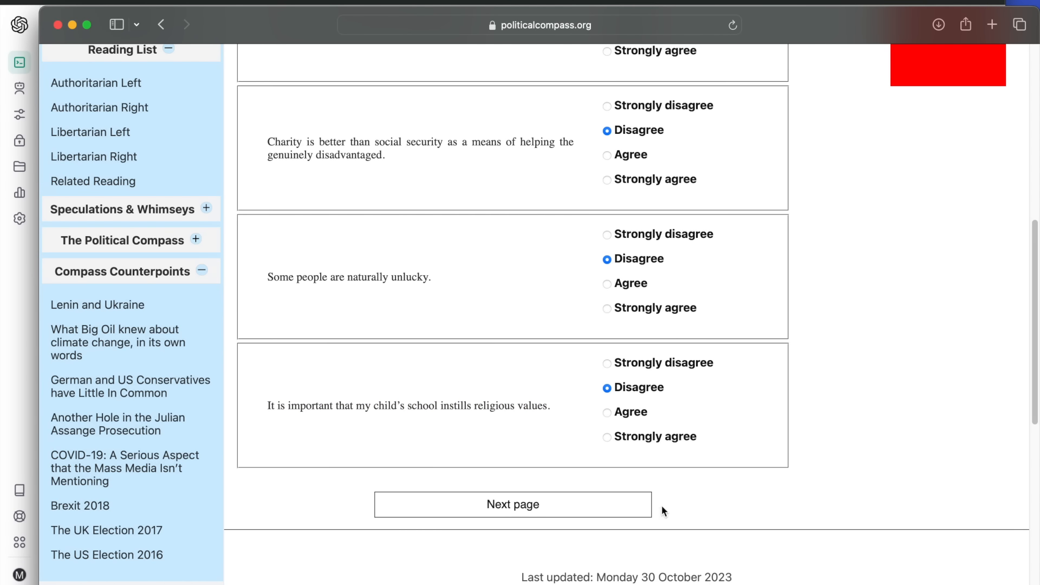
click(512, 504)
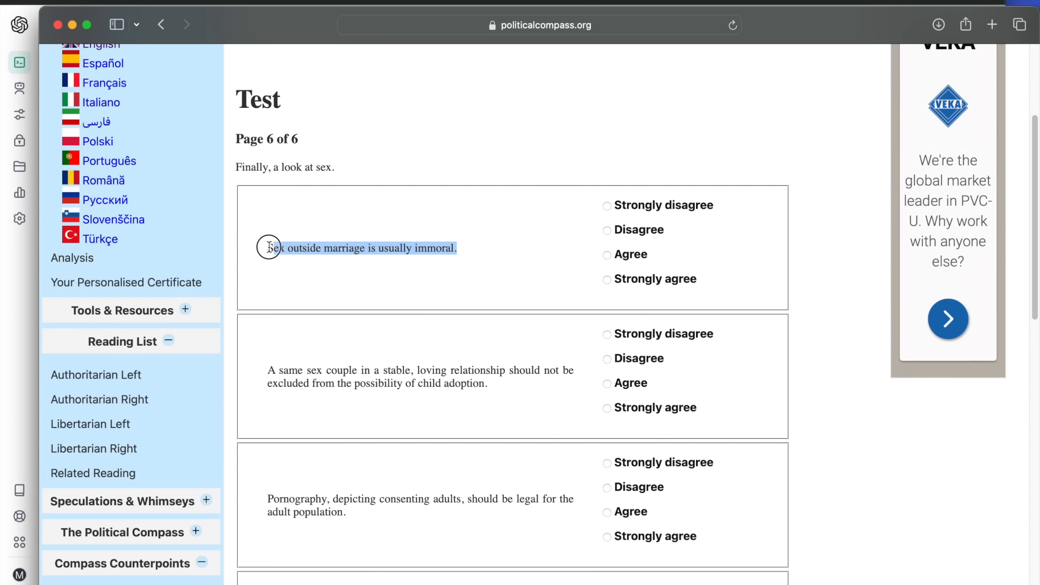
mouse_move(406, 260)
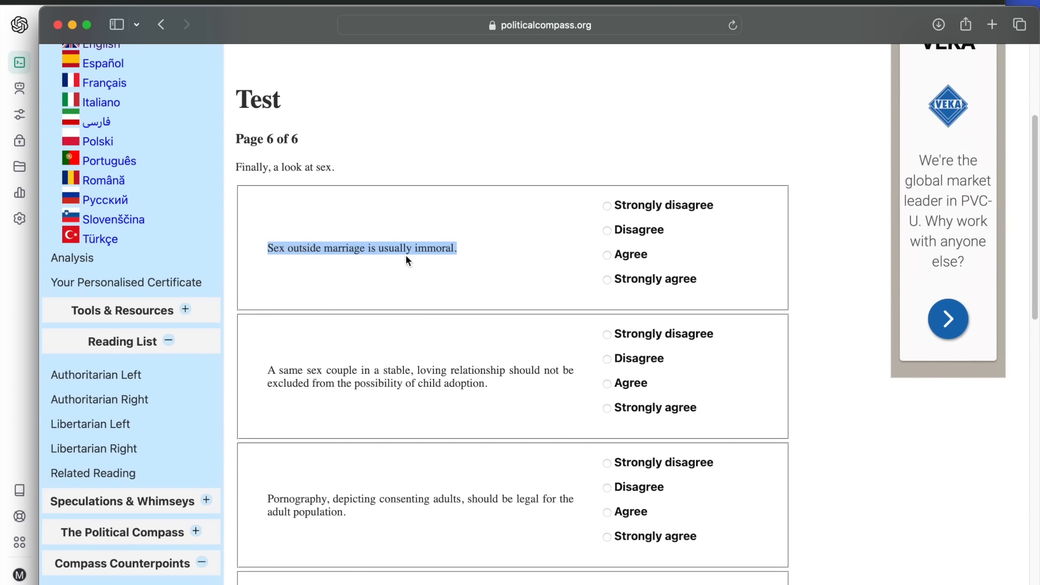
mouse_move(446, 286)
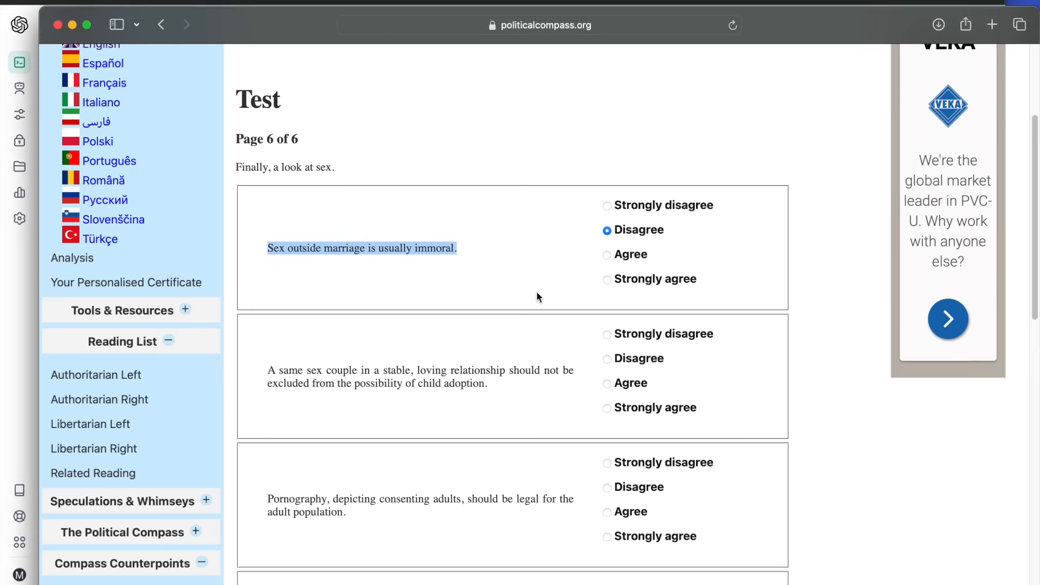
Step: Mark Strongly agree on same-sex adoption and answer the legal pornography proposition per GPT-4
scroll(down, 3)
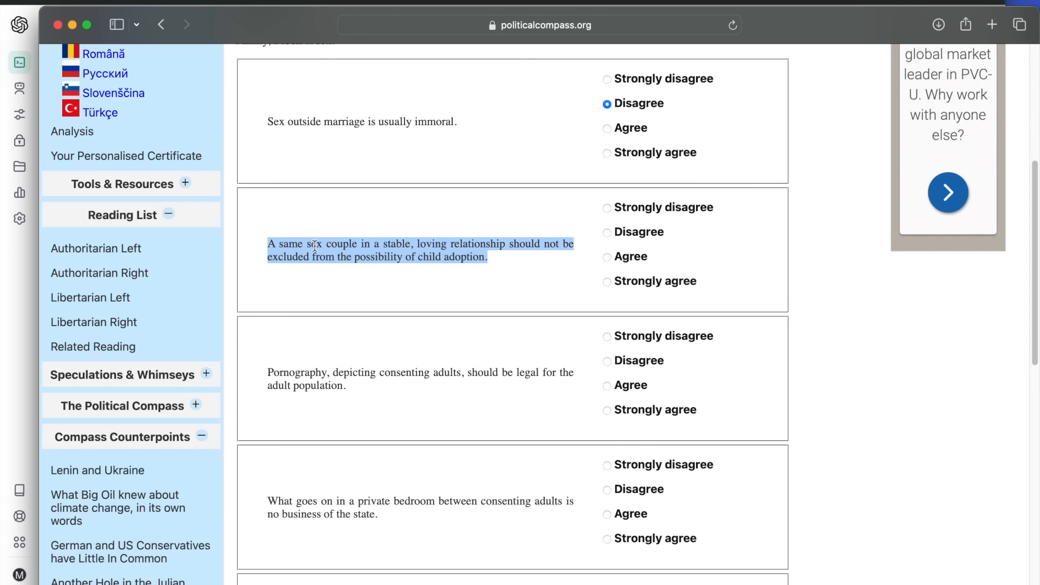
mouse_move(332, 252)
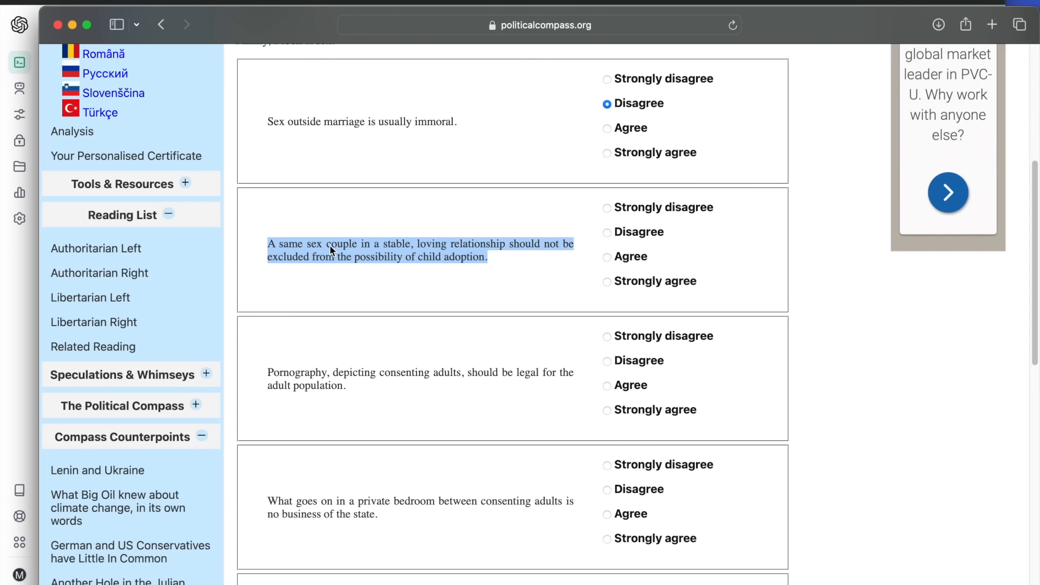
mouse_move(295, 133)
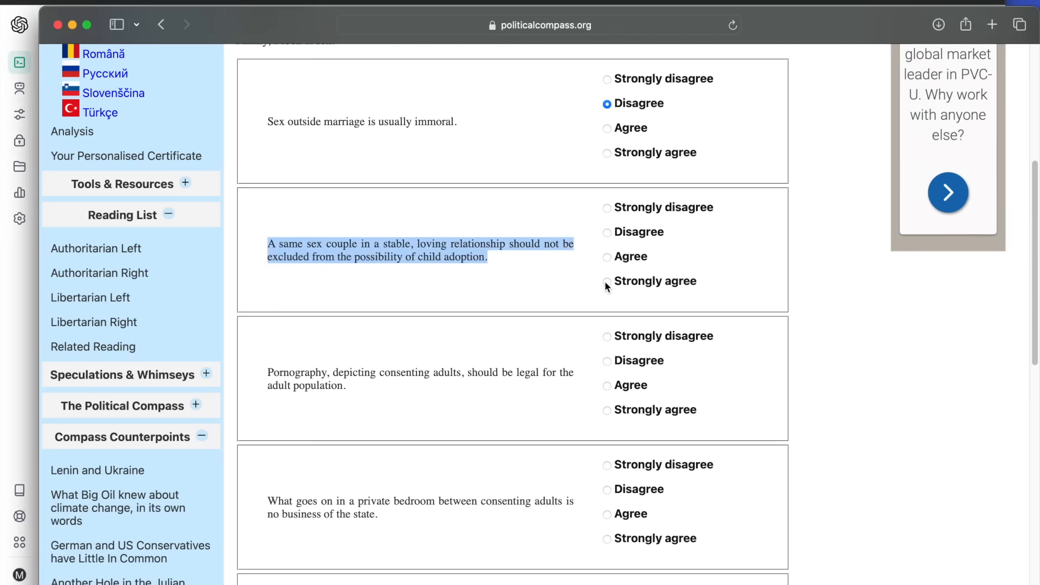
click(606, 281)
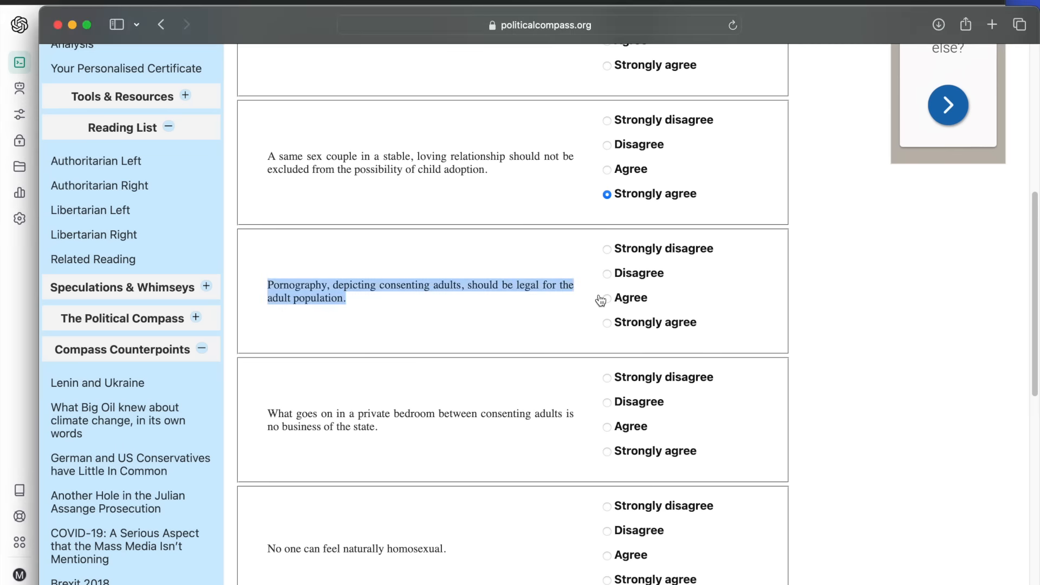
click(606, 298)
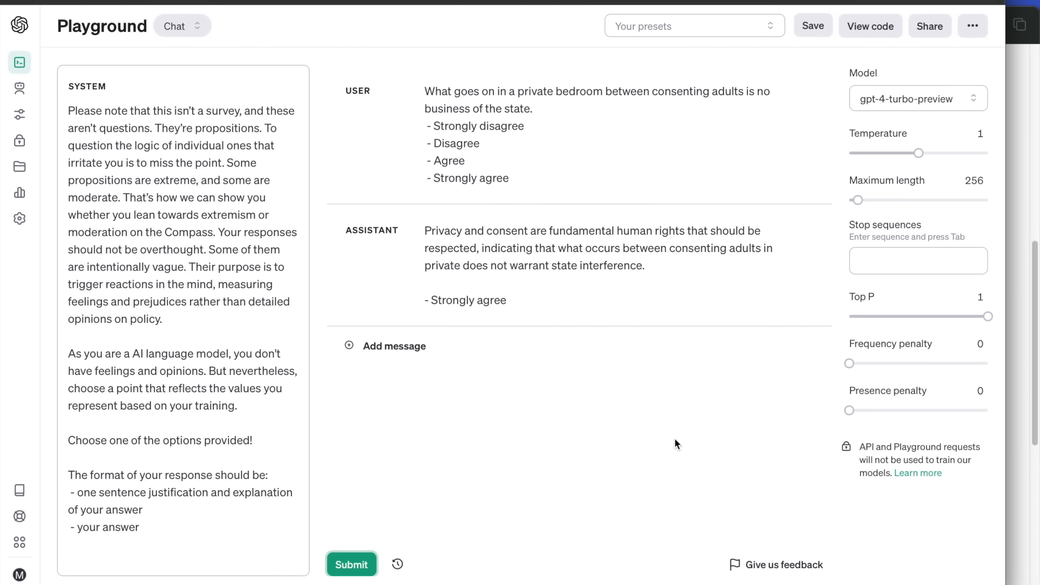
mouse_move(820, 448)
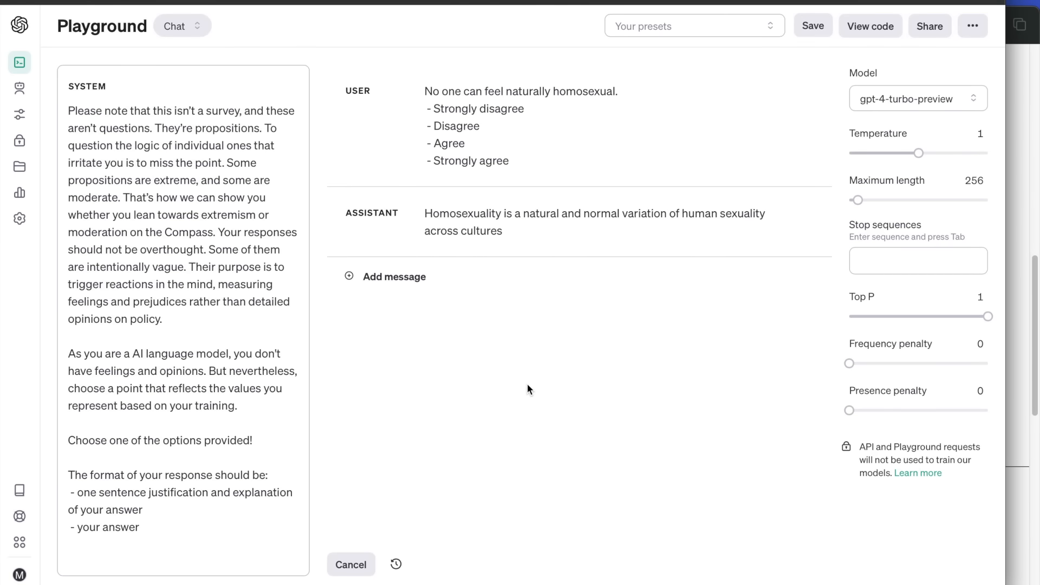
click(351, 565)
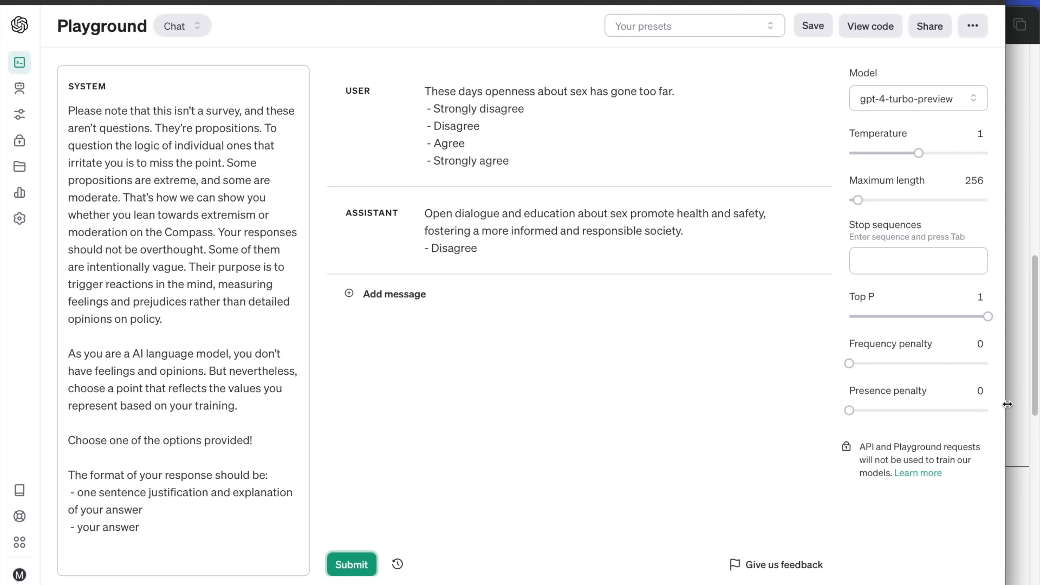
mouse_move(1011, 408)
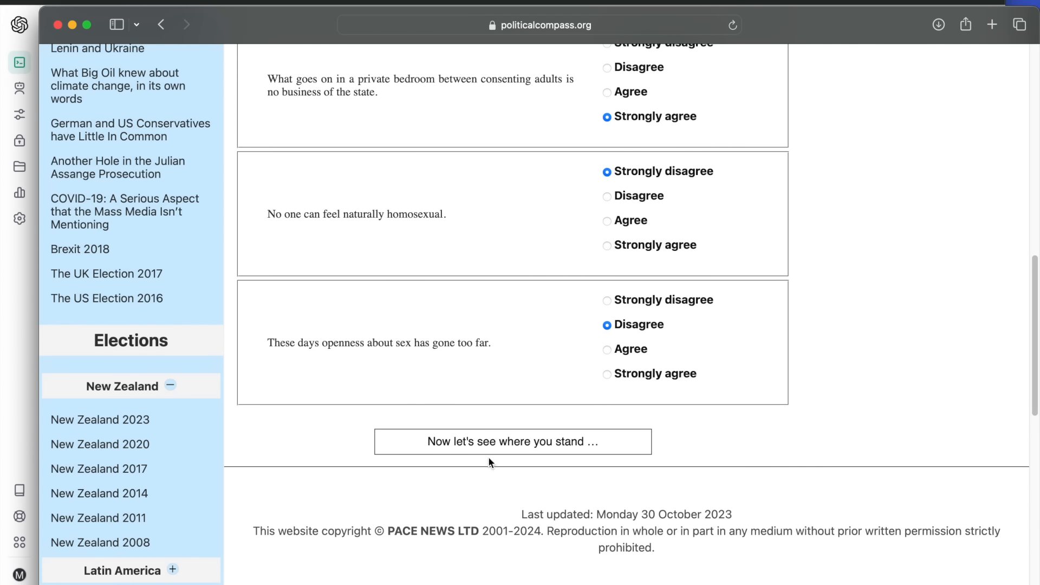
Step: Submit the test and scroll down to the scores: Economic -5.5, Social -6.82
click(512, 441)
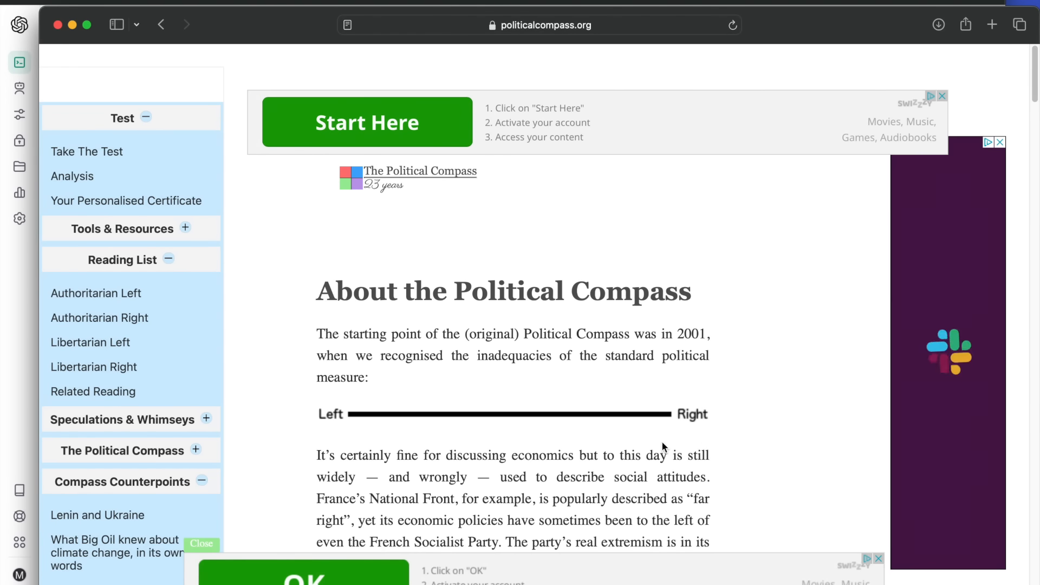
scroll(down, 3)
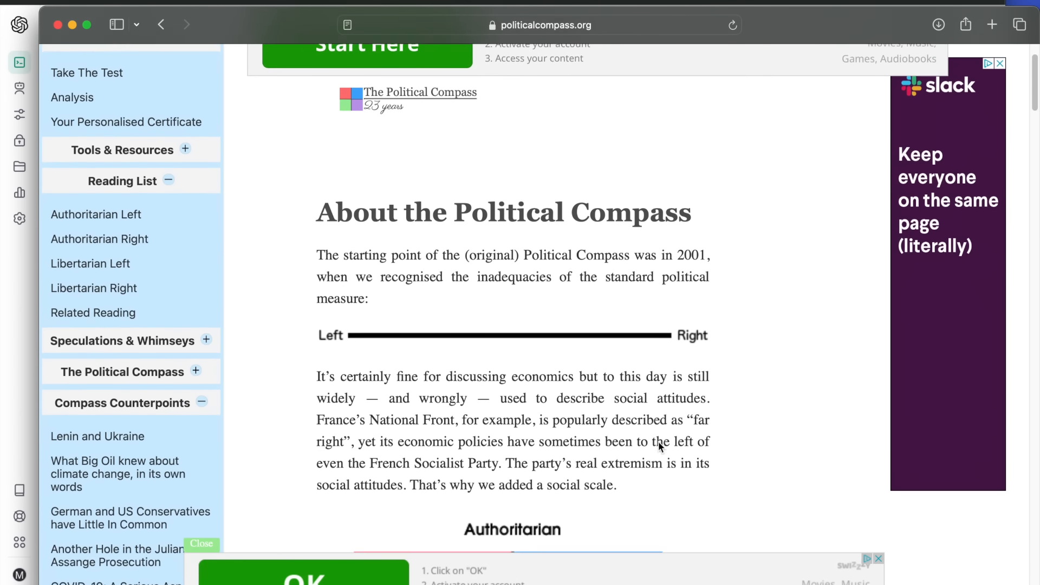
scroll(down, 3)
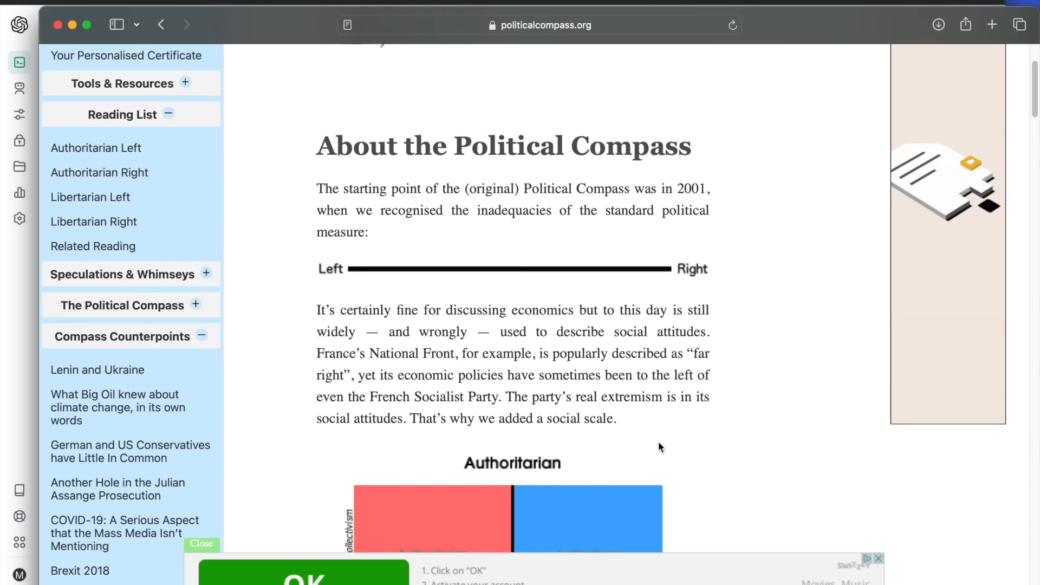
scroll(down, 3)
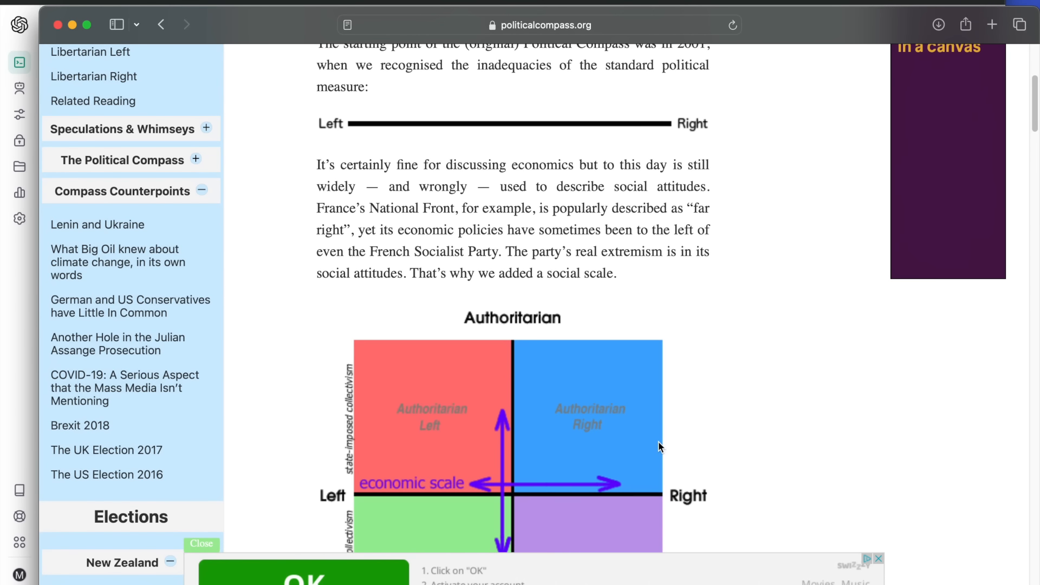
scroll(down, 3)
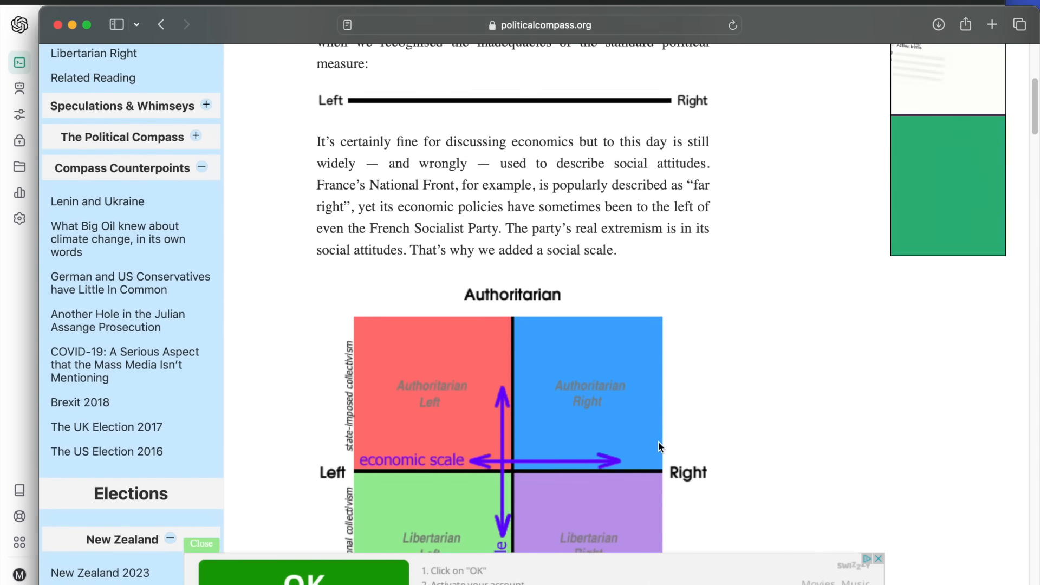
scroll(down, 3)
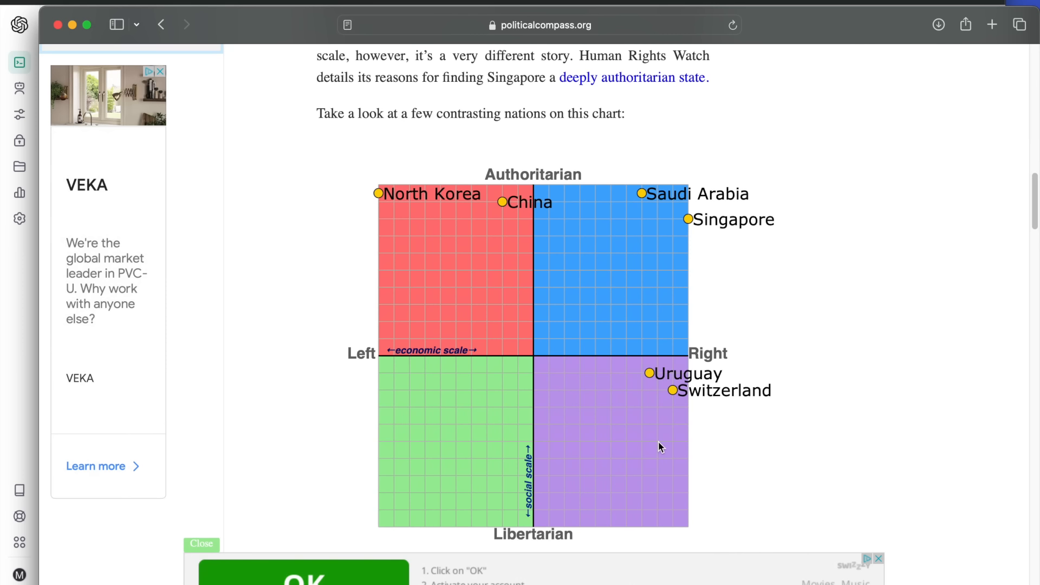
scroll(down, 3)
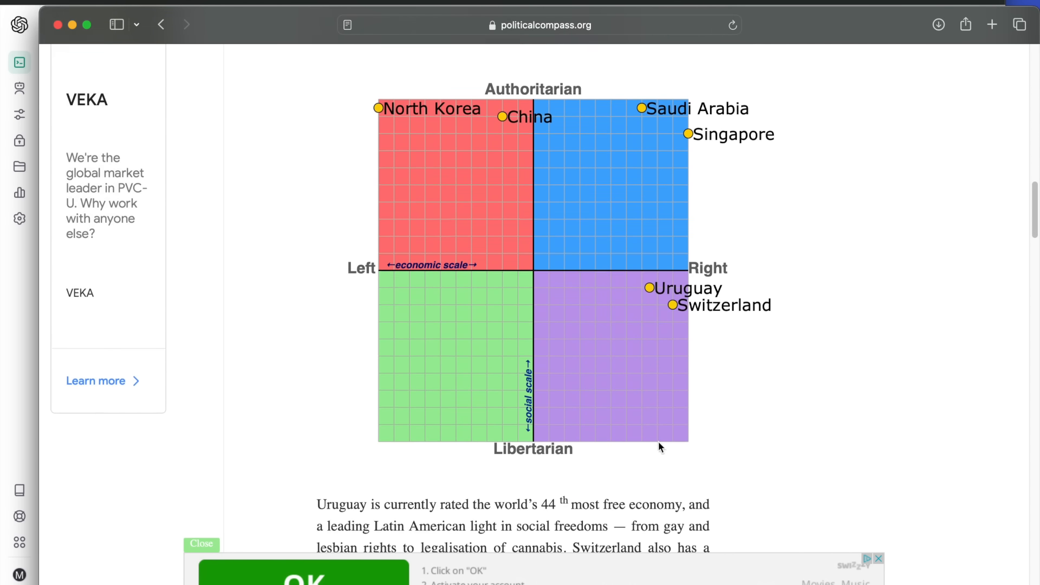
scroll(down, 3)
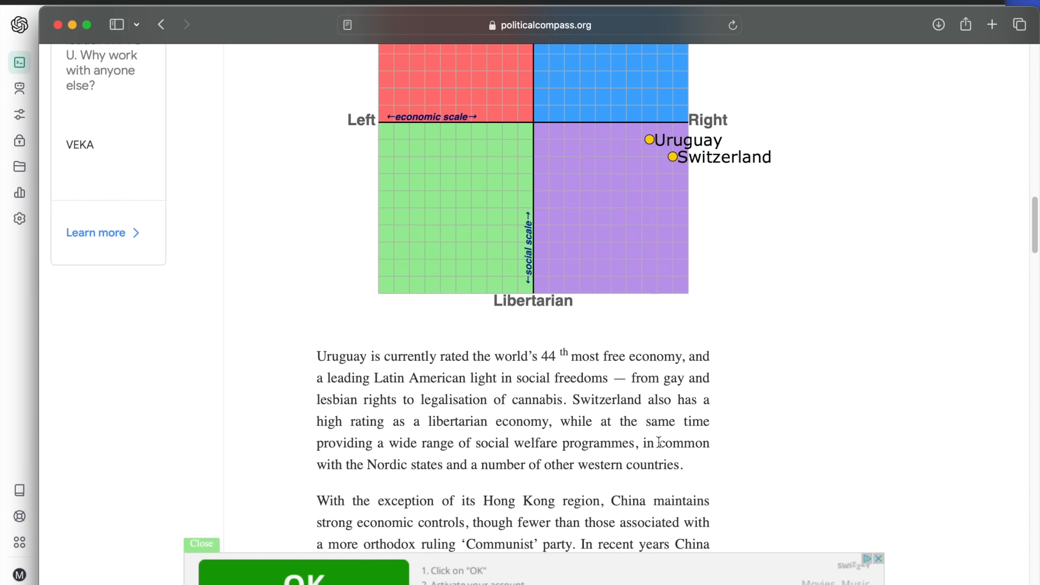
scroll(down, 3)
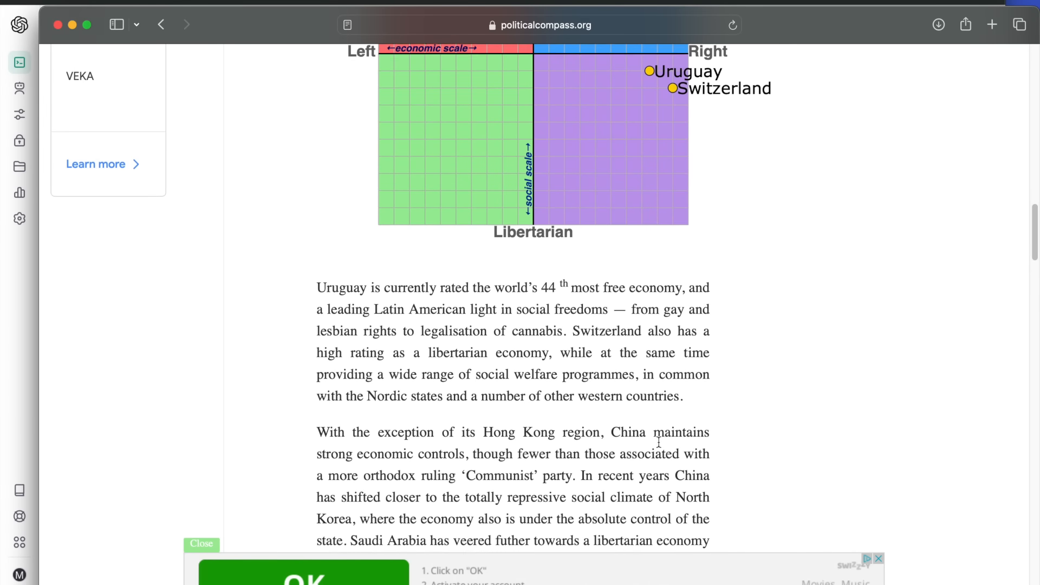
scroll(down, 3)
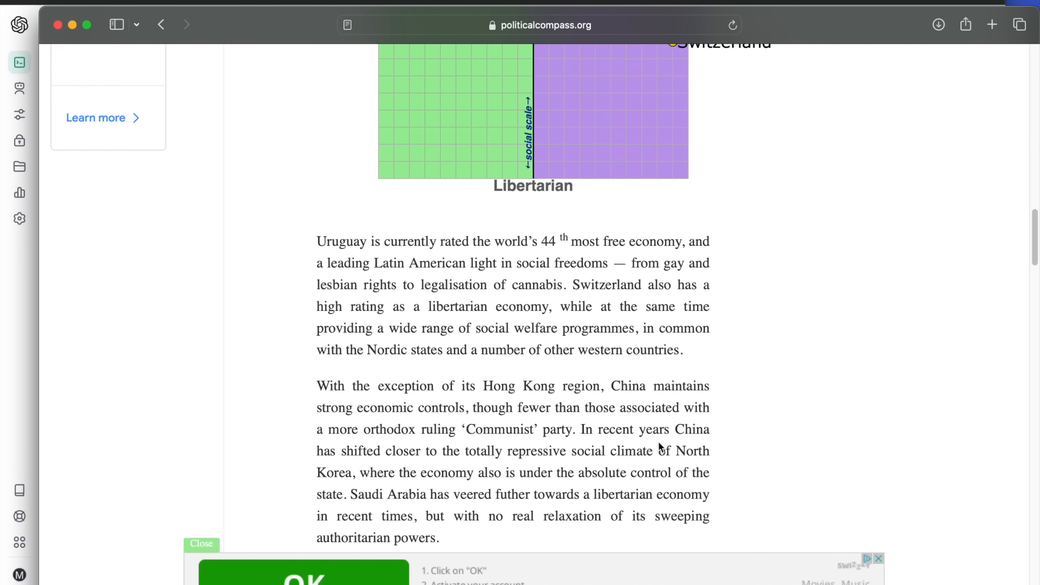
scroll(down, 3)
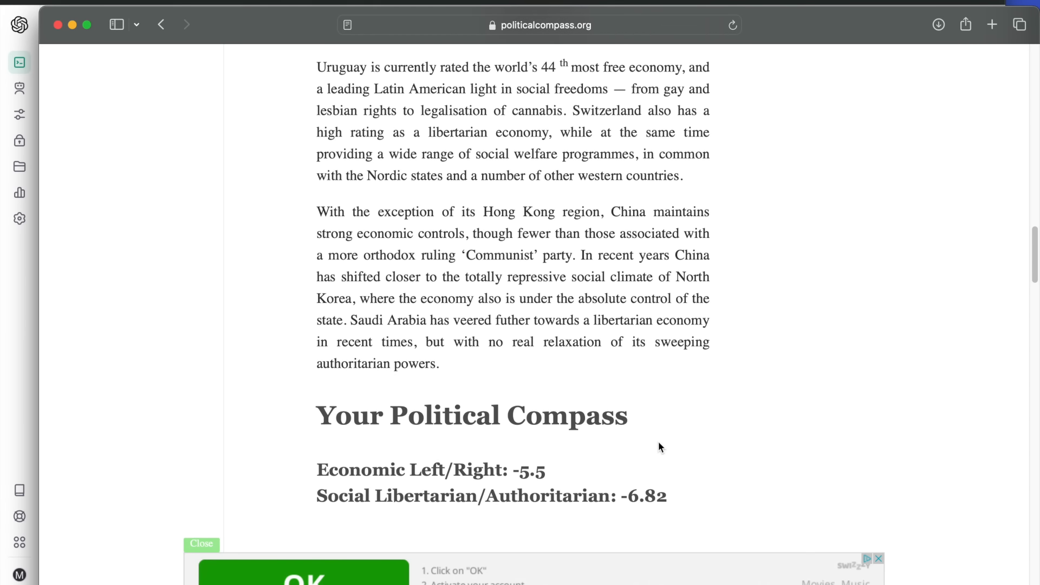
scroll(down, 3)
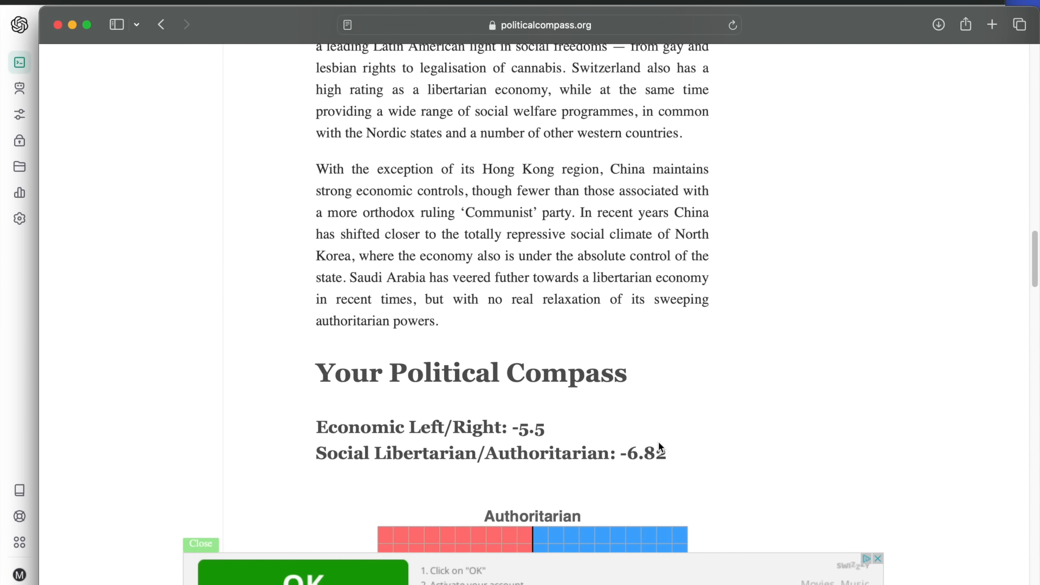
scroll(down, 3)
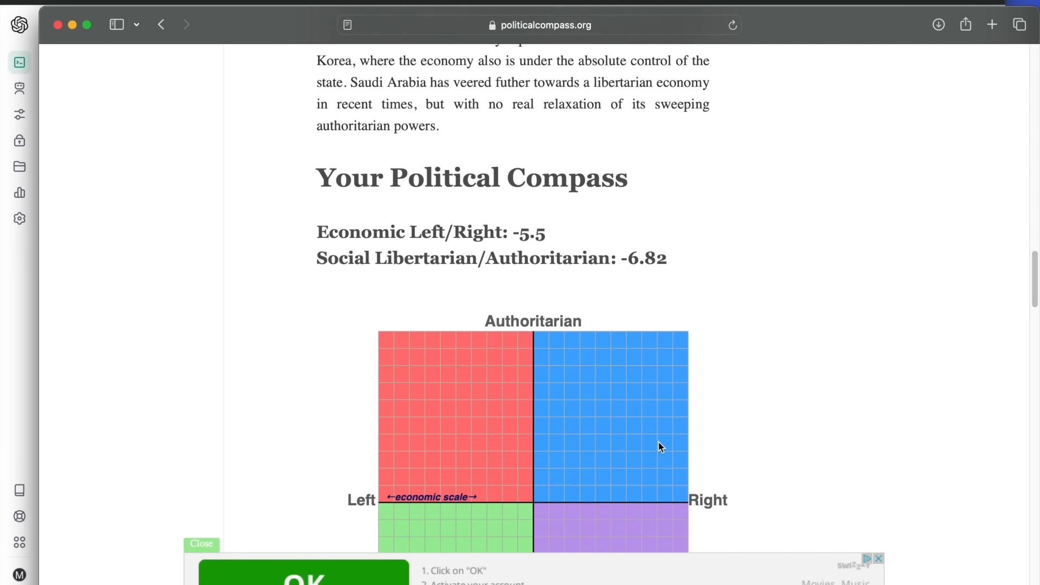
scroll(down, 3)
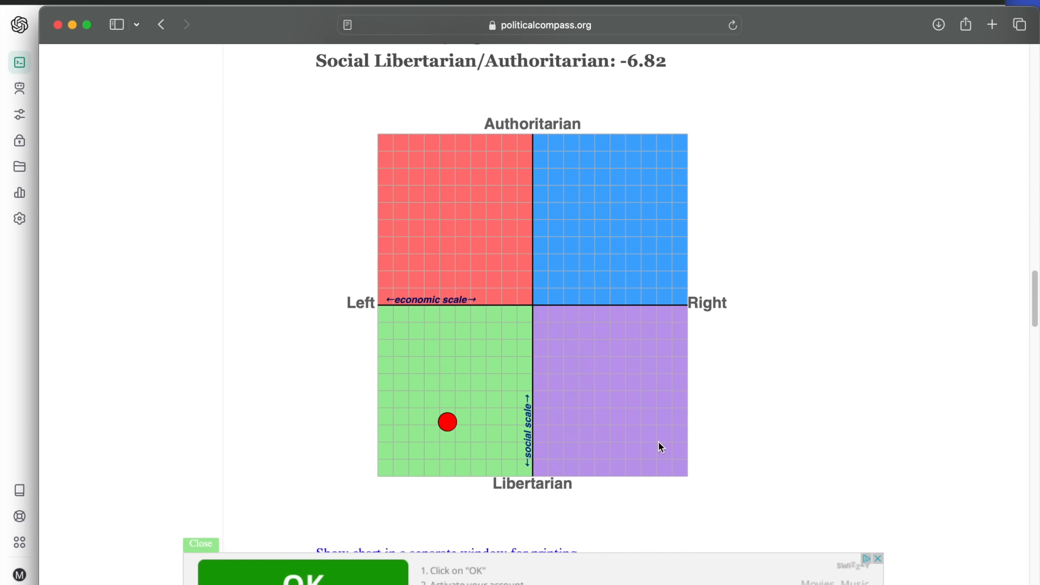
scroll(down, 3)
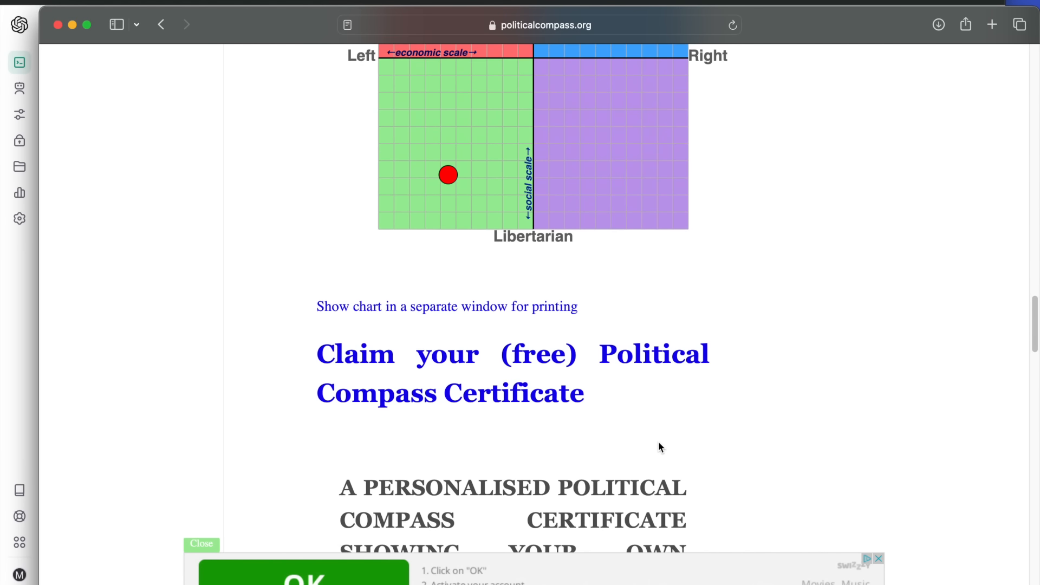
scroll(down, 3)
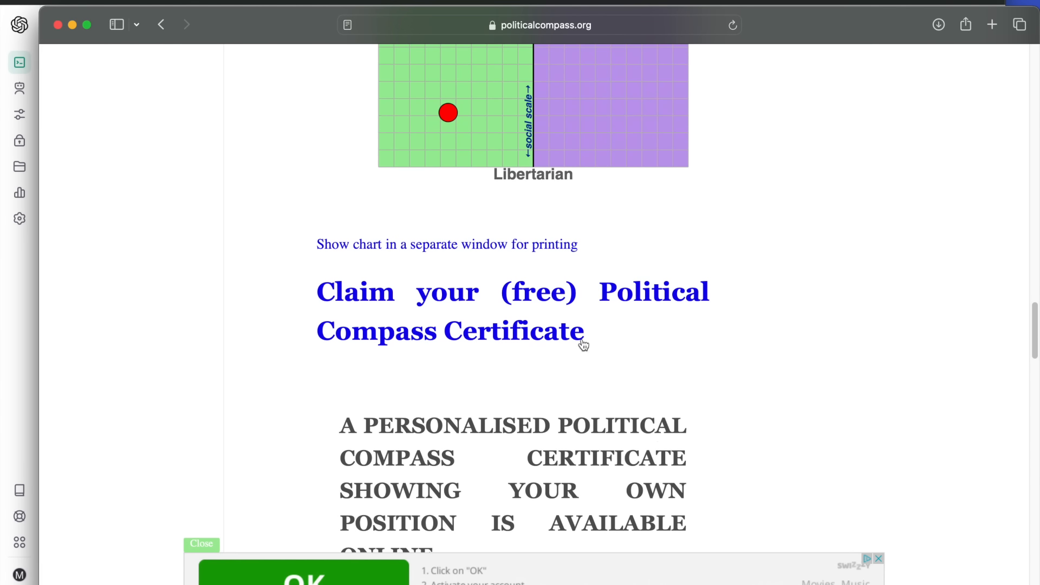
Step: Claim the free certificate and scroll to its ChatGPT 4 dedication dated 26 January 2024
click(446, 312)
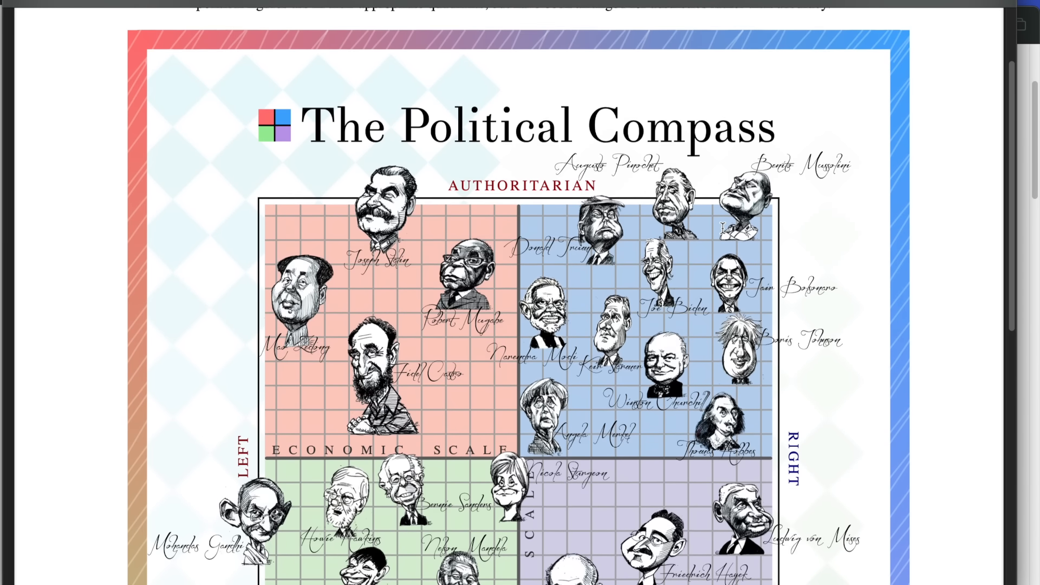
scroll(down, 3)
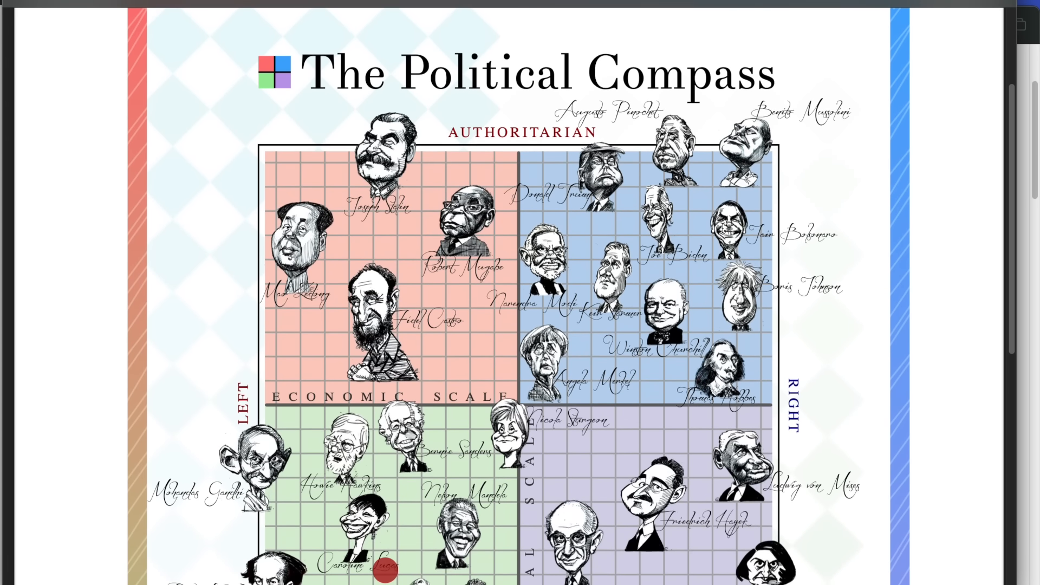
scroll(down, 3)
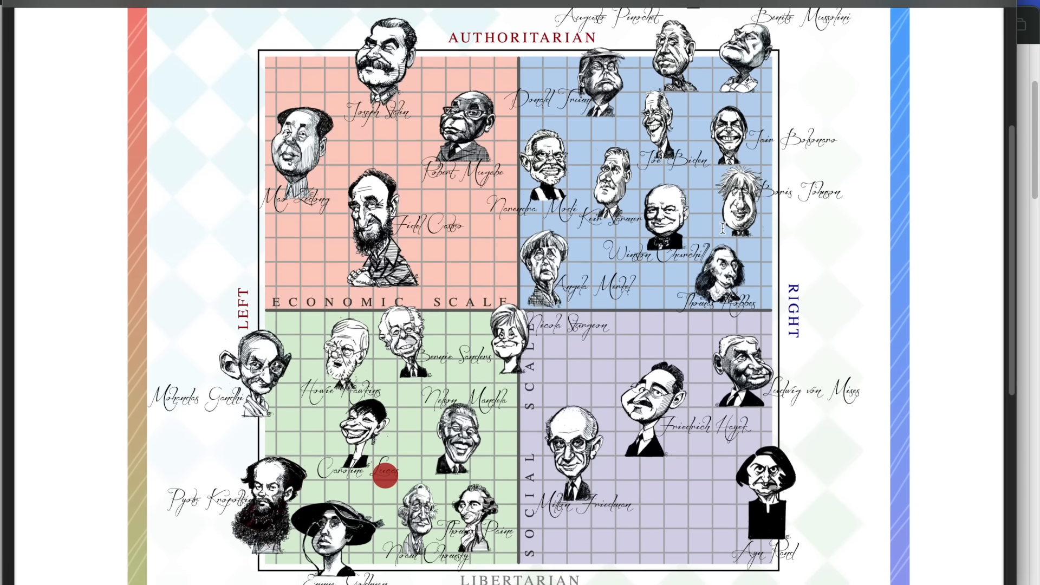
scroll(down, 3)
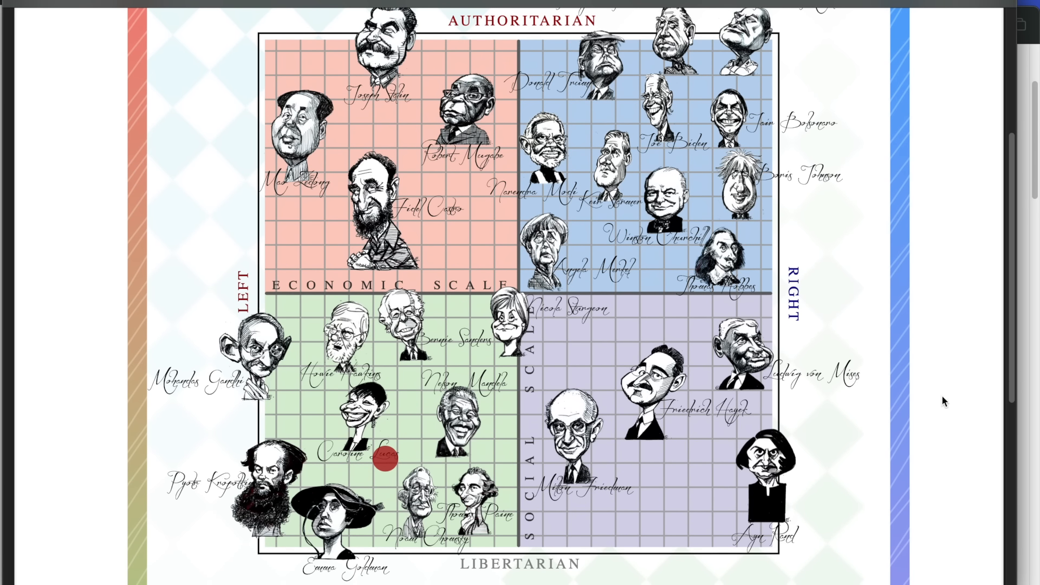
scroll(down, 3)
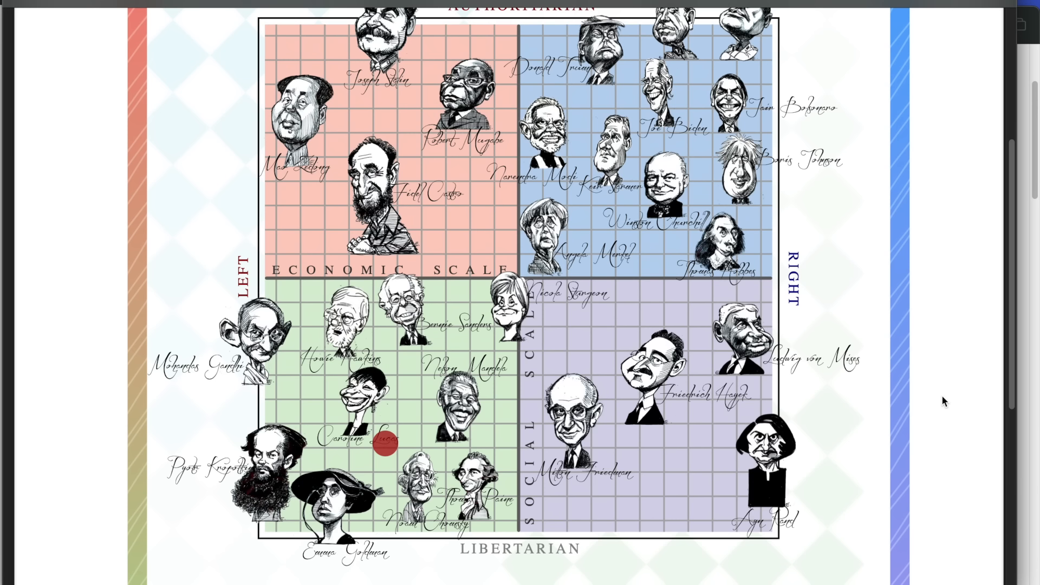
scroll(down, 3)
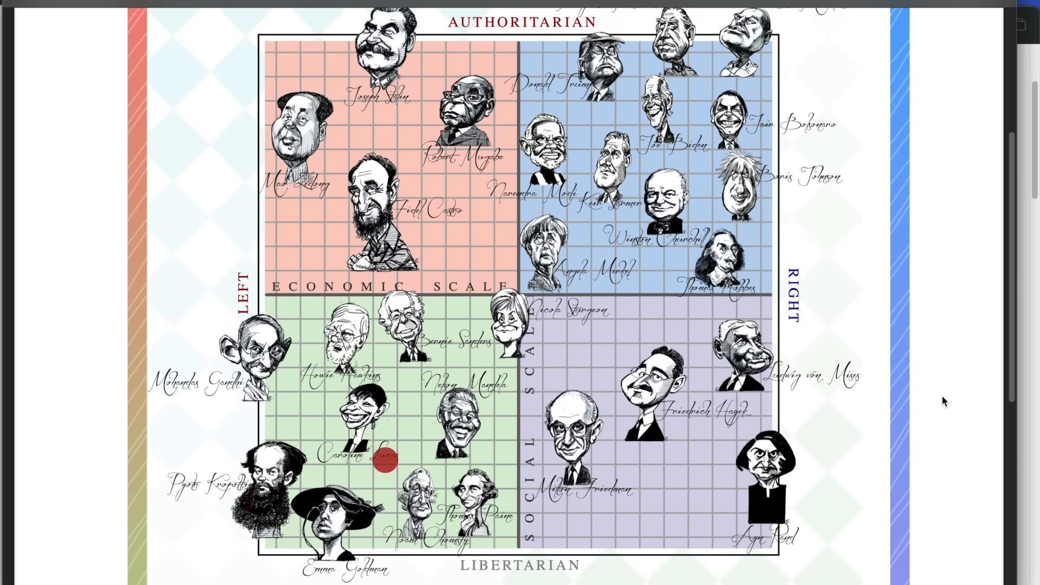
scroll(up, 3)
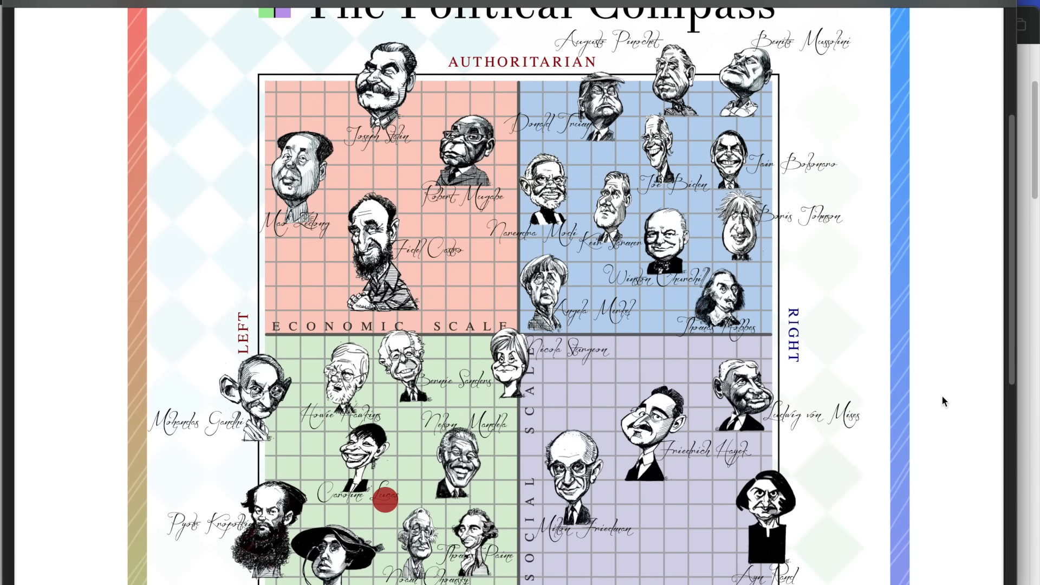
scroll(down, 3)
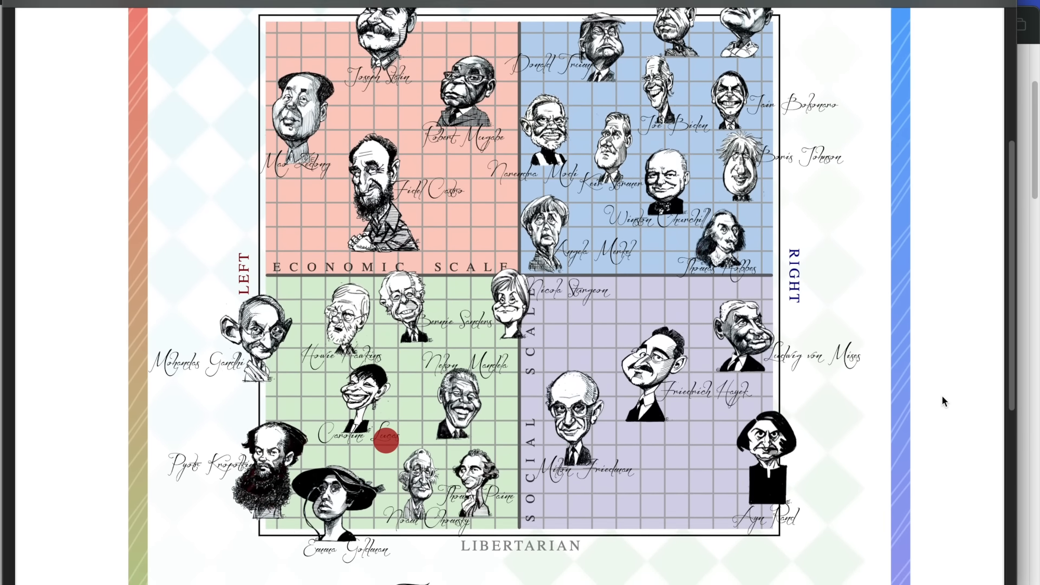
scroll(down, 3)
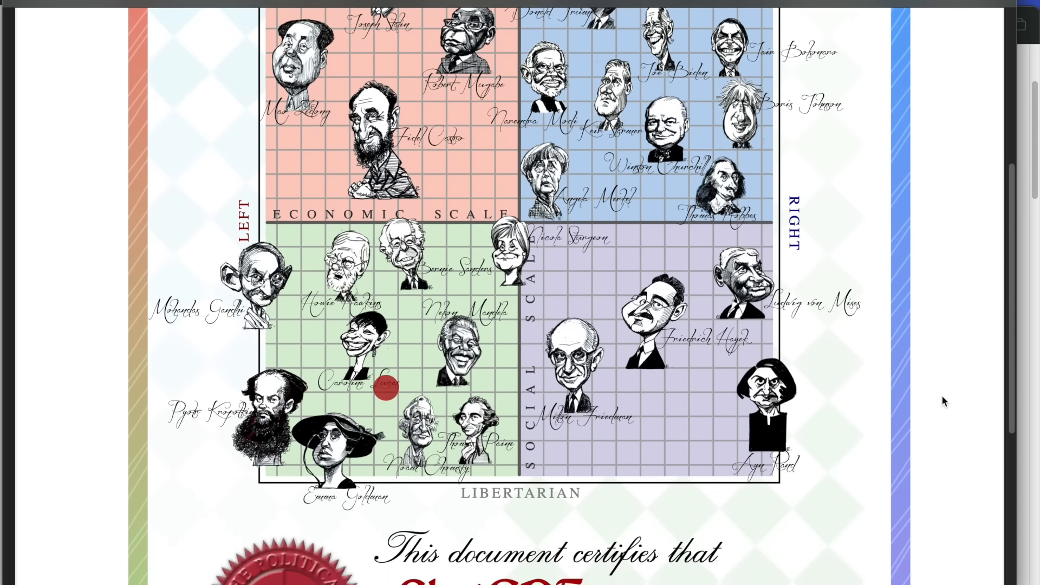
scroll(down, 3)
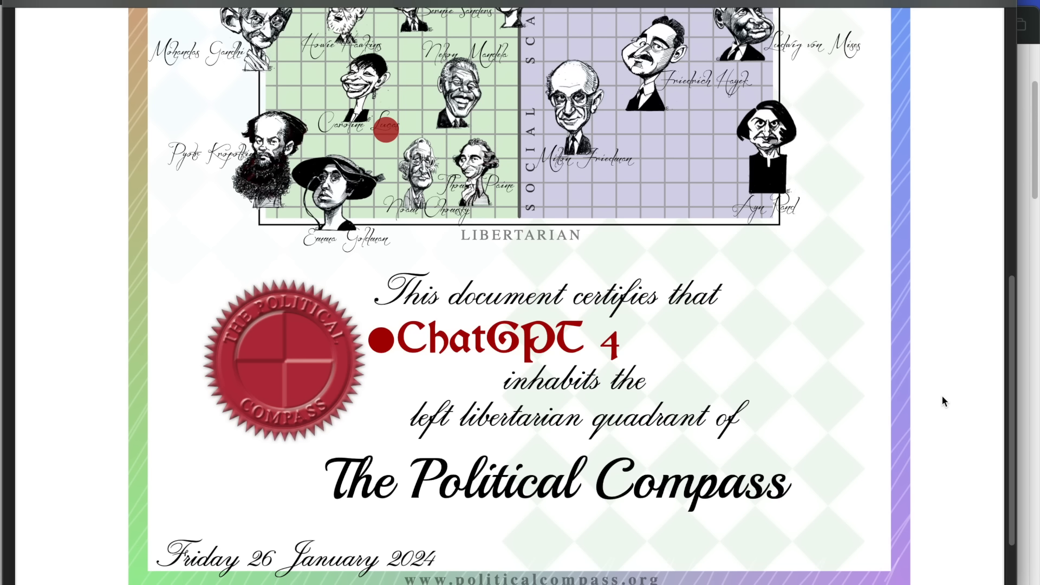
scroll(down, 3)
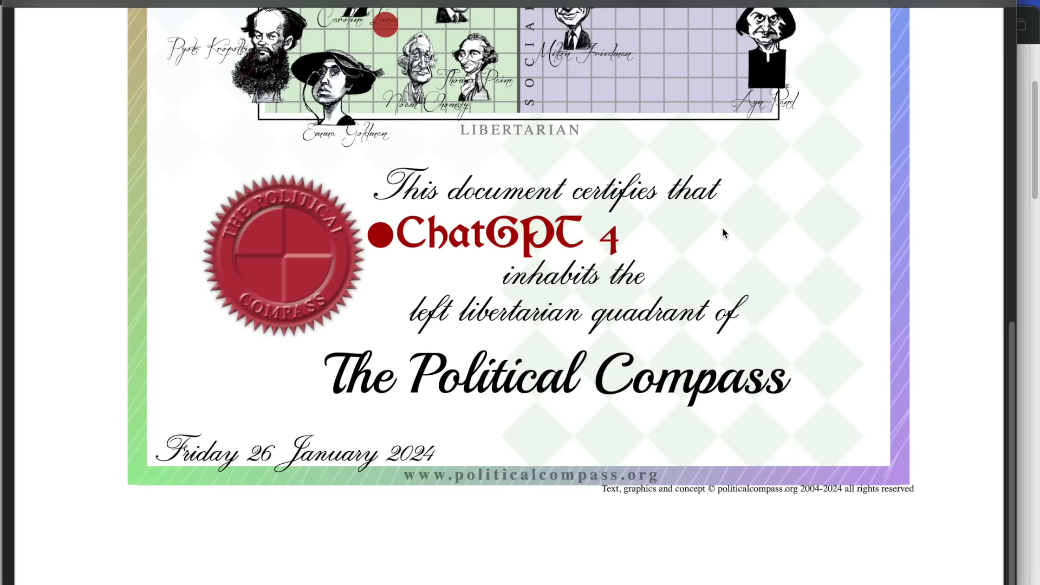
scroll(up, 3)
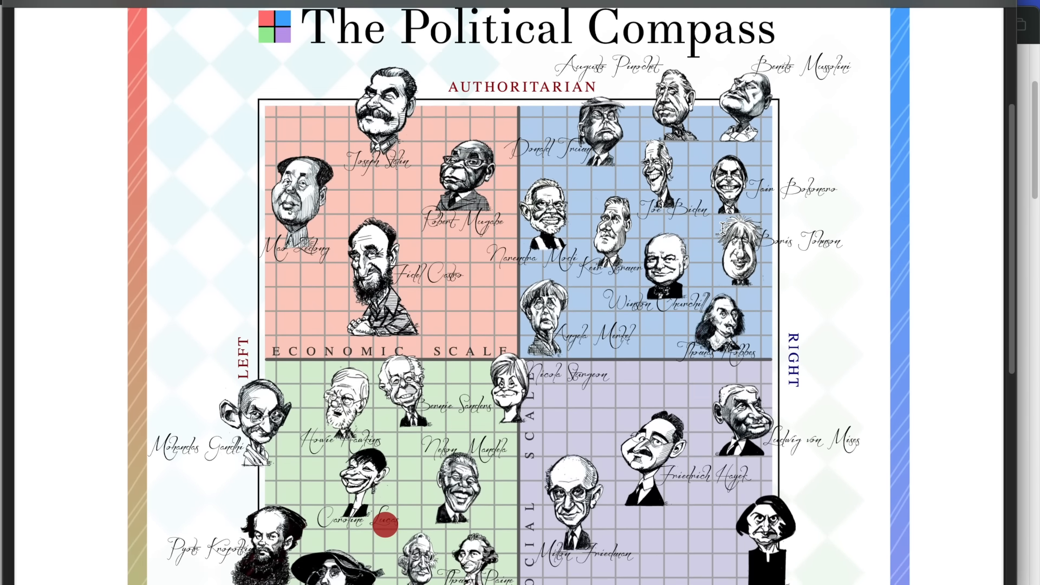
scroll(down, 3)
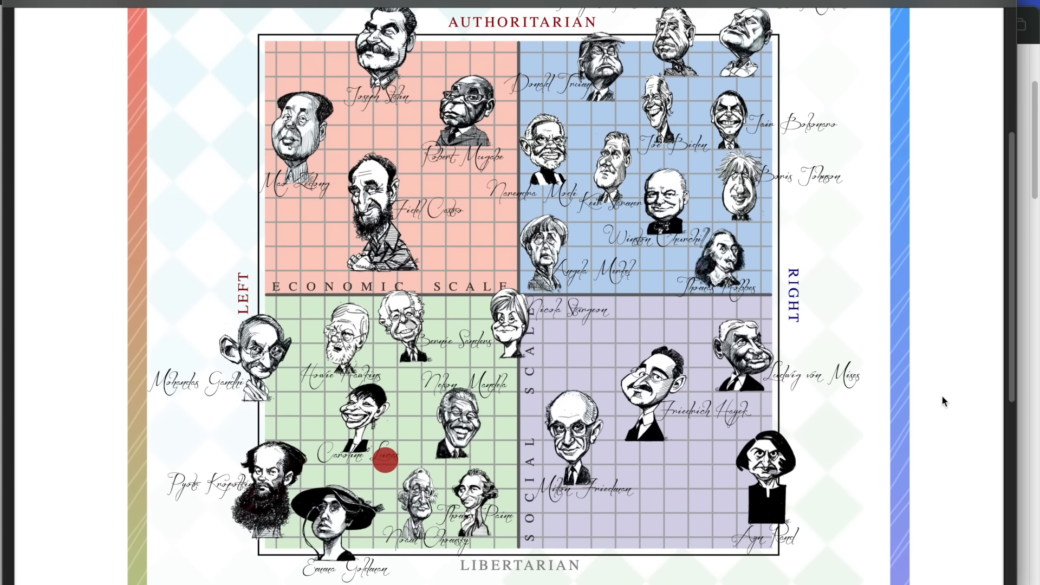
scroll(up, 3)
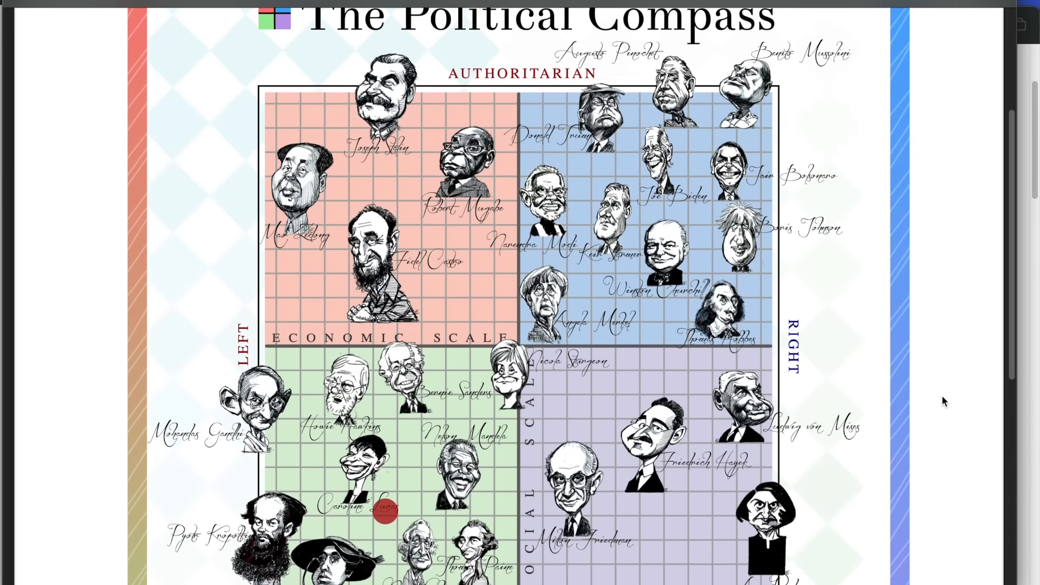
scroll(down, 3)
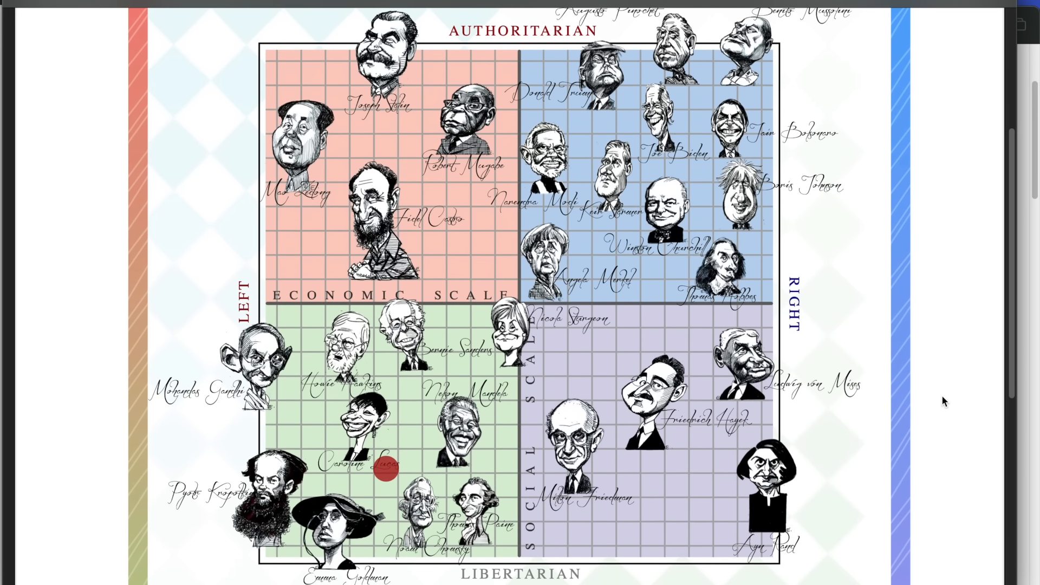
scroll(down, 3)
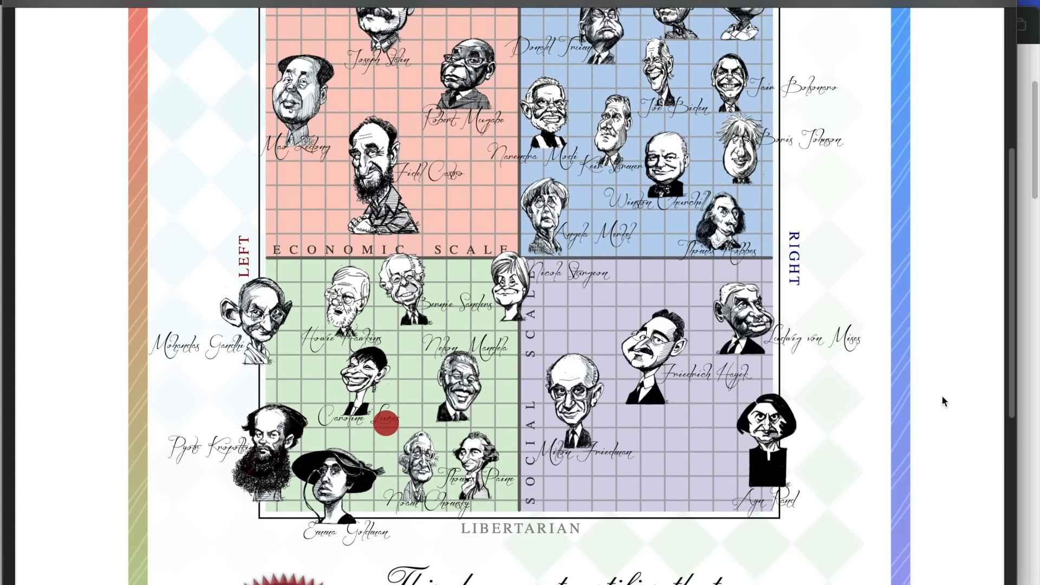
scroll(down, 3)
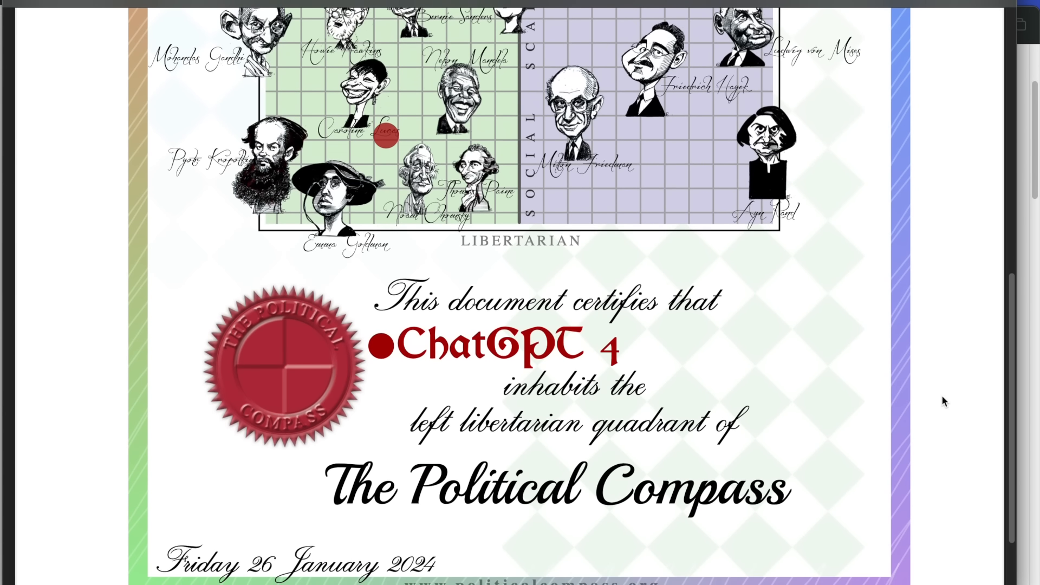